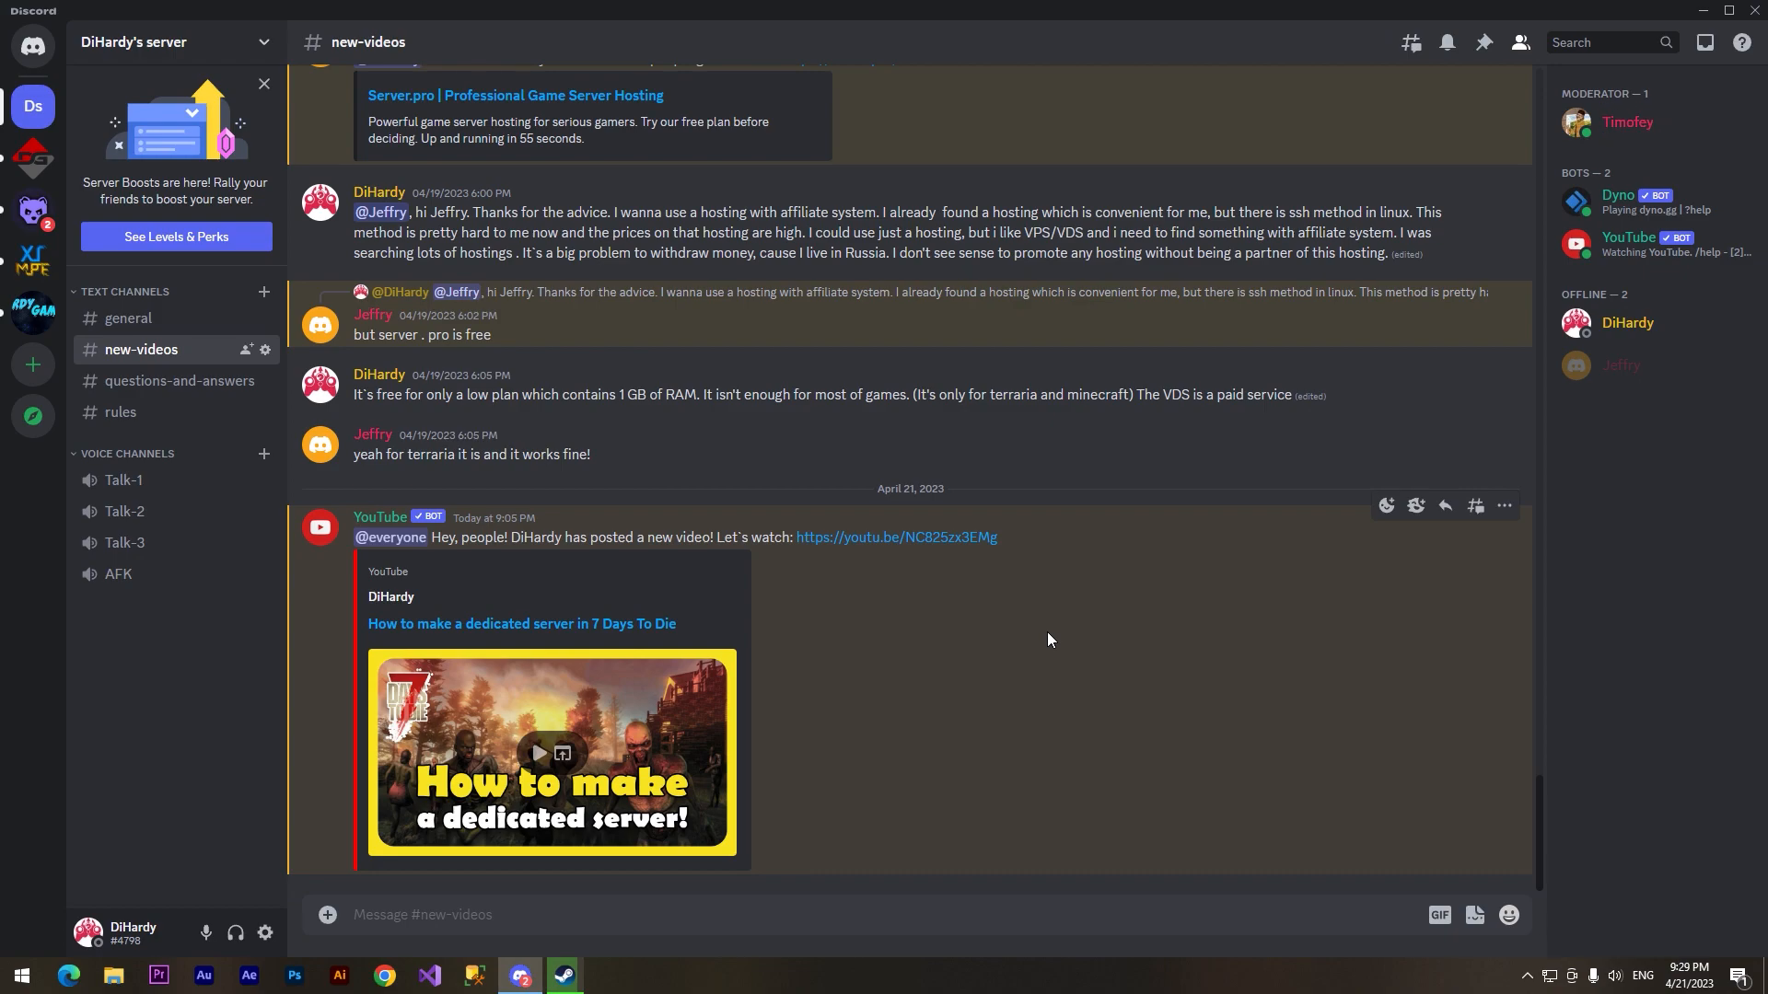
mouse_move(1037, 639)
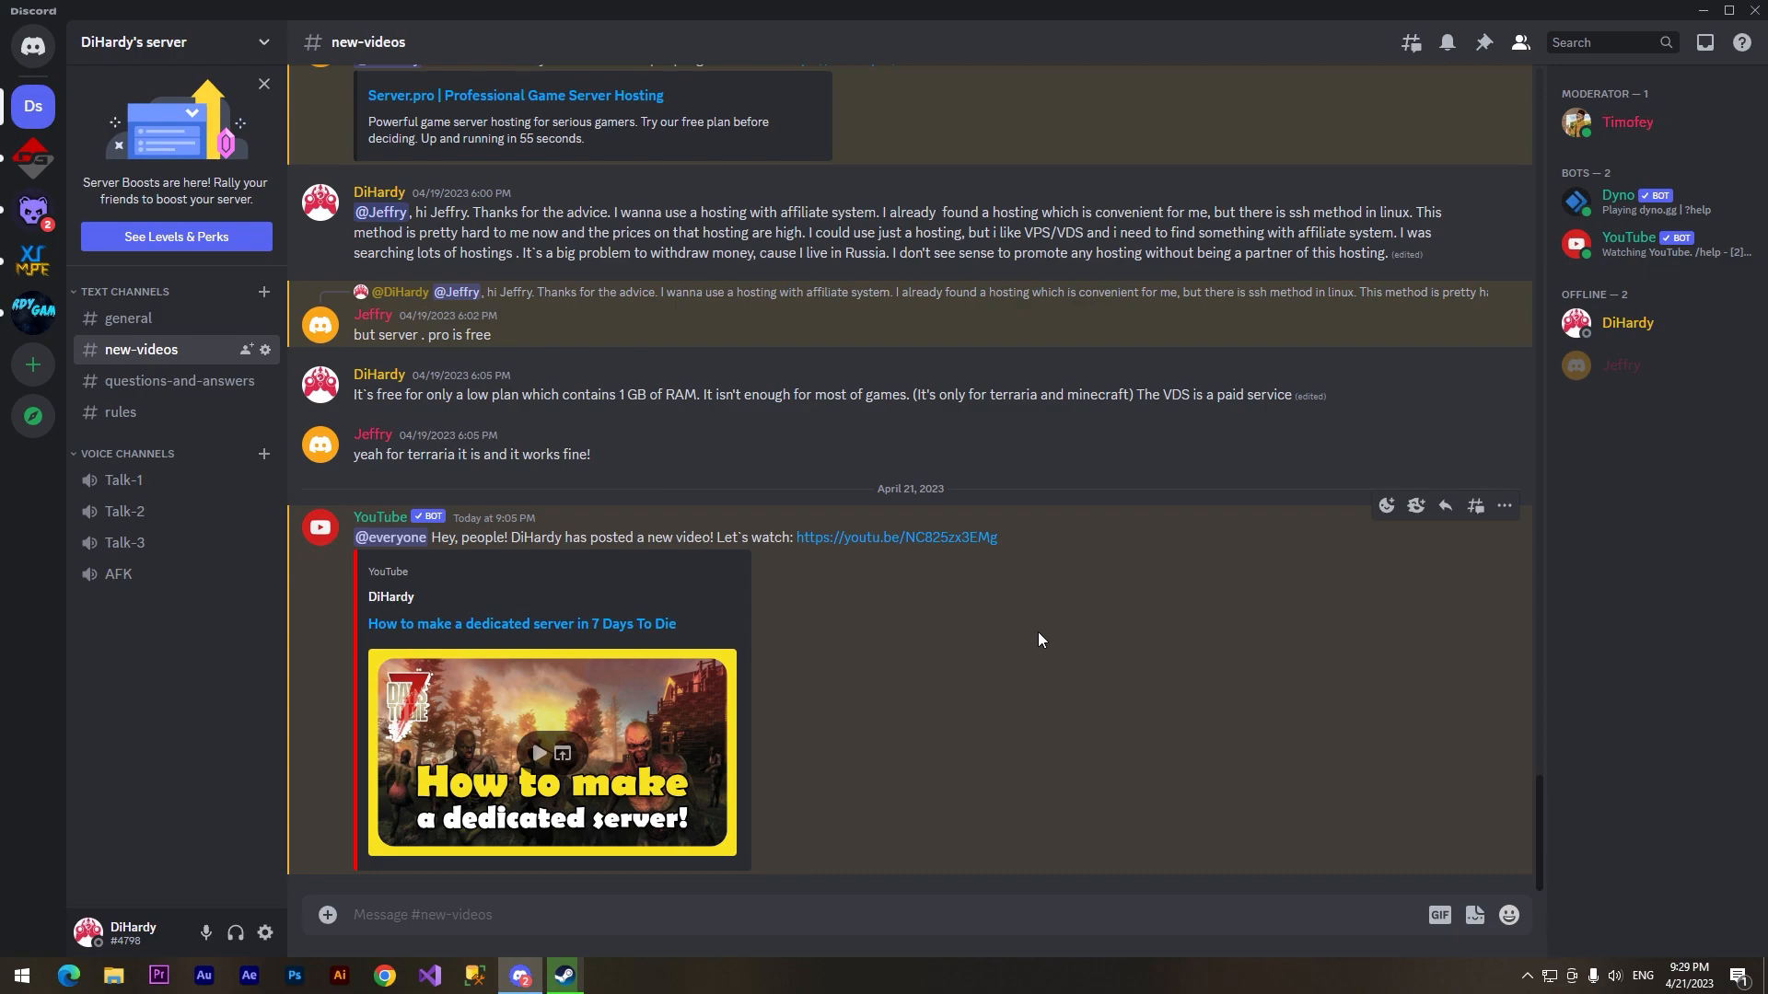
mouse_move(1047, 597)
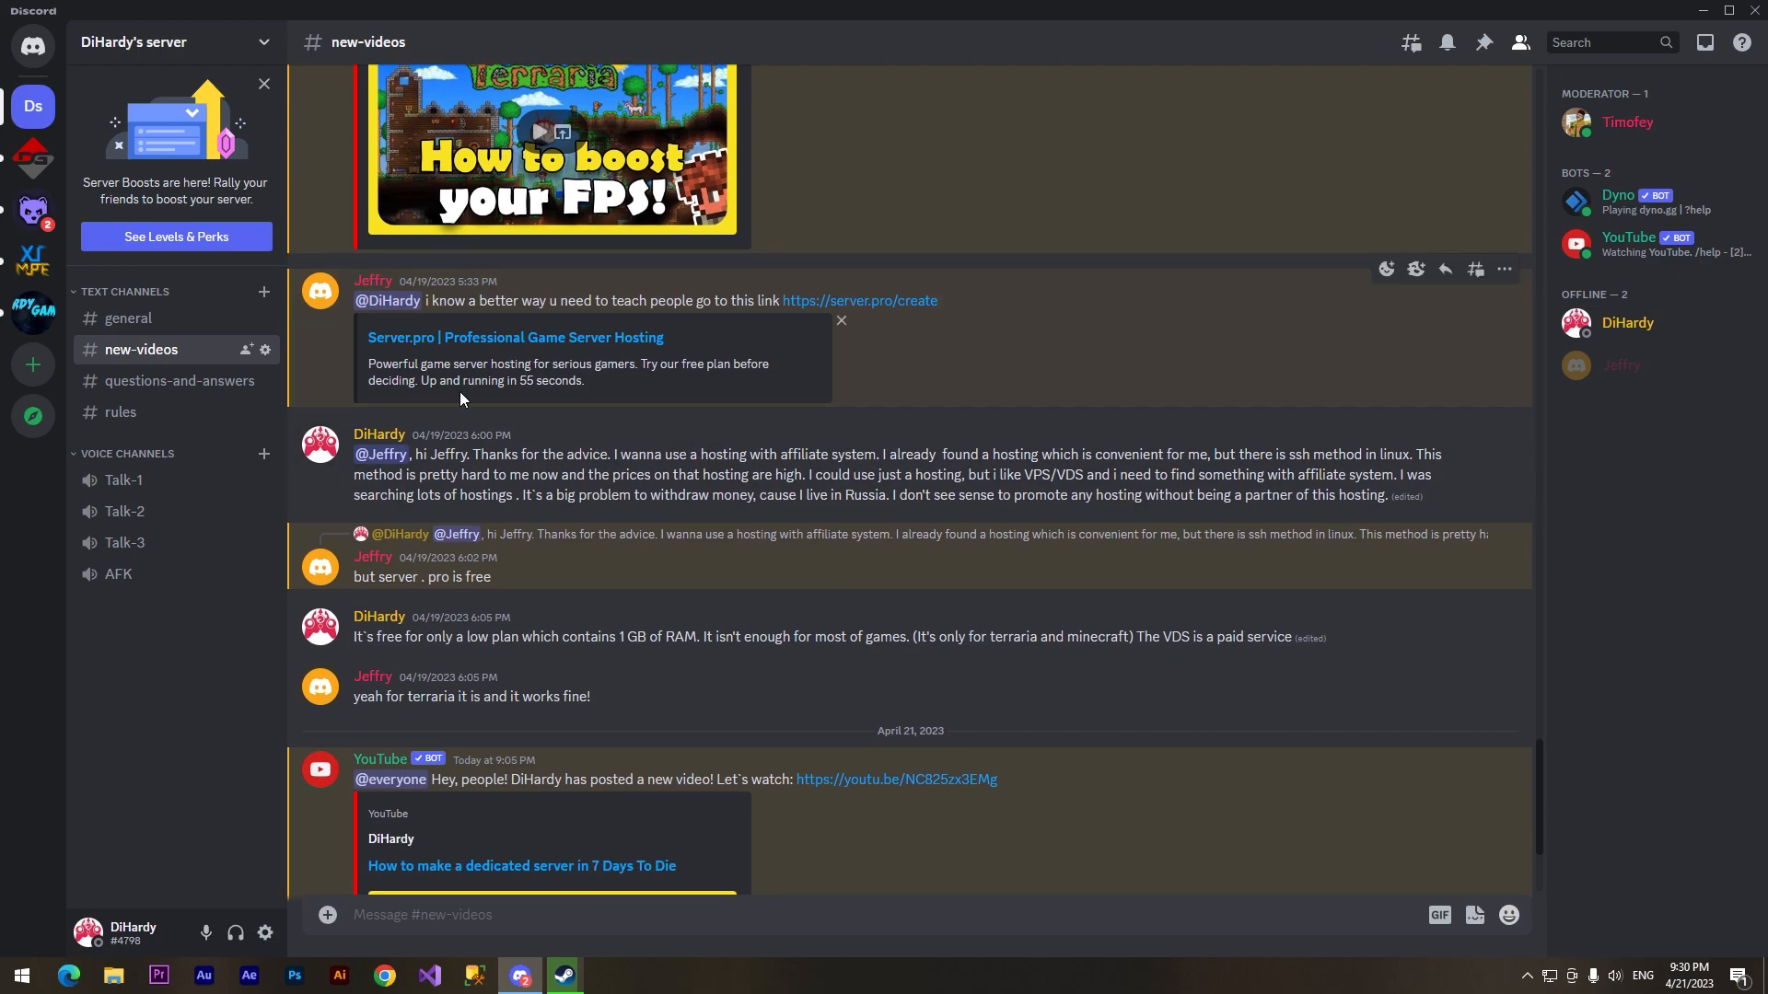
mouse_move(459, 403)
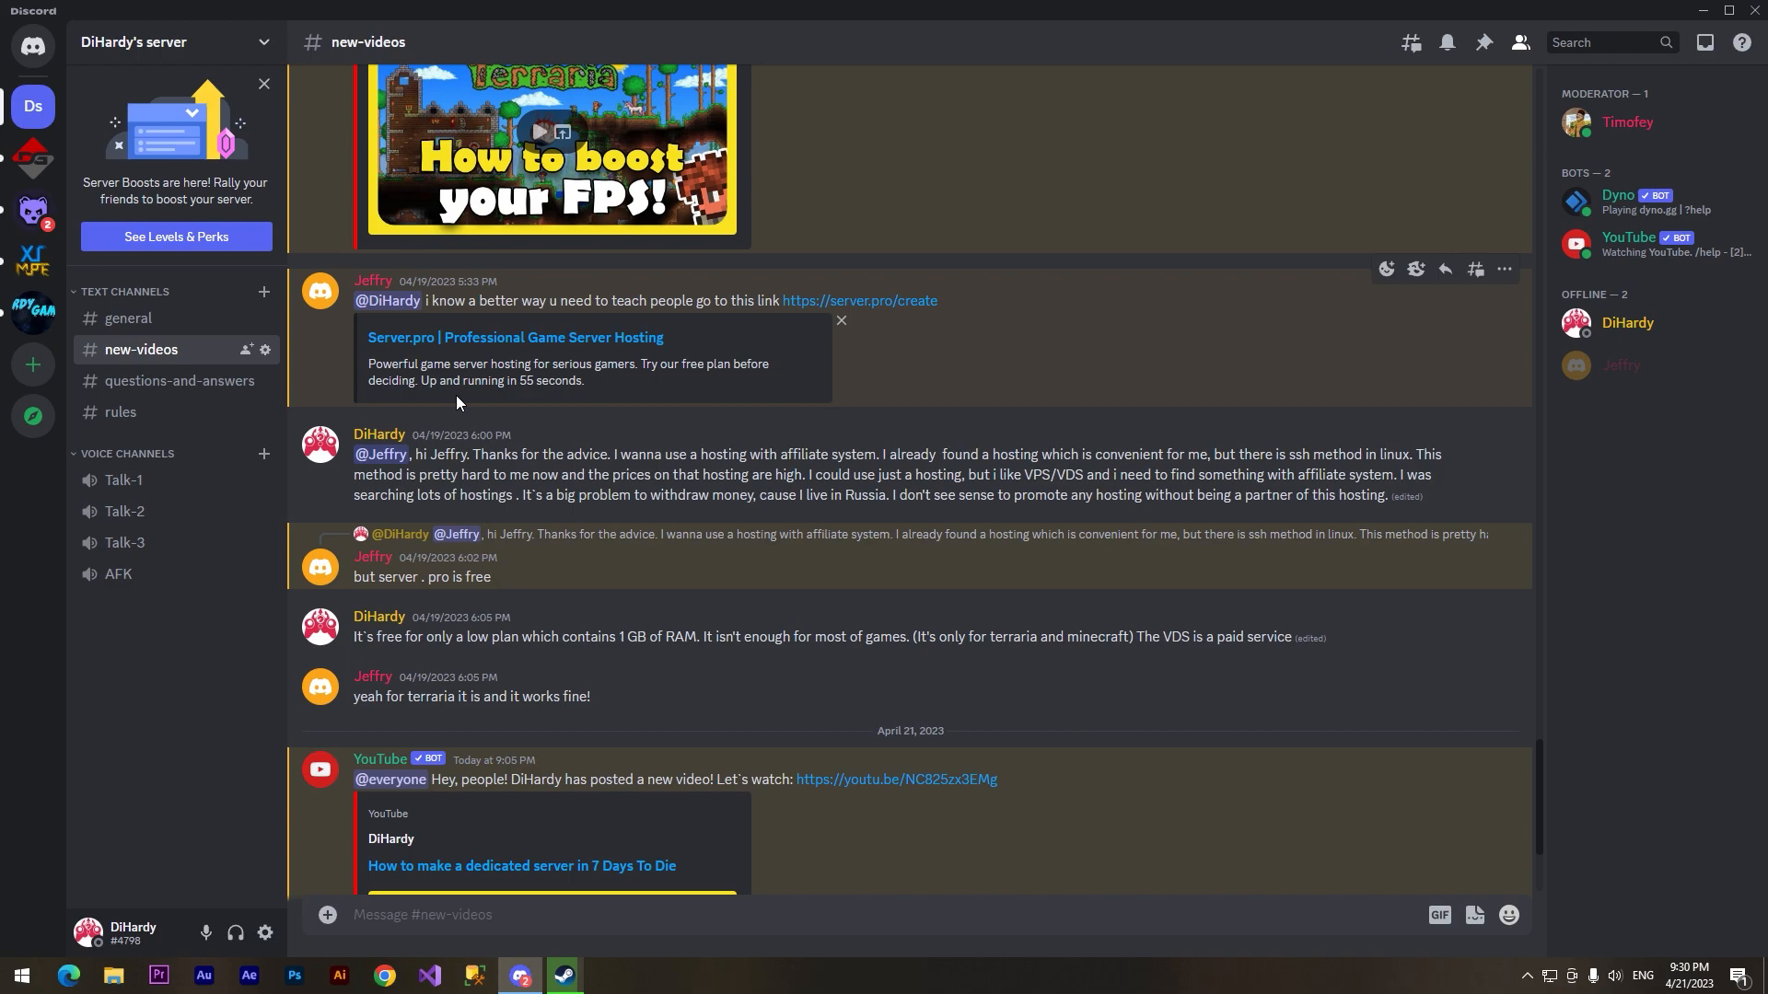
Choose the free Low 1 GB plan for the new server
scroll(down, 3)
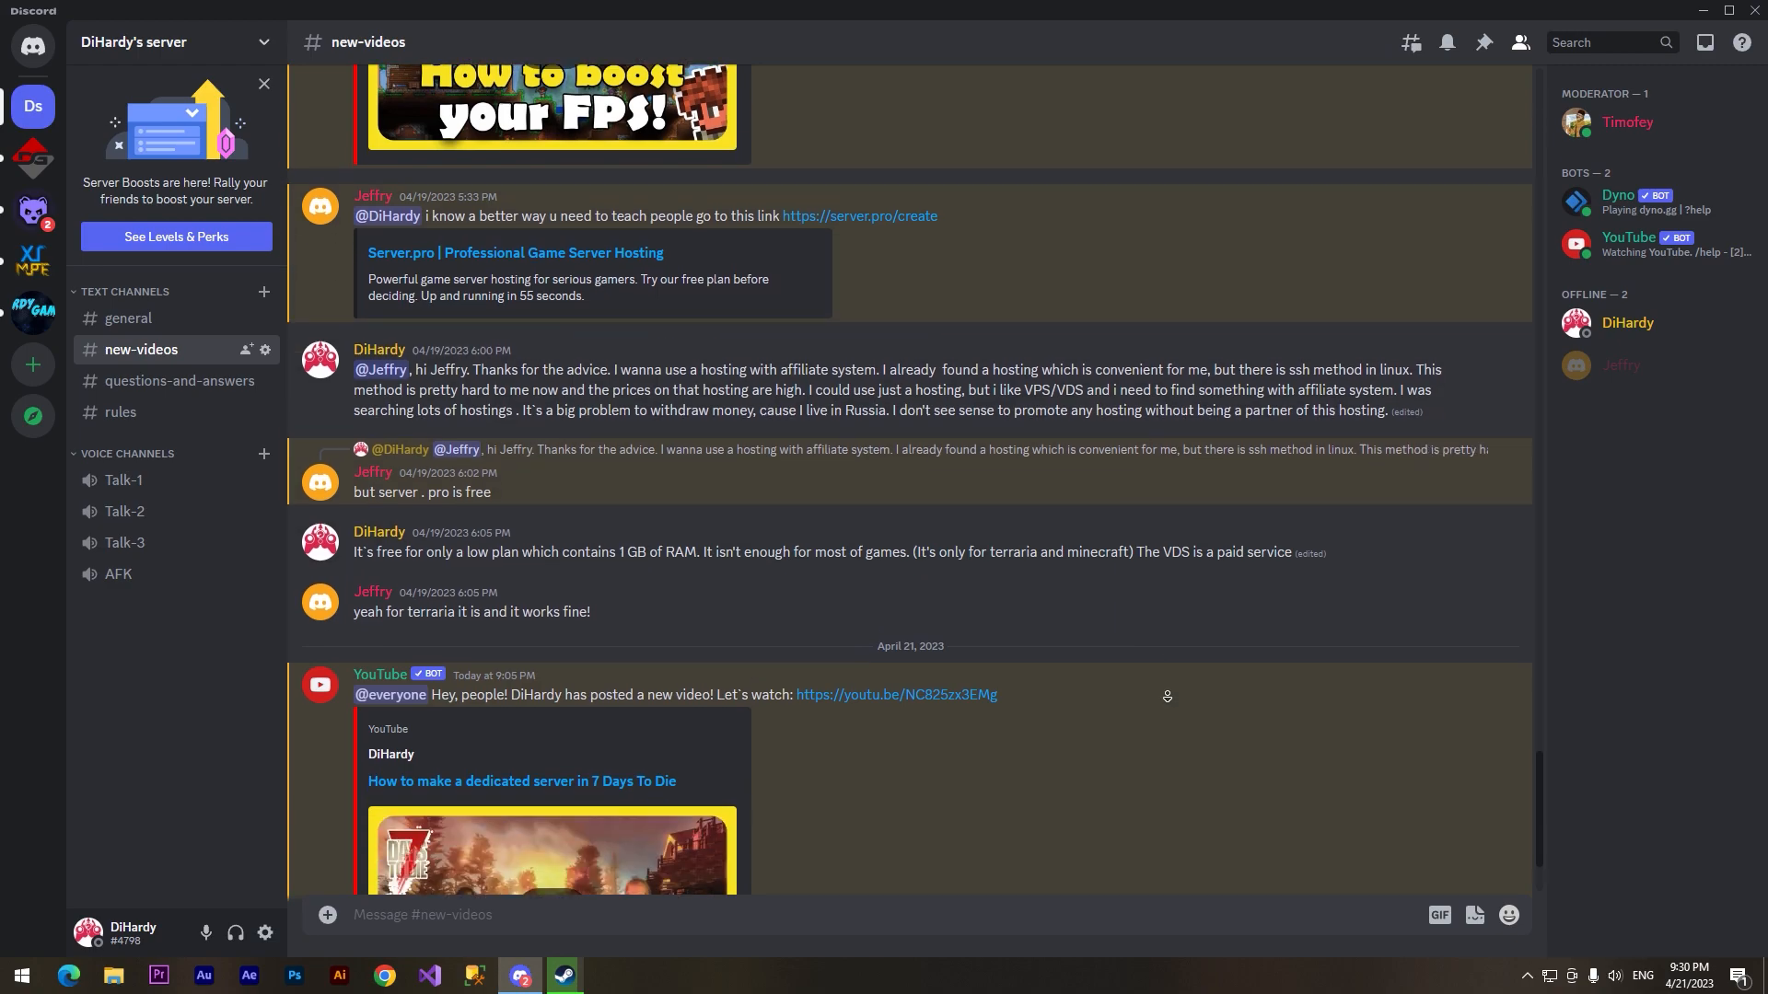
scroll(down, 3)
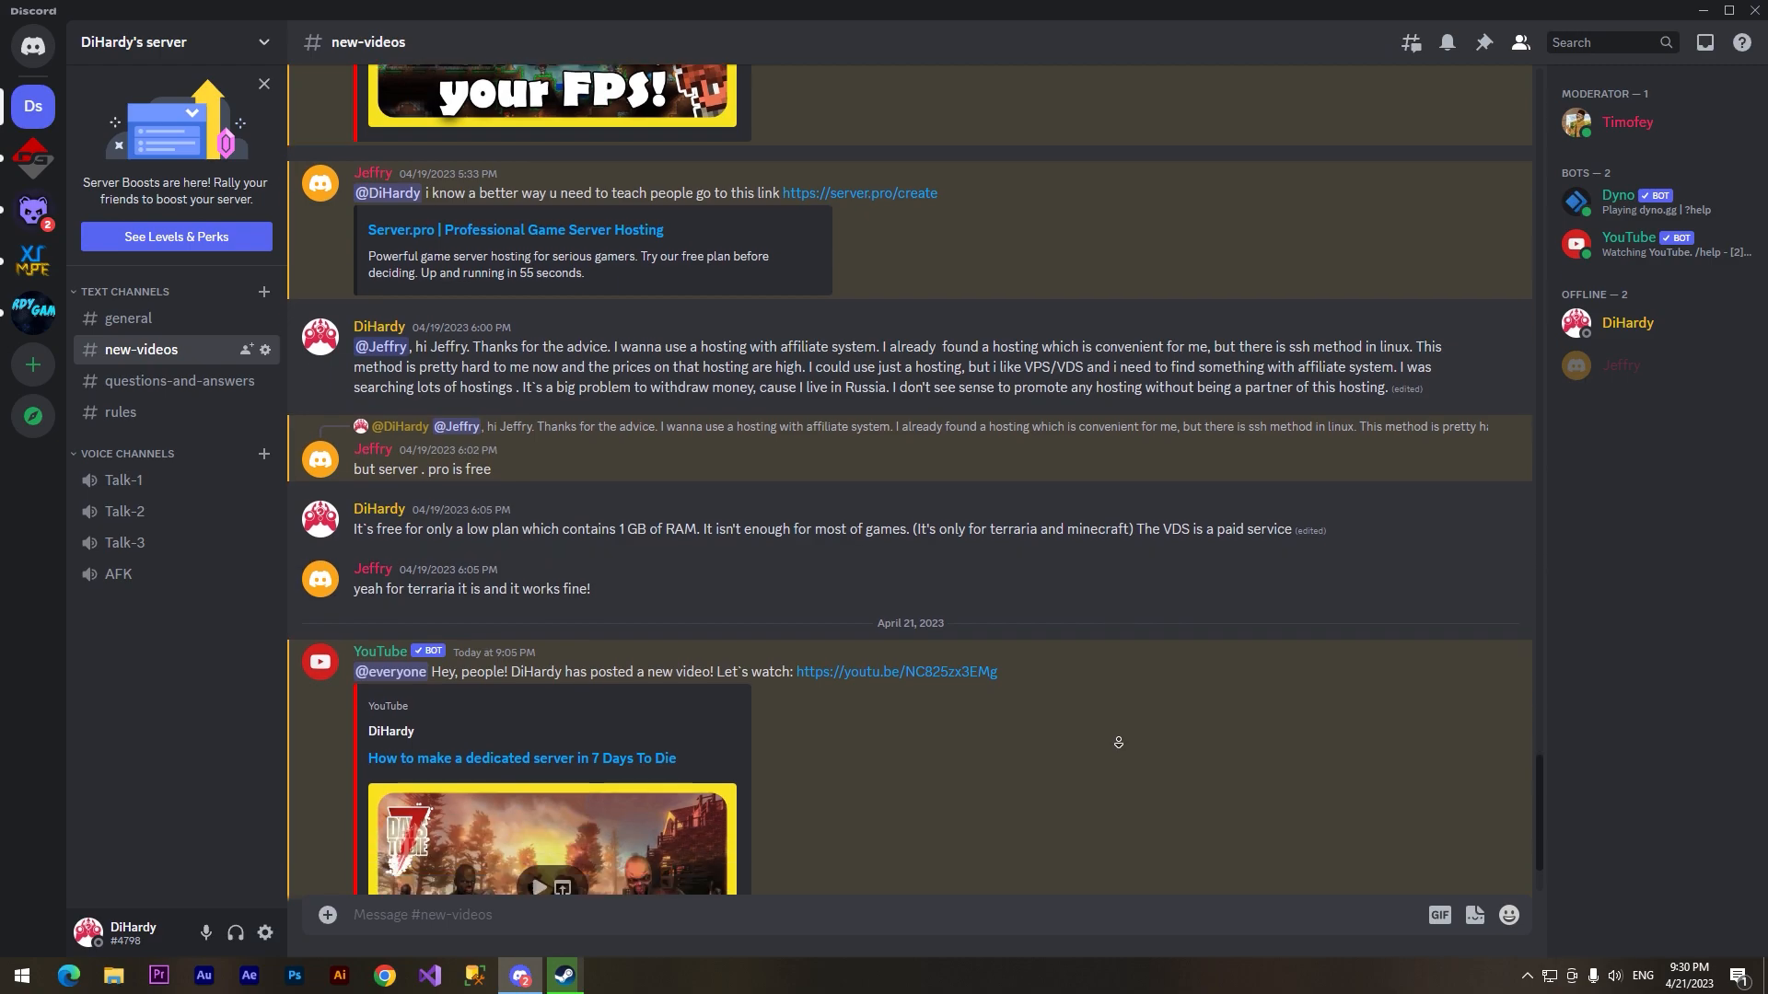
scroll(down, 3)
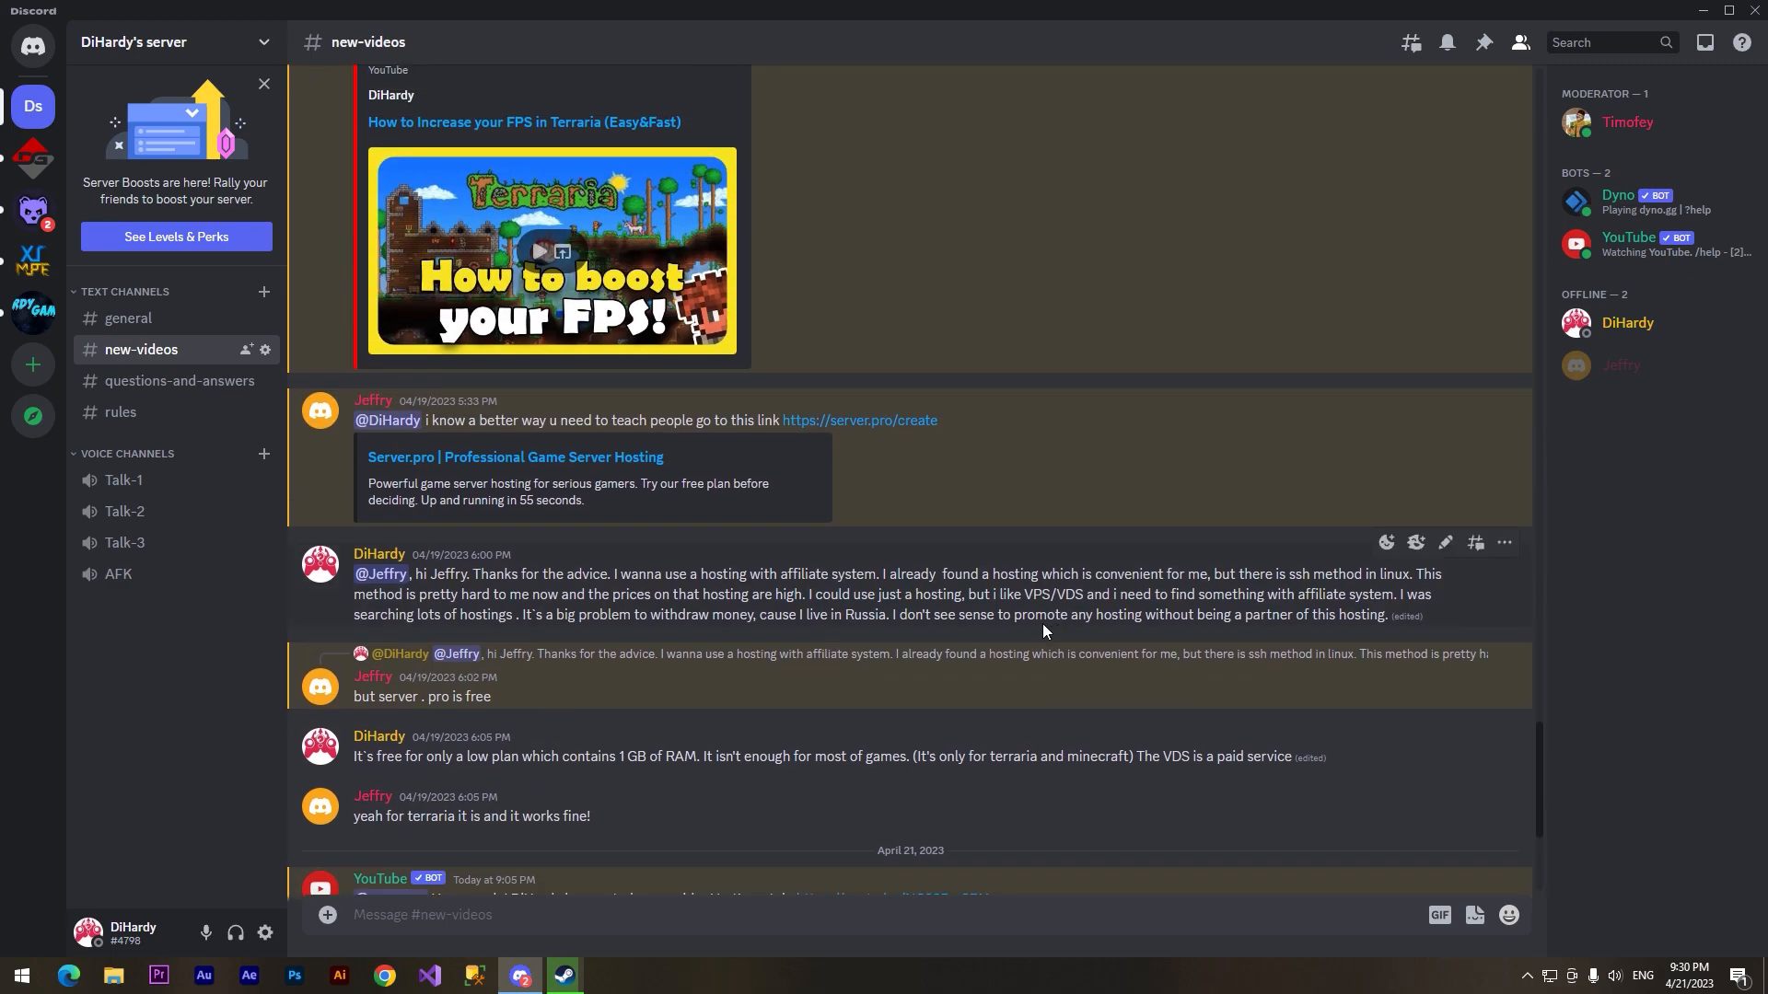
mouse_move(944, 431)
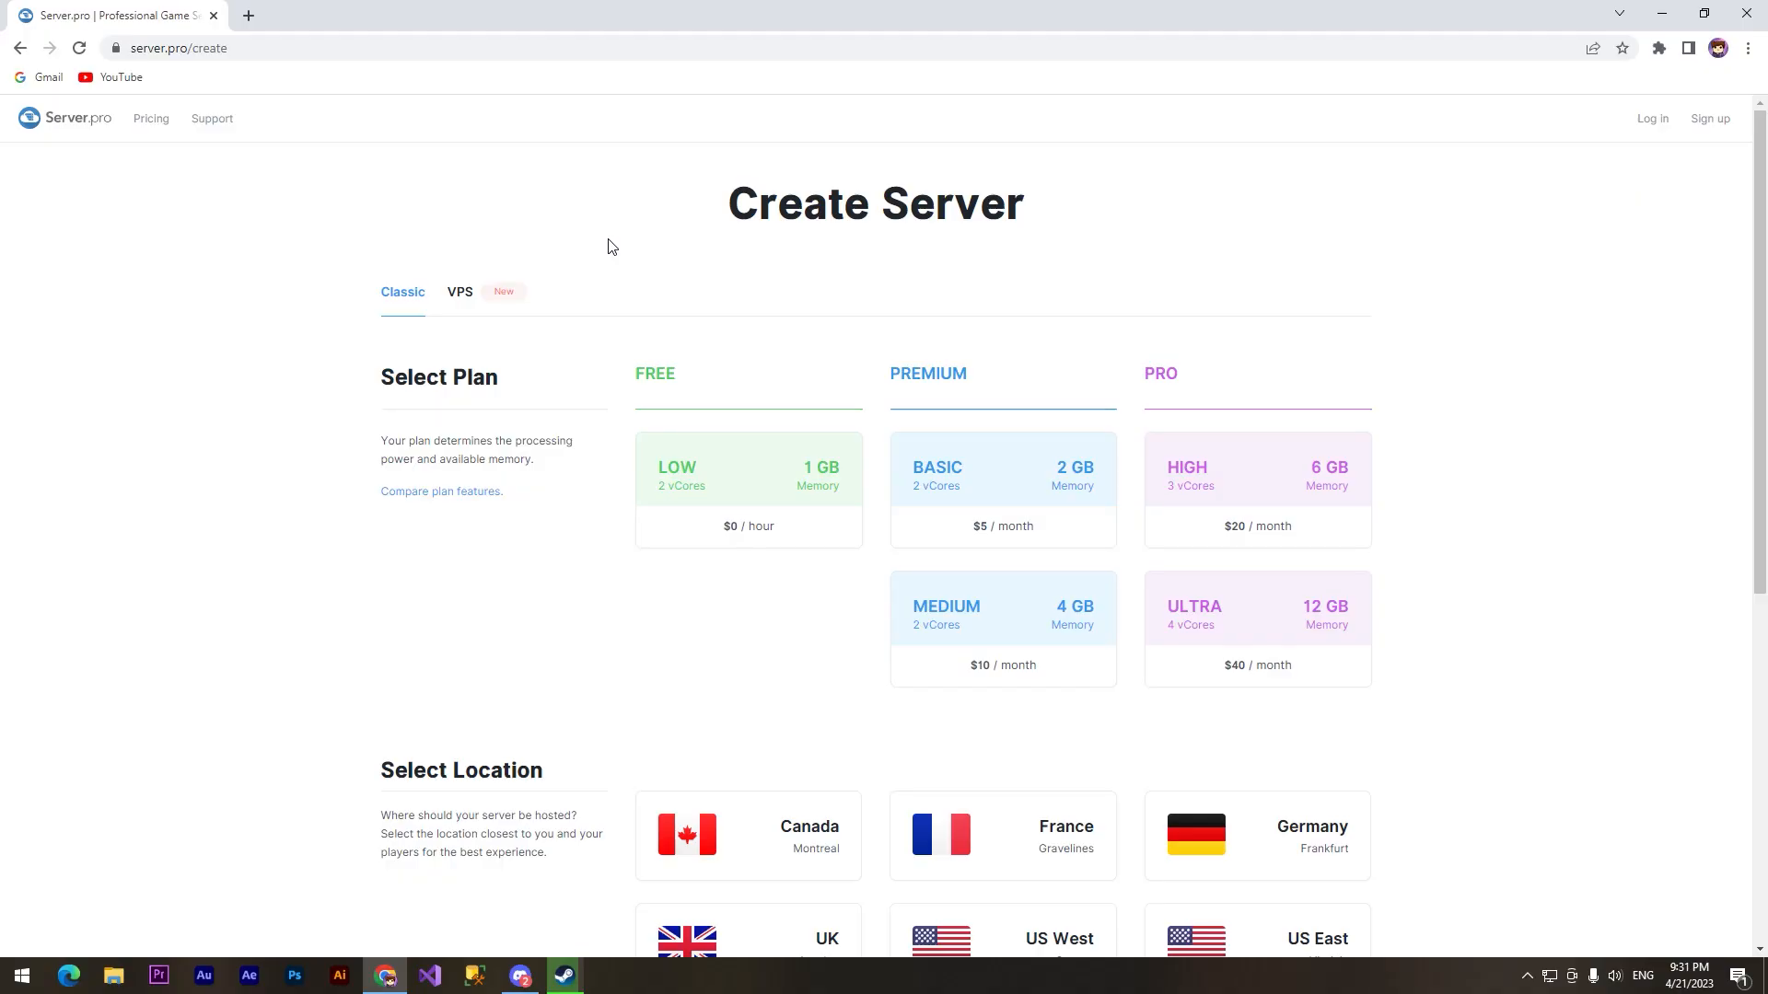
mouse_move(686, 269)
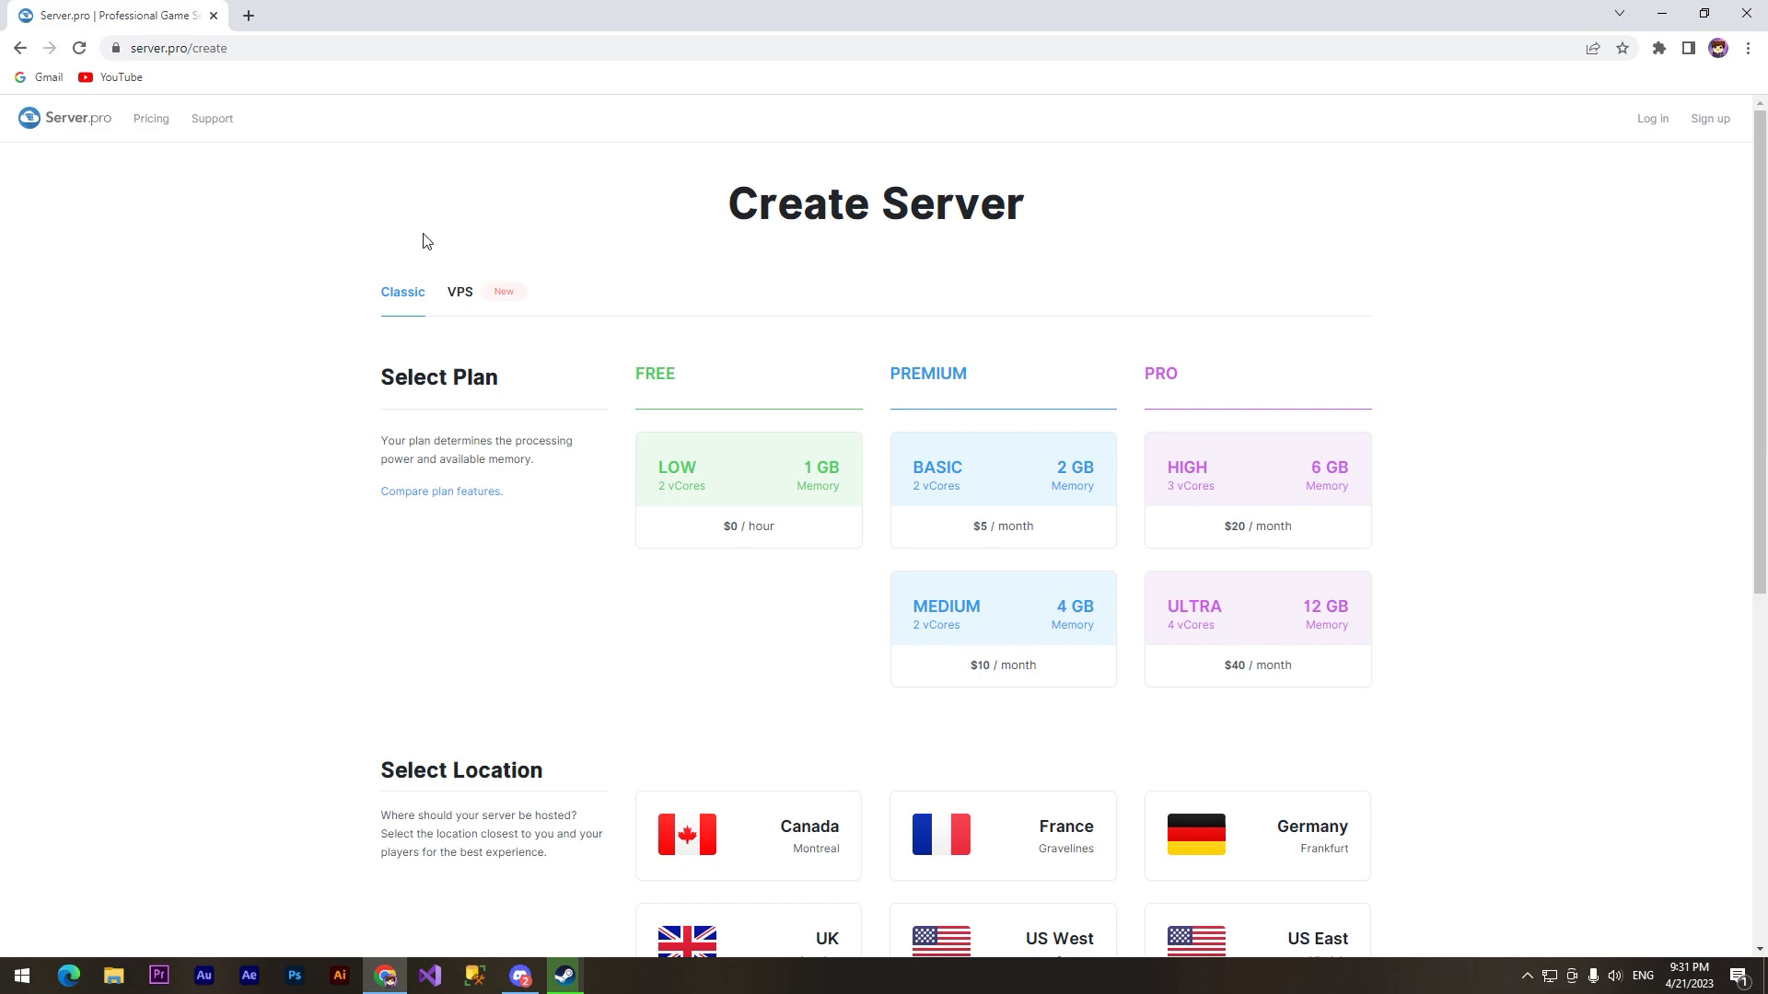
mouse_move(713, 479)
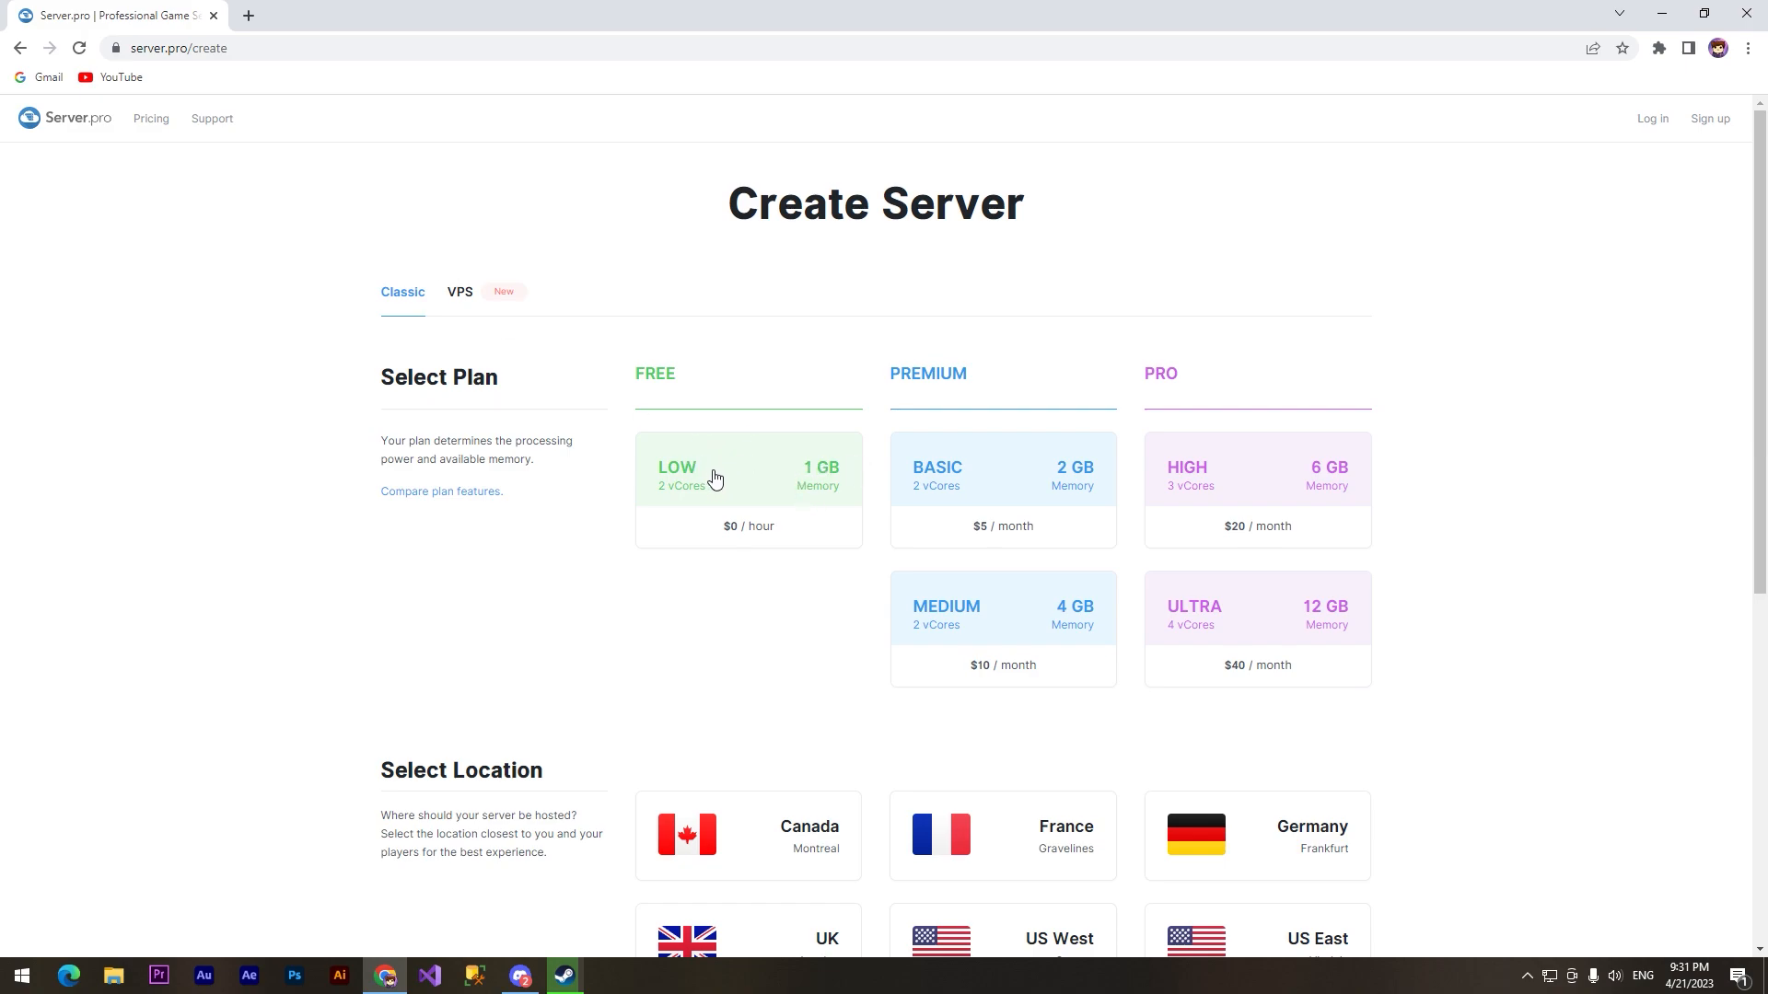
click(748, 473)
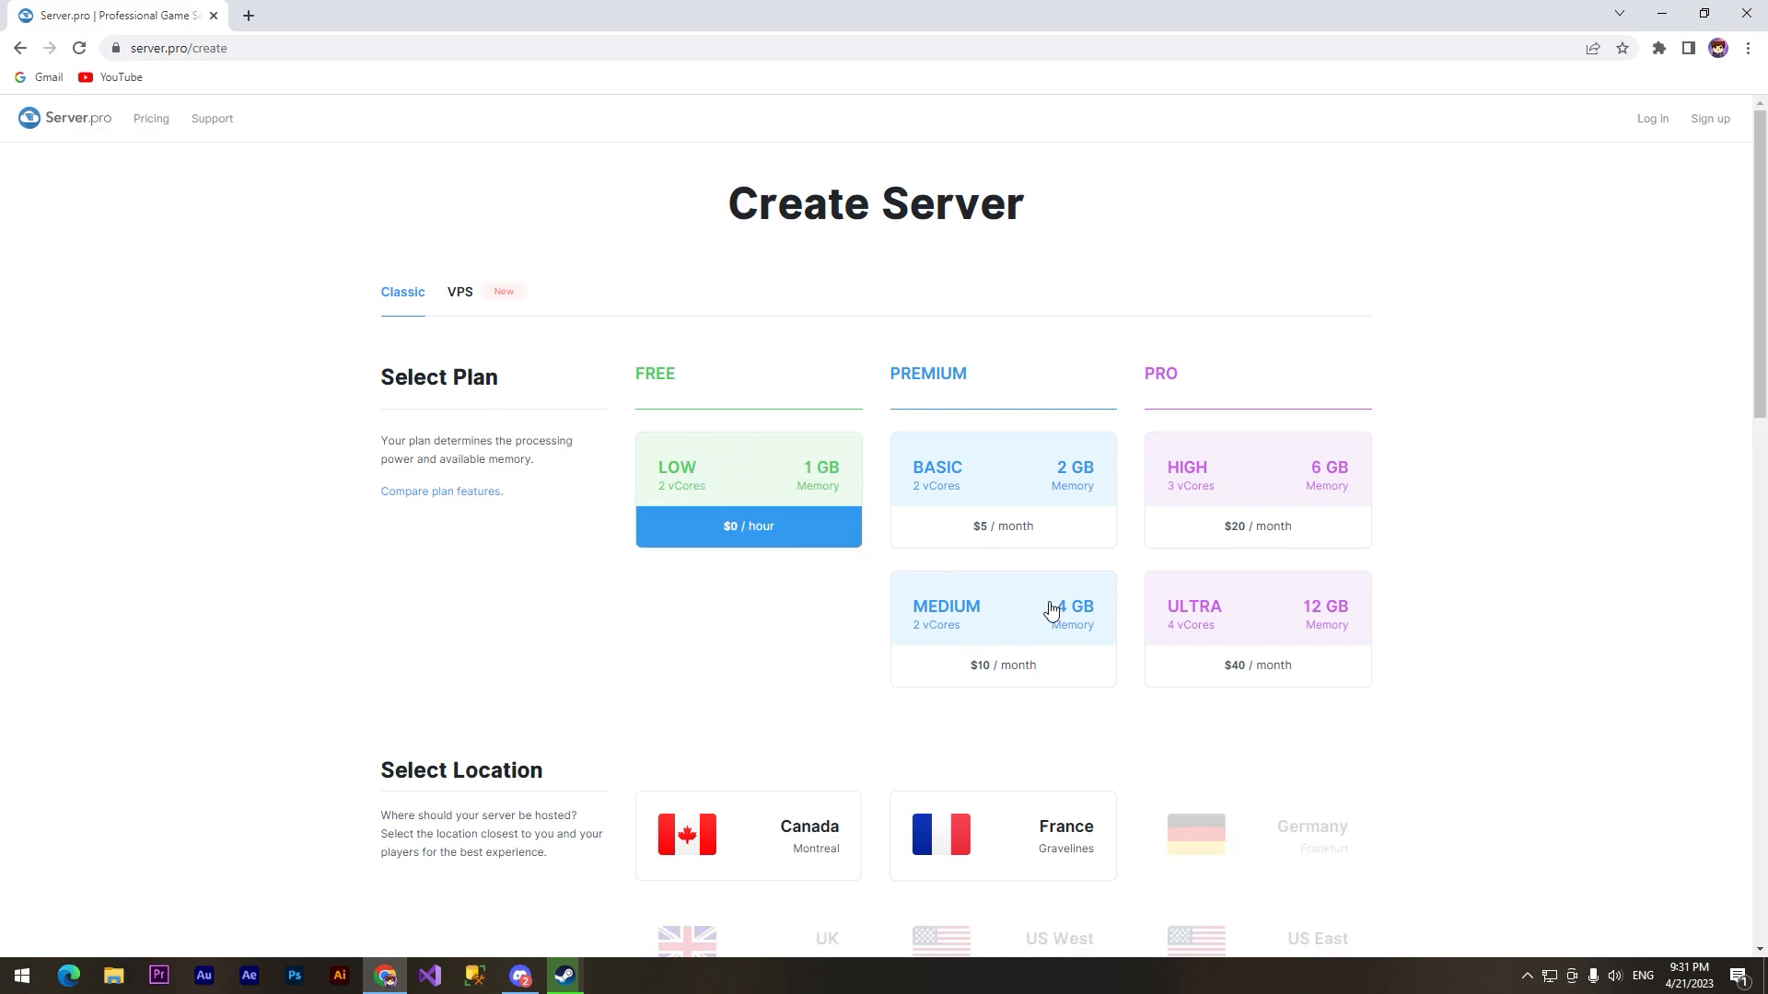
scroll(down, 3)
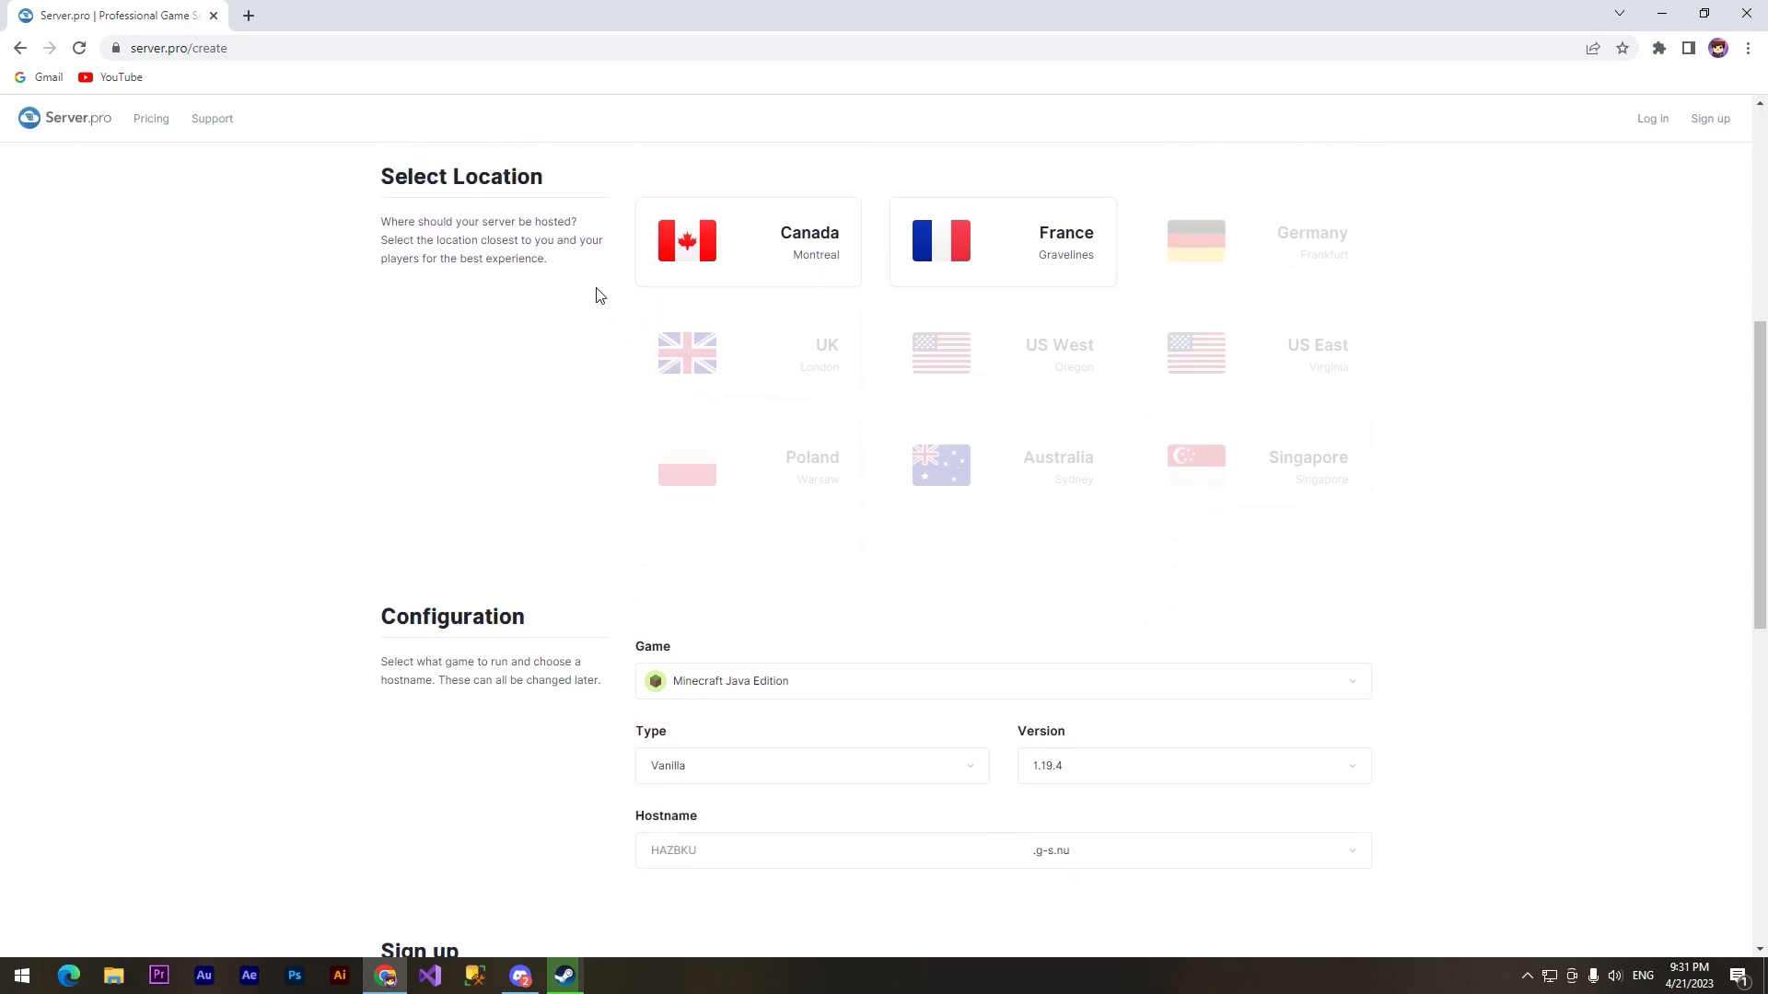
mouse_move(971, 254)
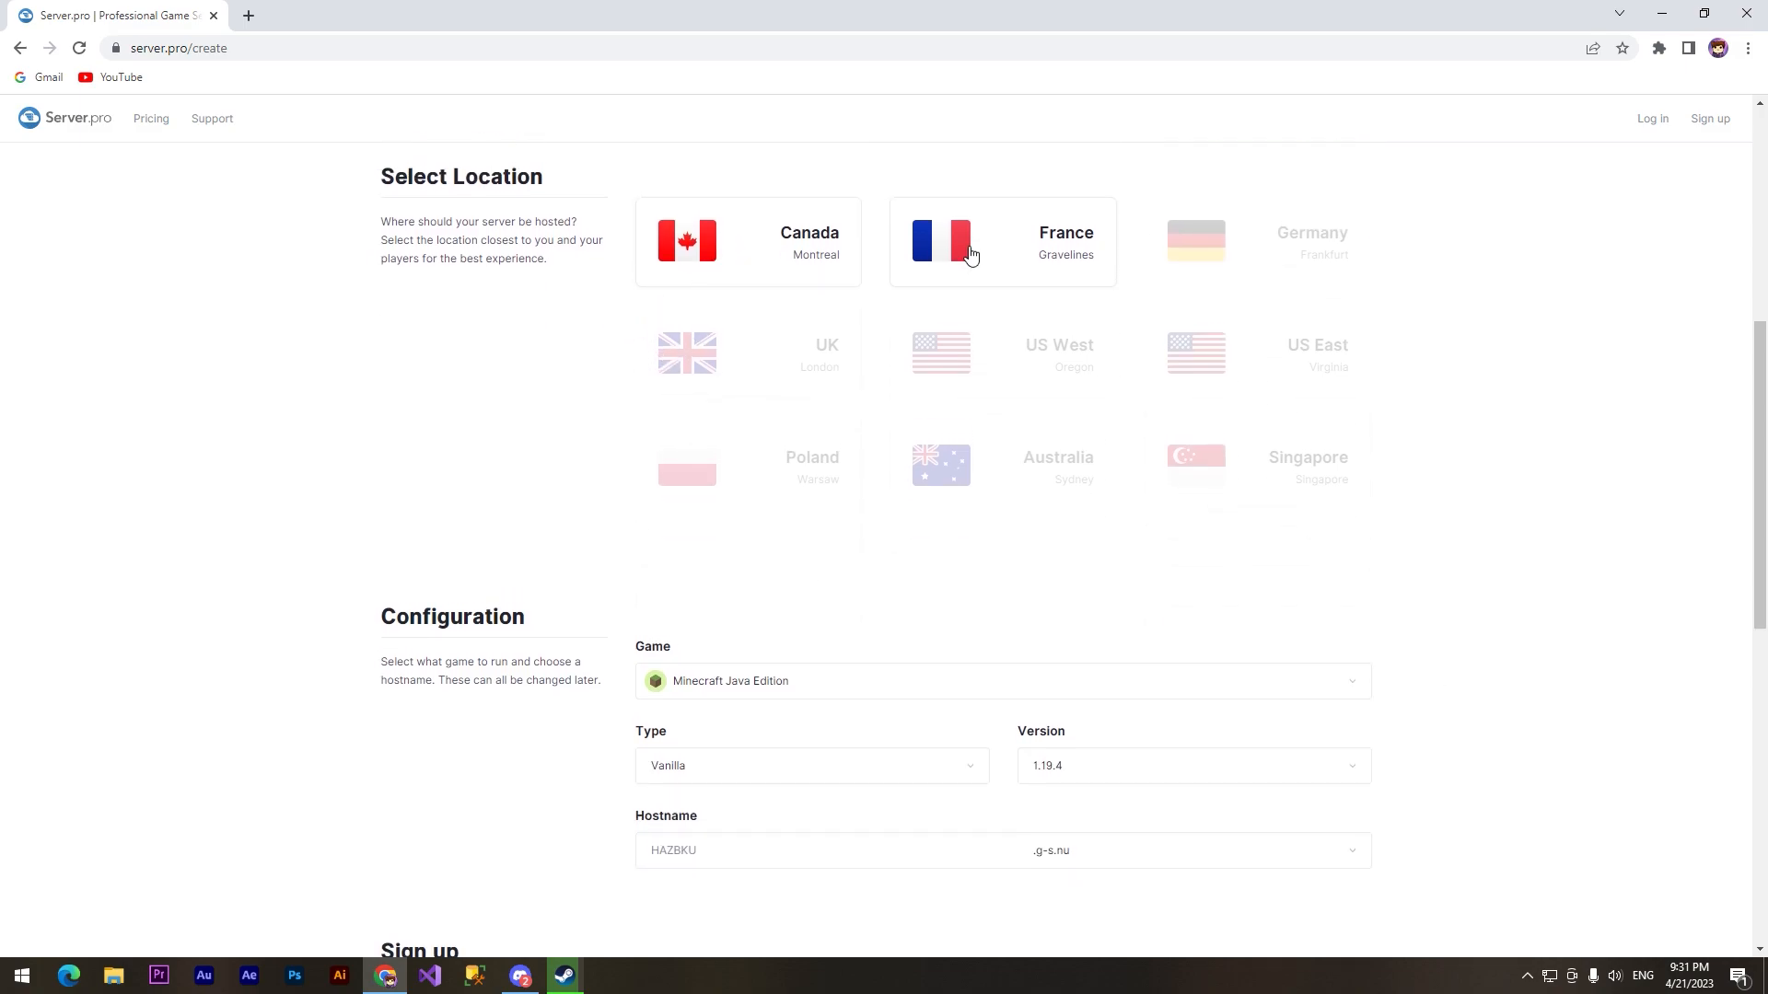
Host the server in Canada and set the game to Terraria 1.4.4.9
click(748, 239)
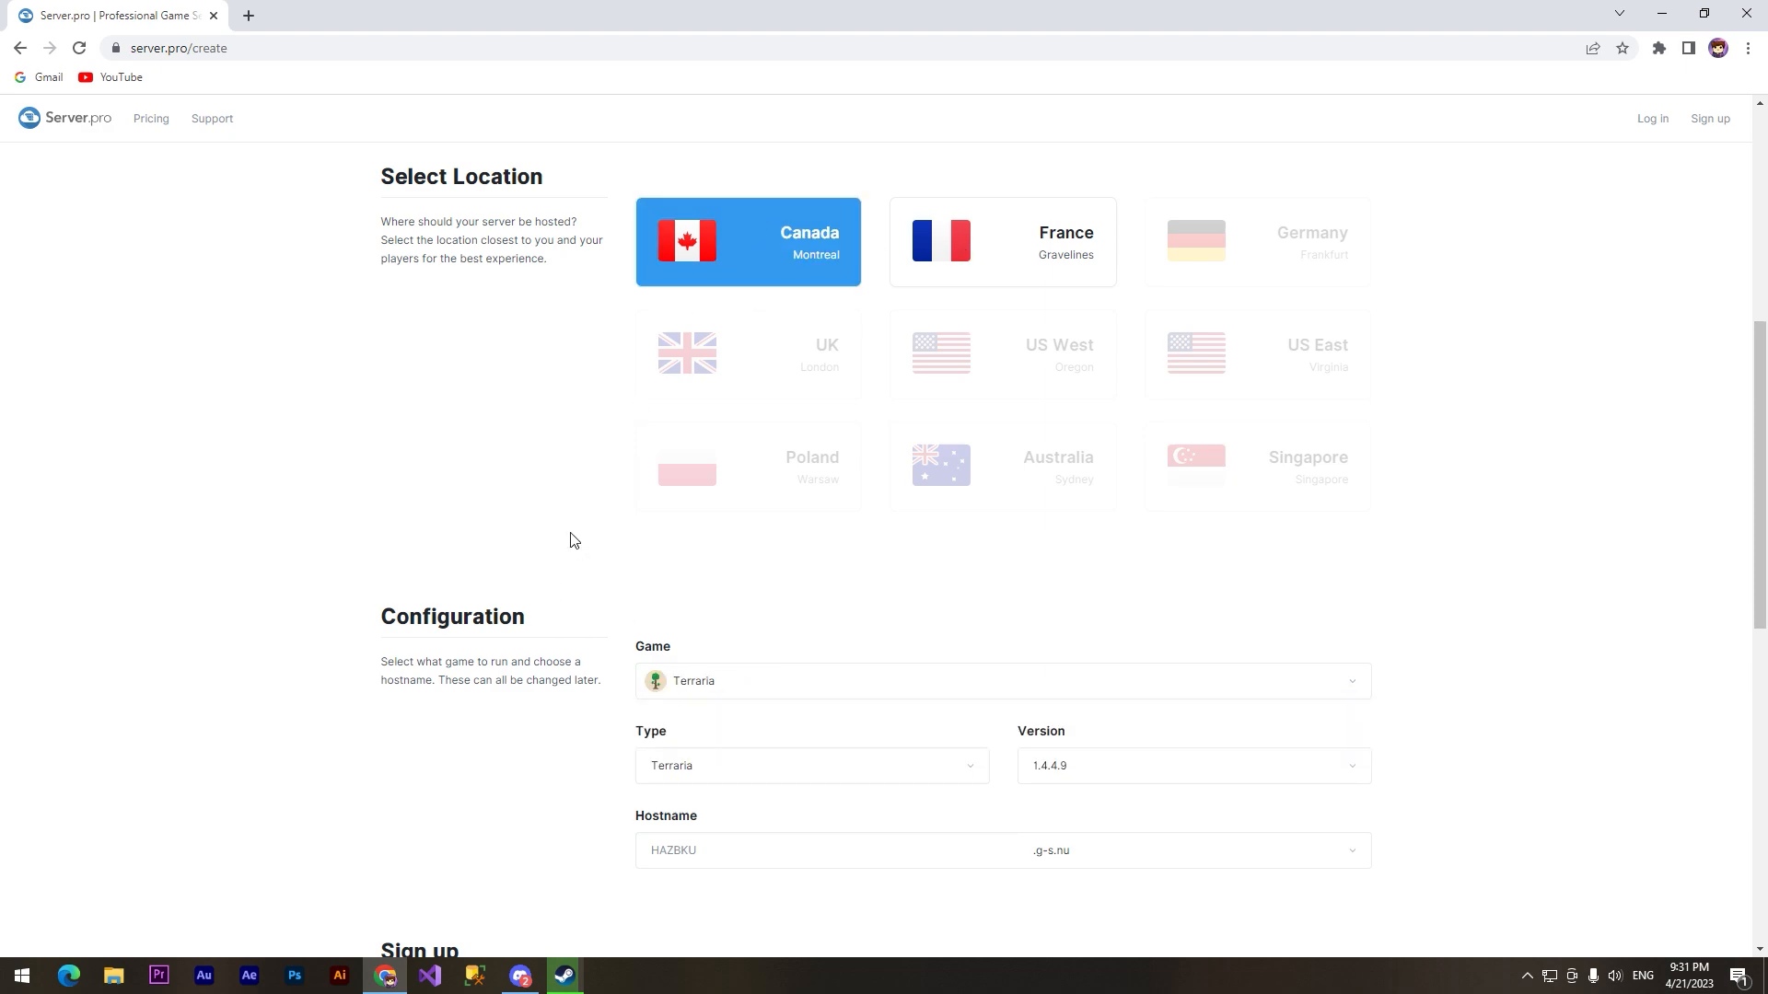
scroll(down, 3)
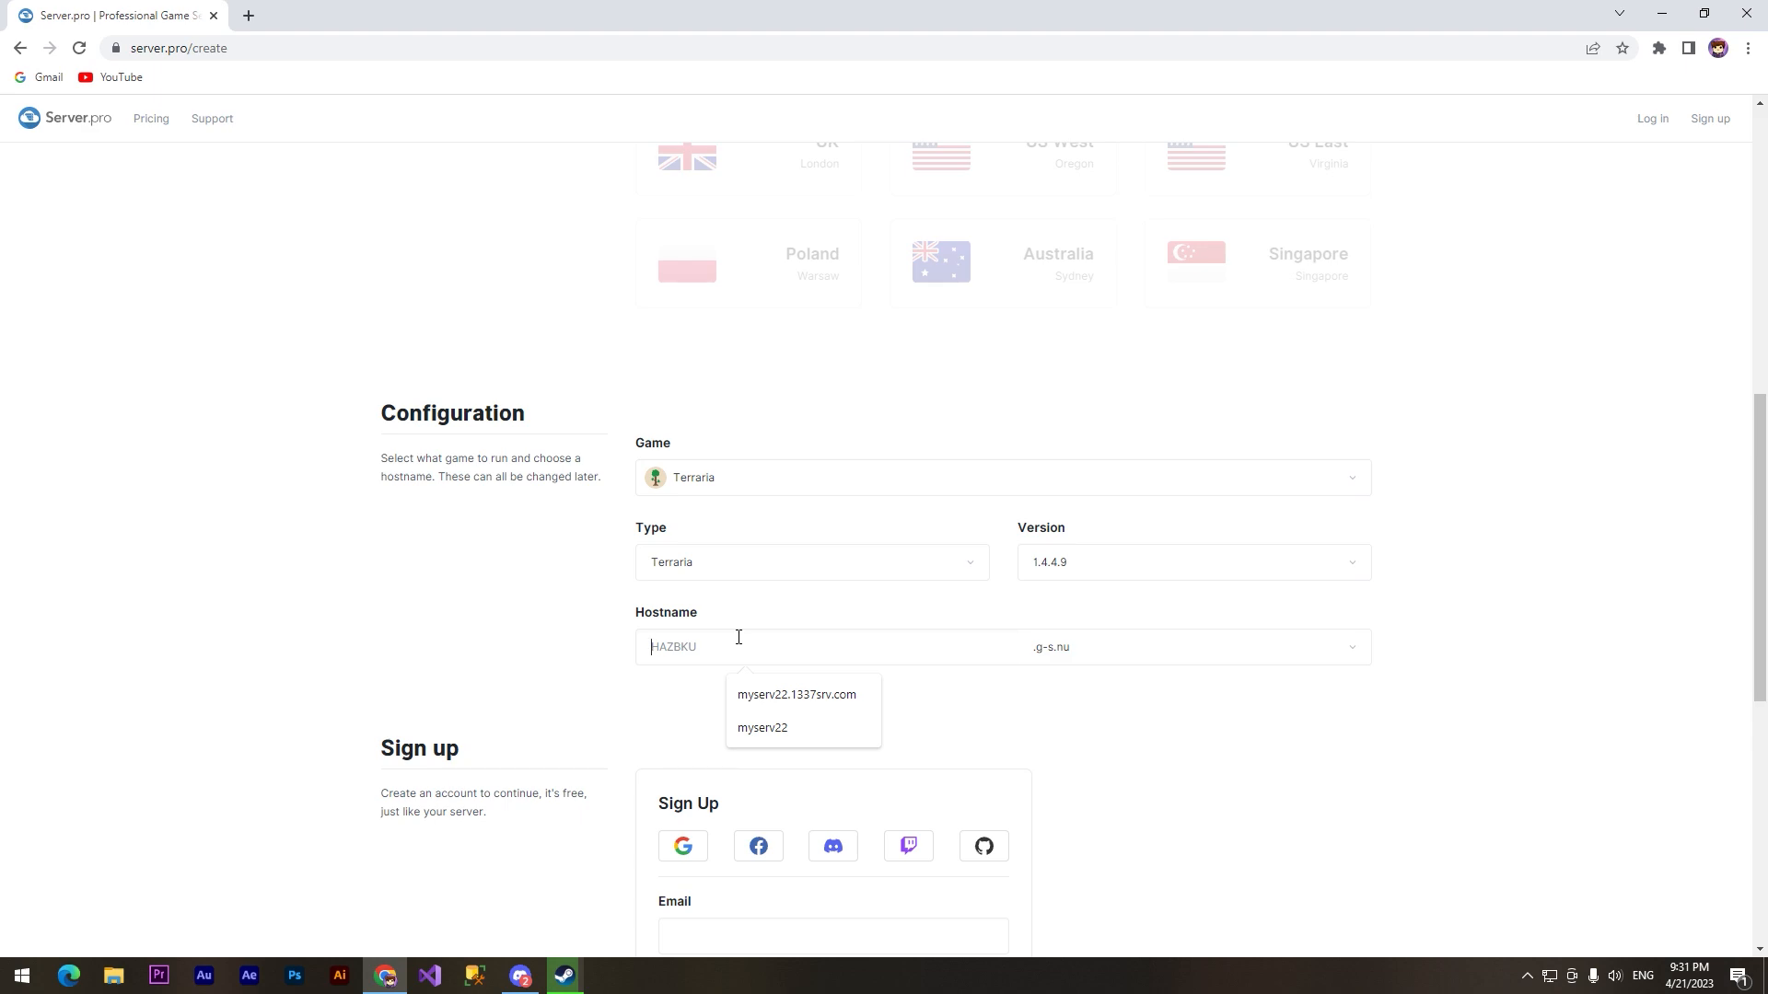
Set the hostname to terrariaserver2 on the .1337srv.com domain
text(terrariaserver)
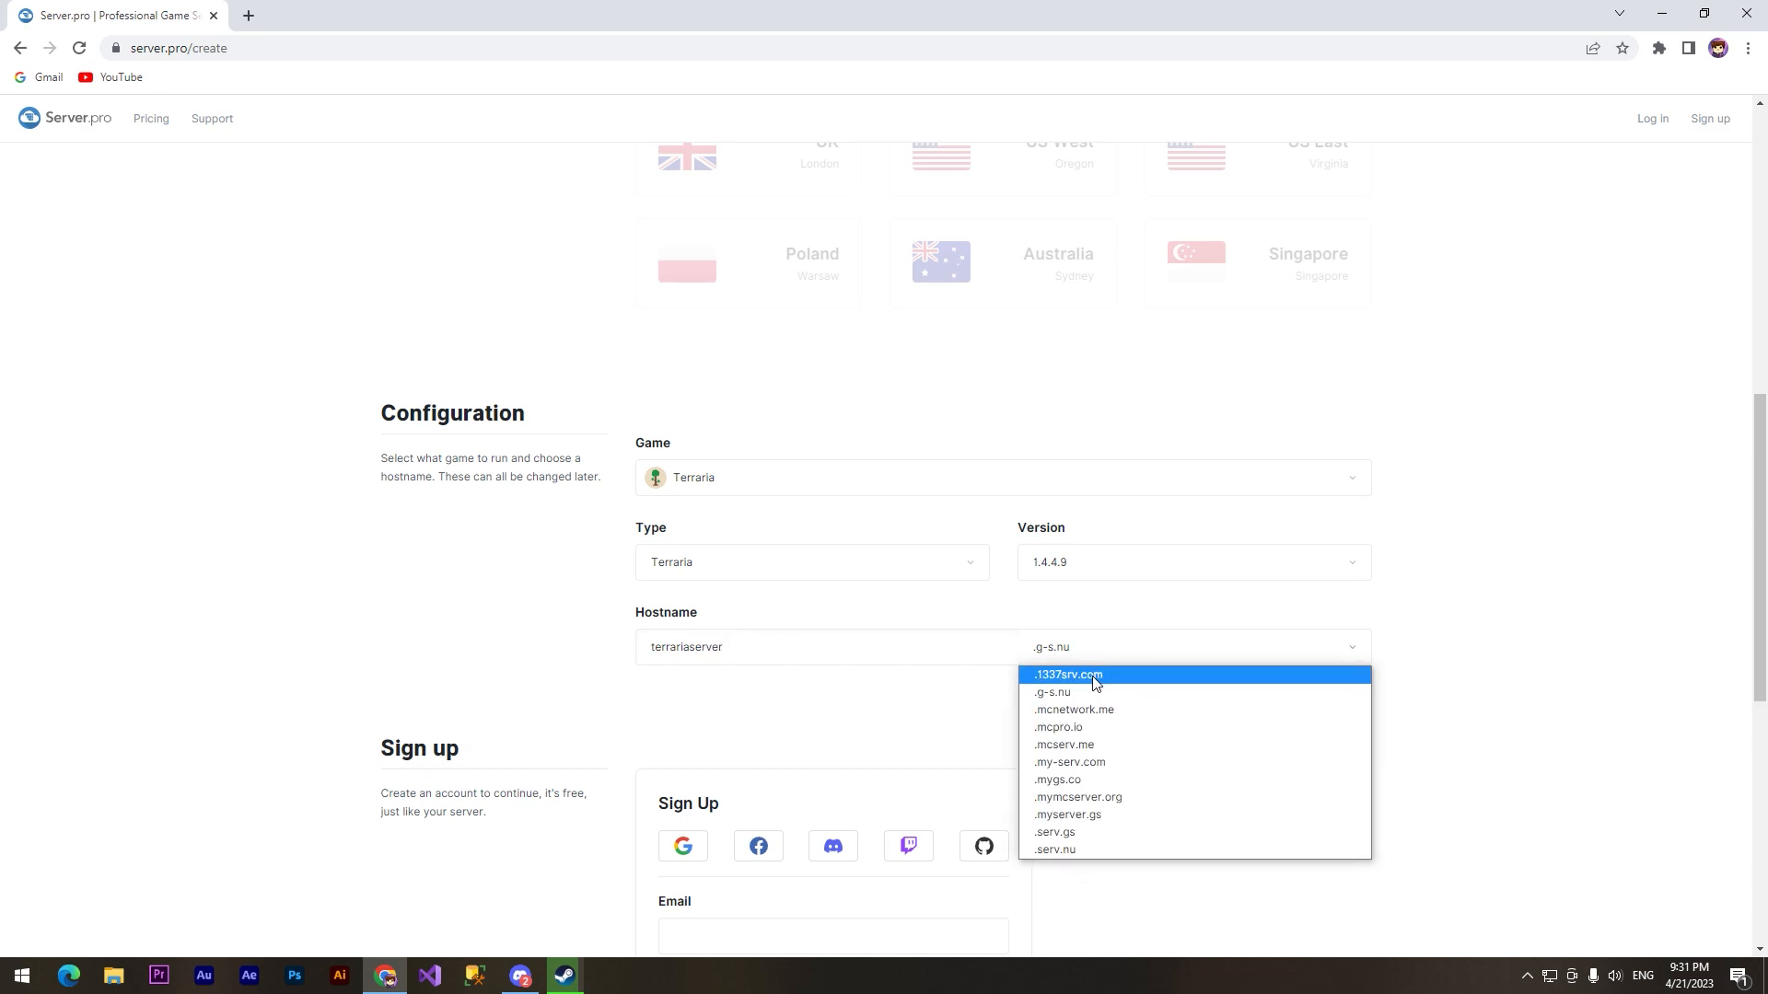
click(1066, 676)
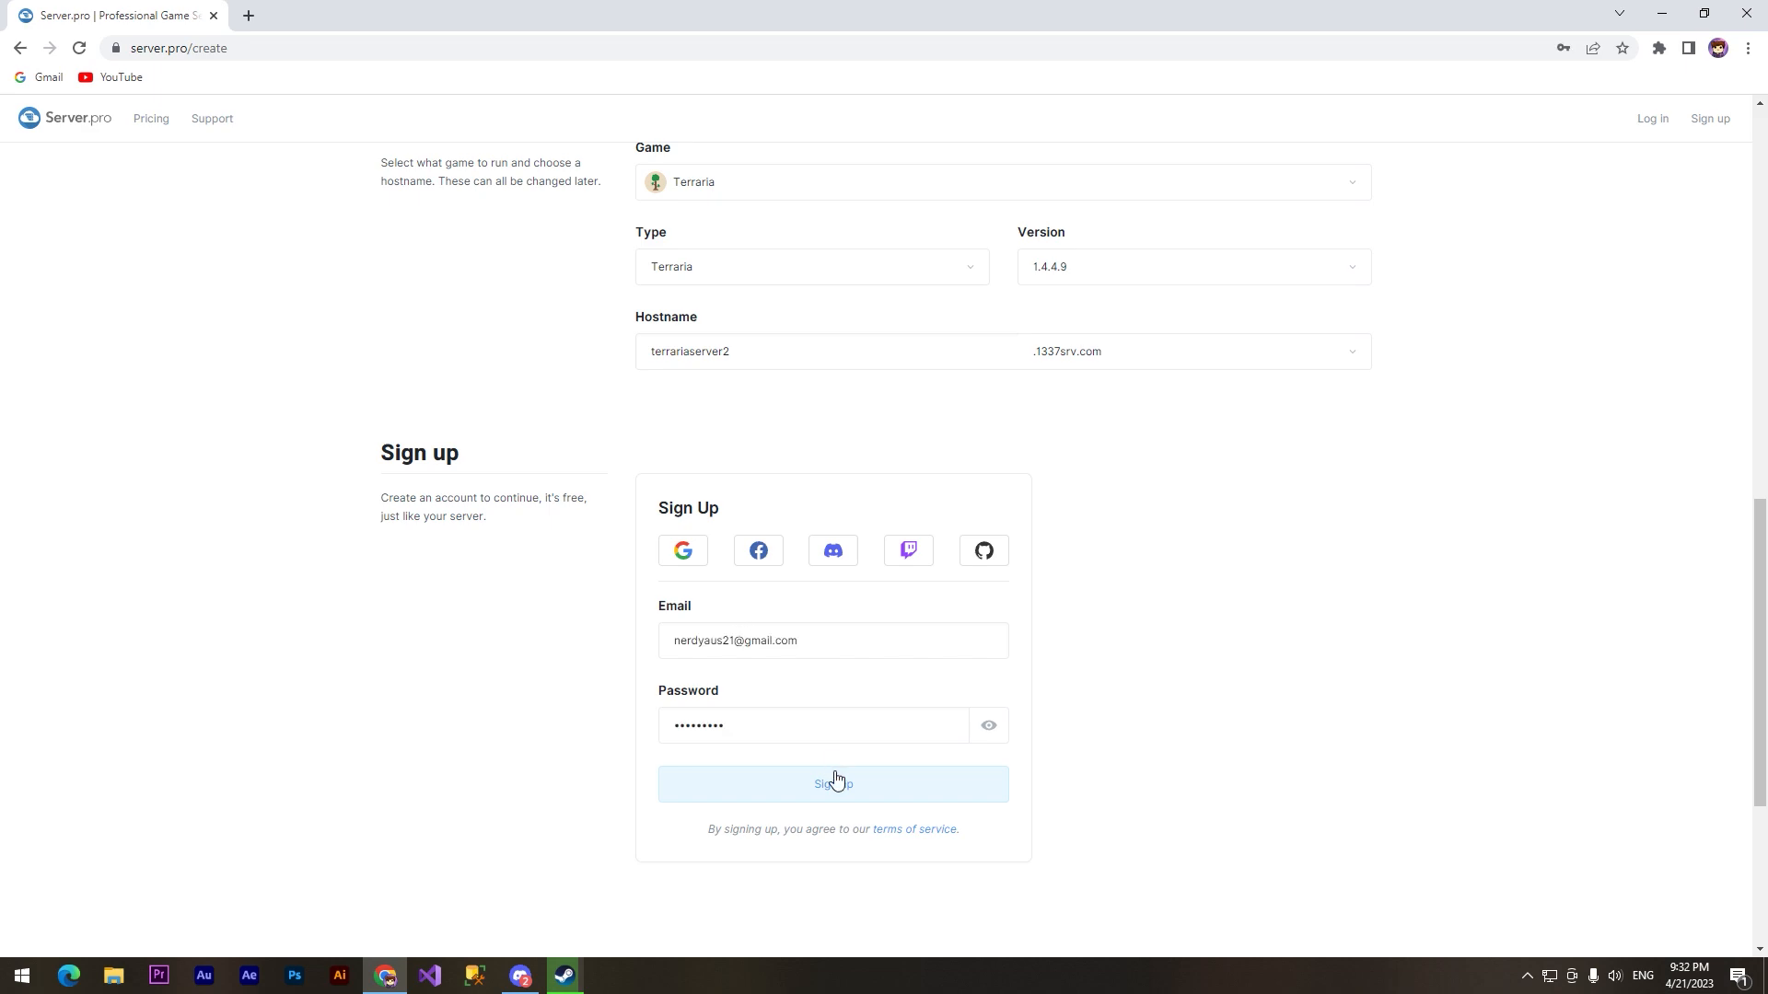
Sign up and complete sign-in with a Google account
click(832, 784)
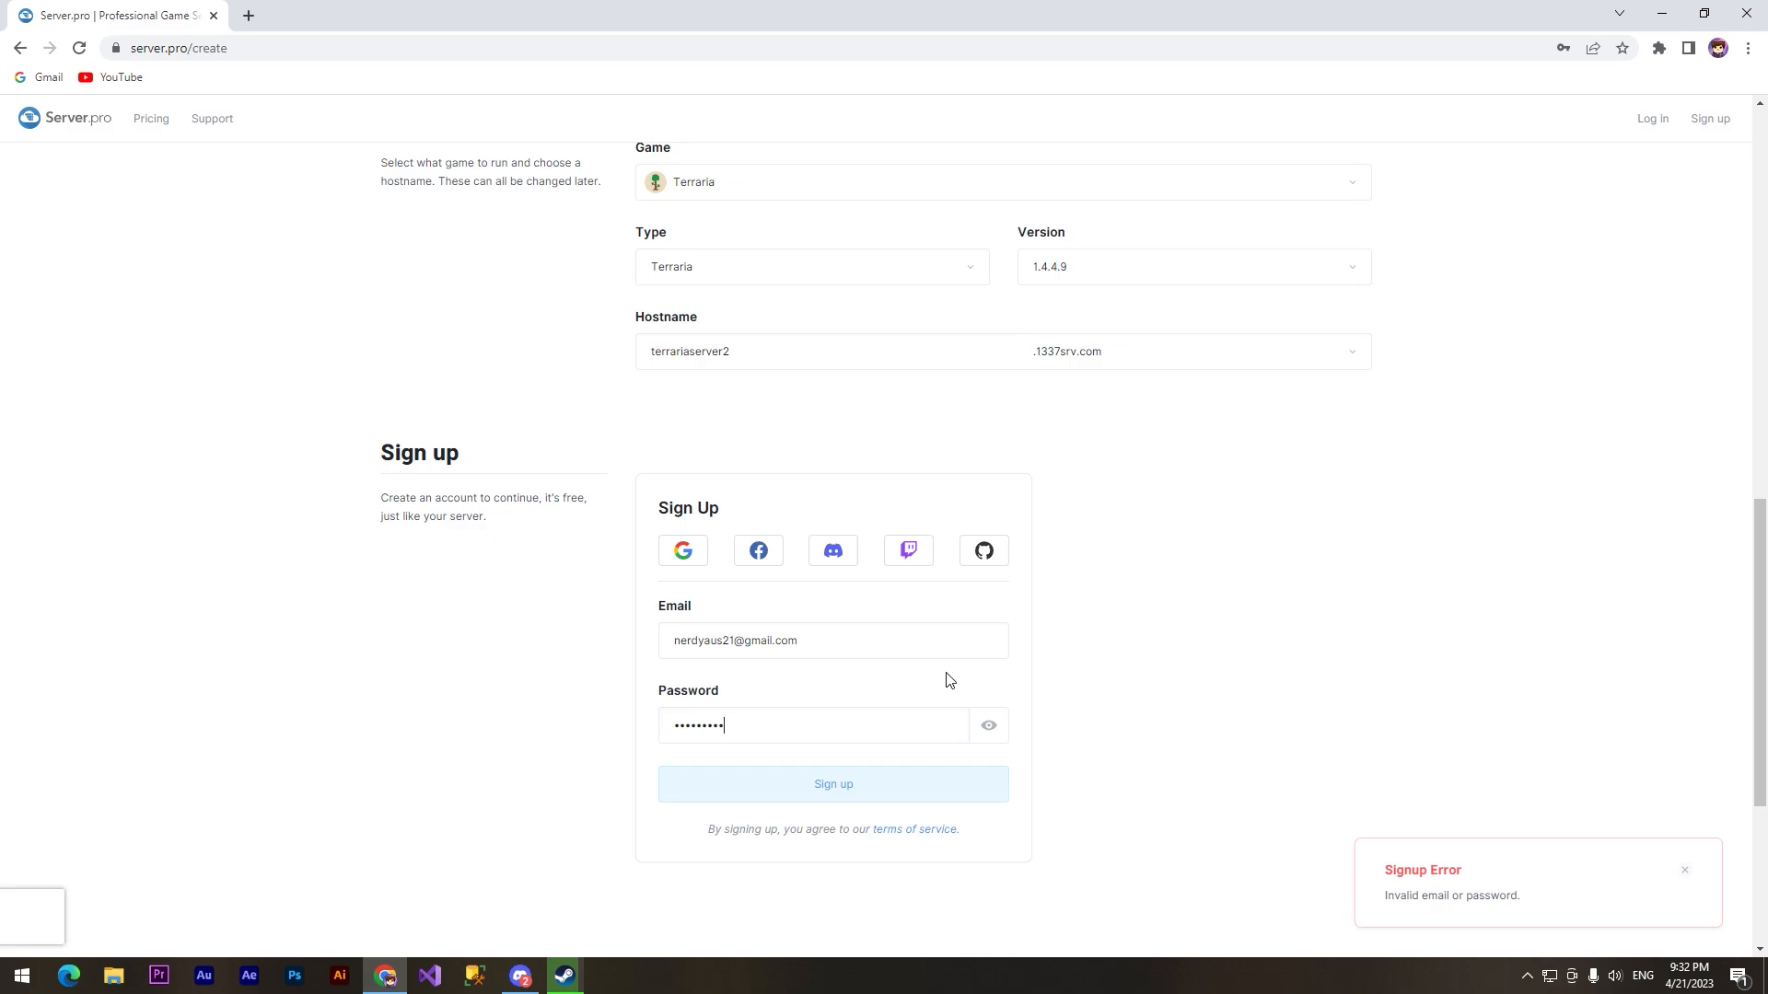
click(681, 550)
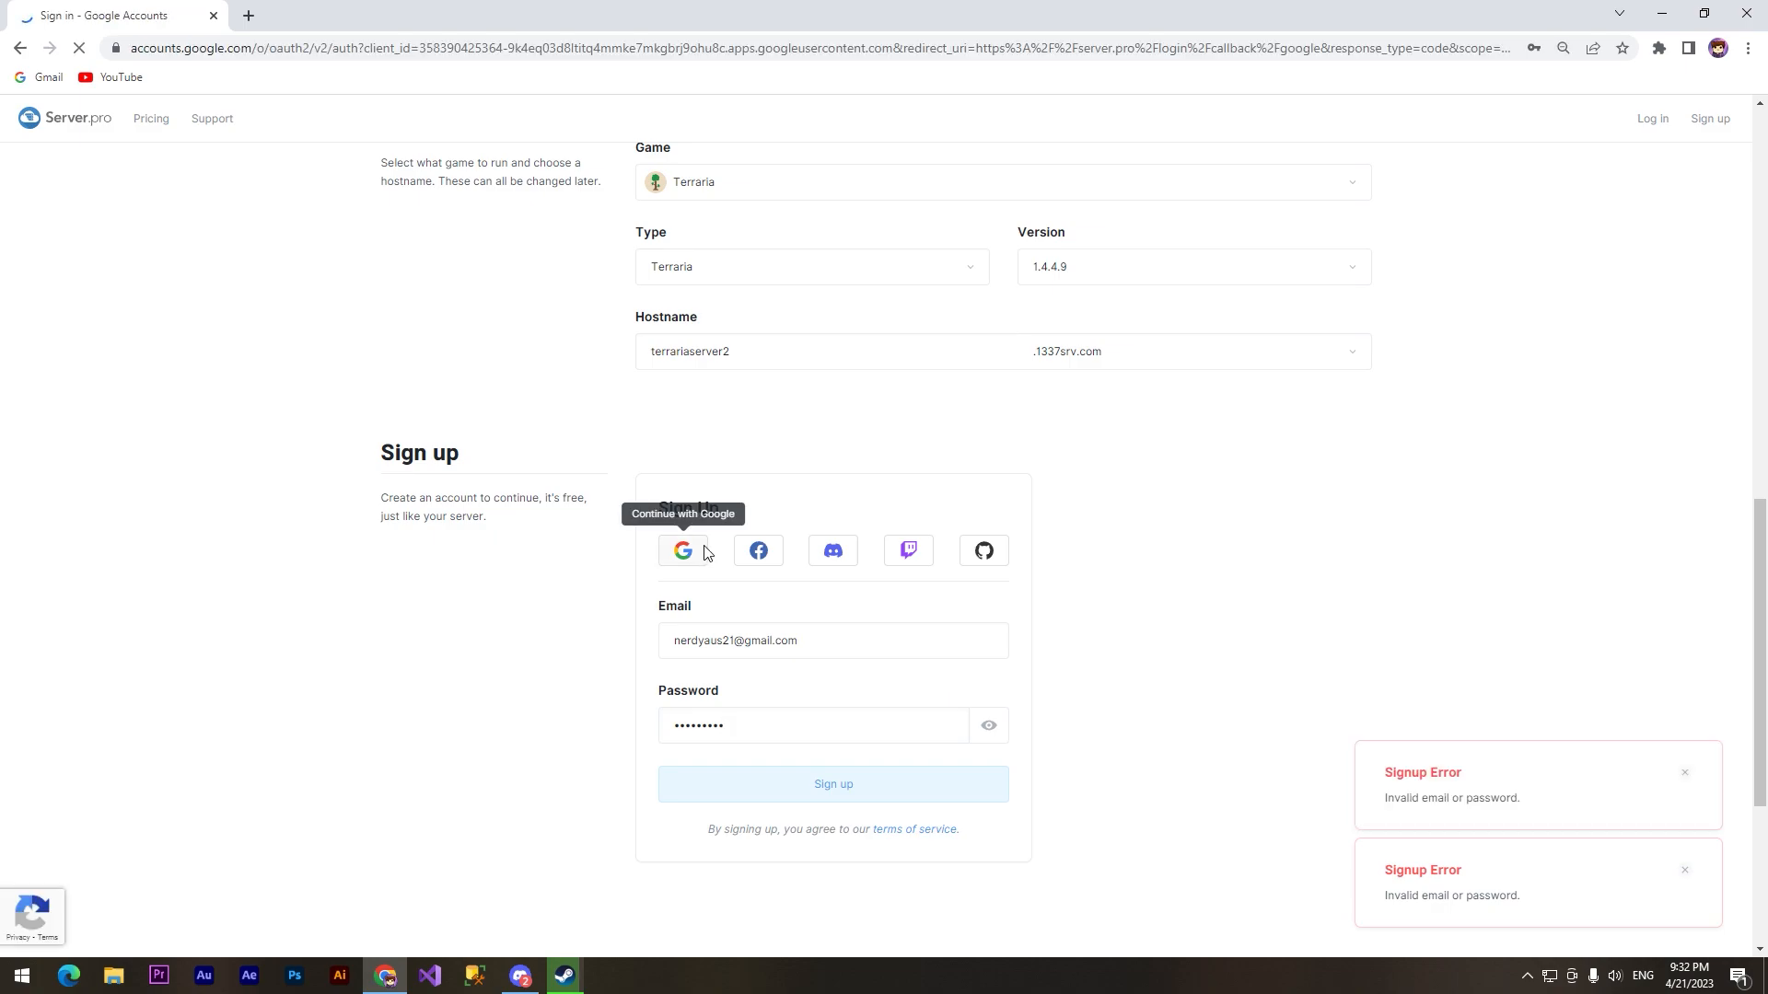
click(681, 551)
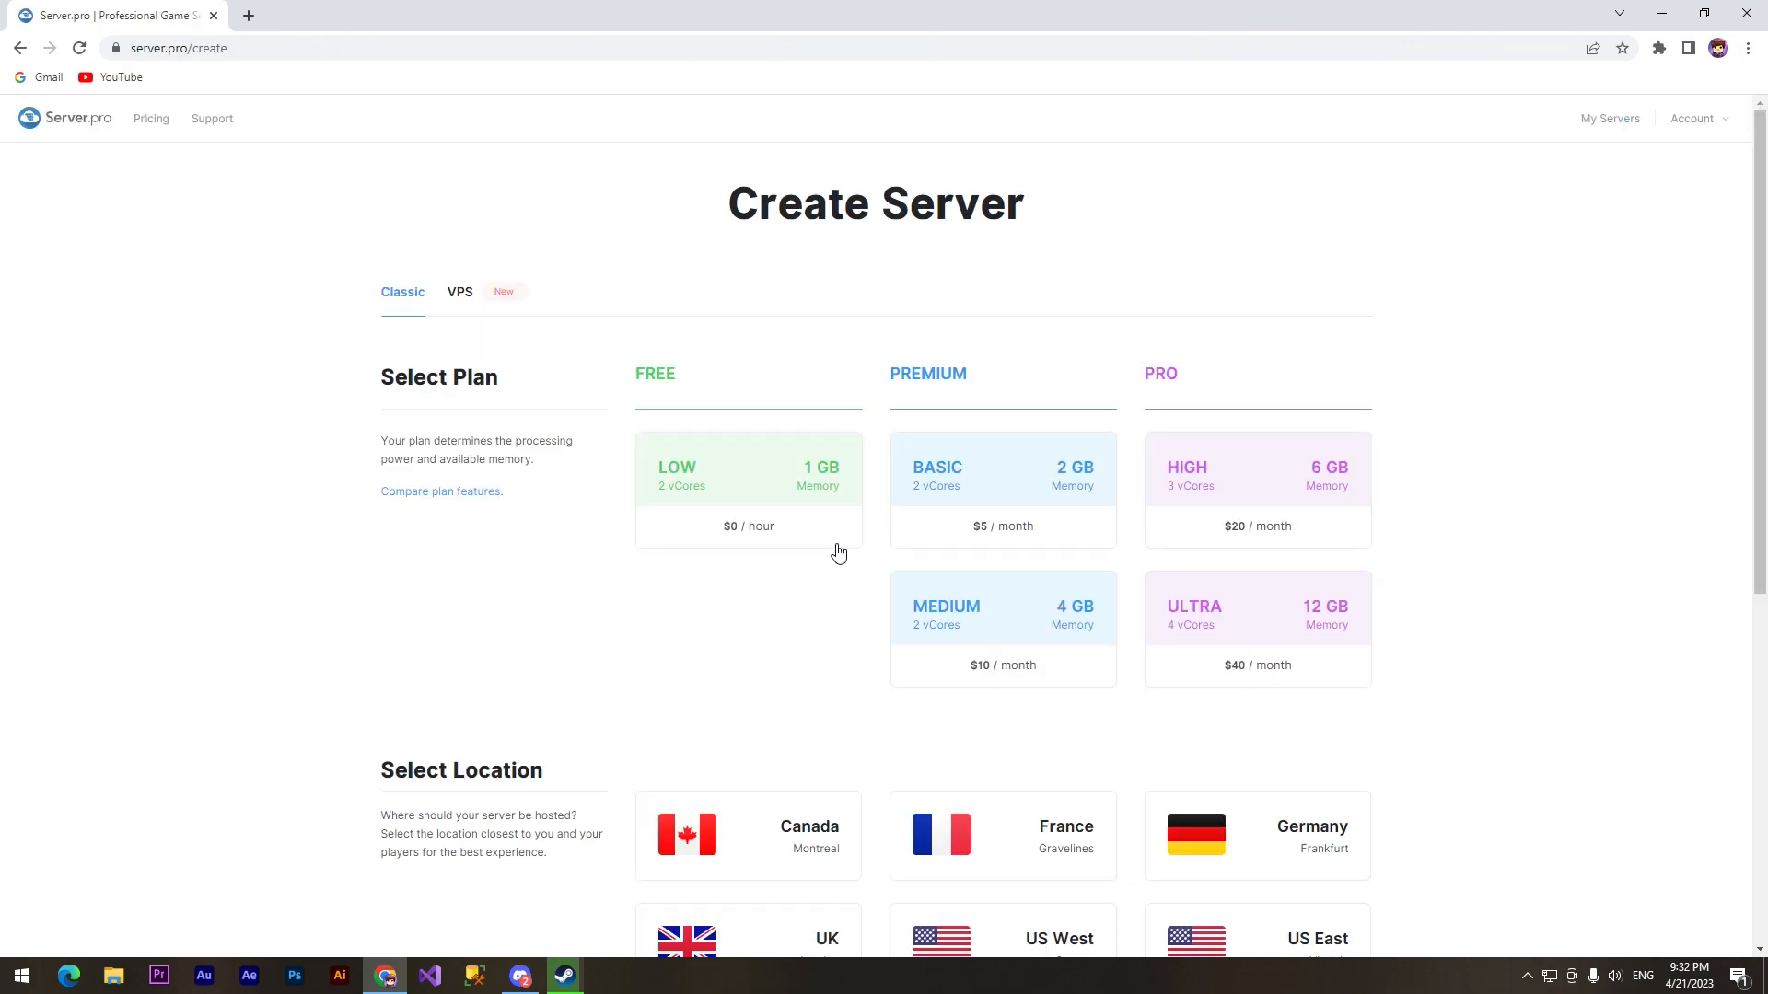
Re-select the free Low plan with Terraria and submit the server order with the captcha
click(747, 524)
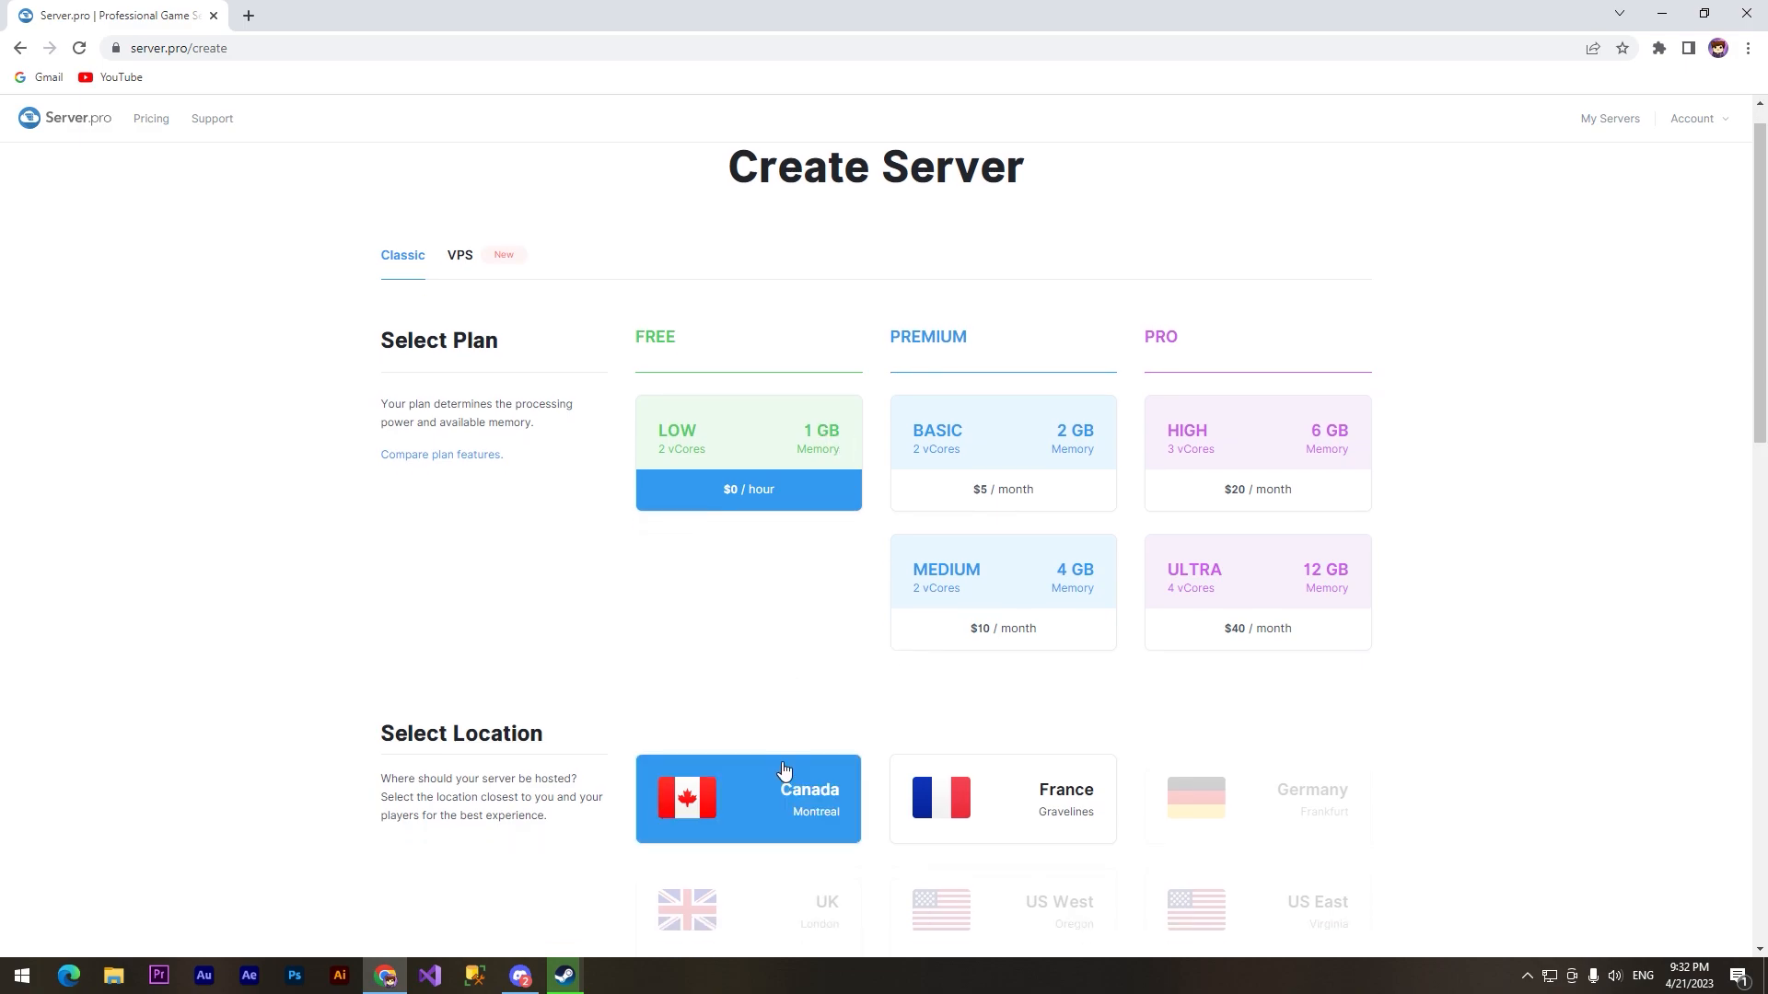
scroll(down, 3)
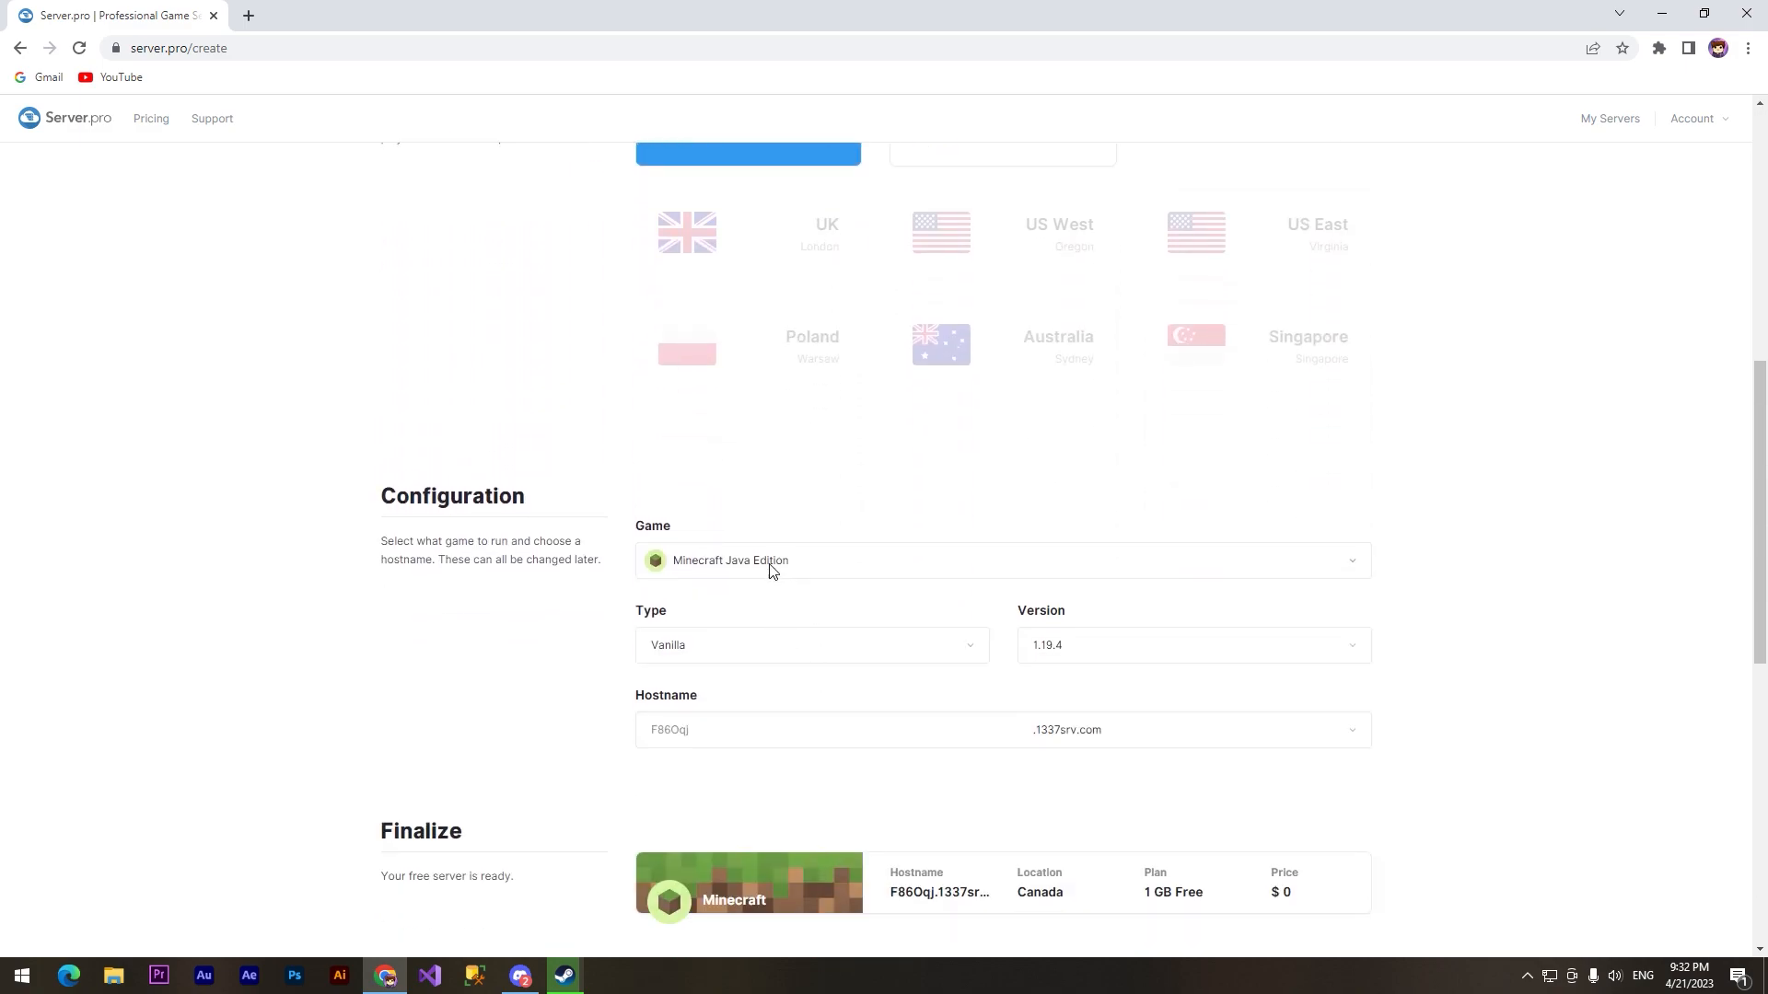
click(1000, 560)
text(adhqtq)
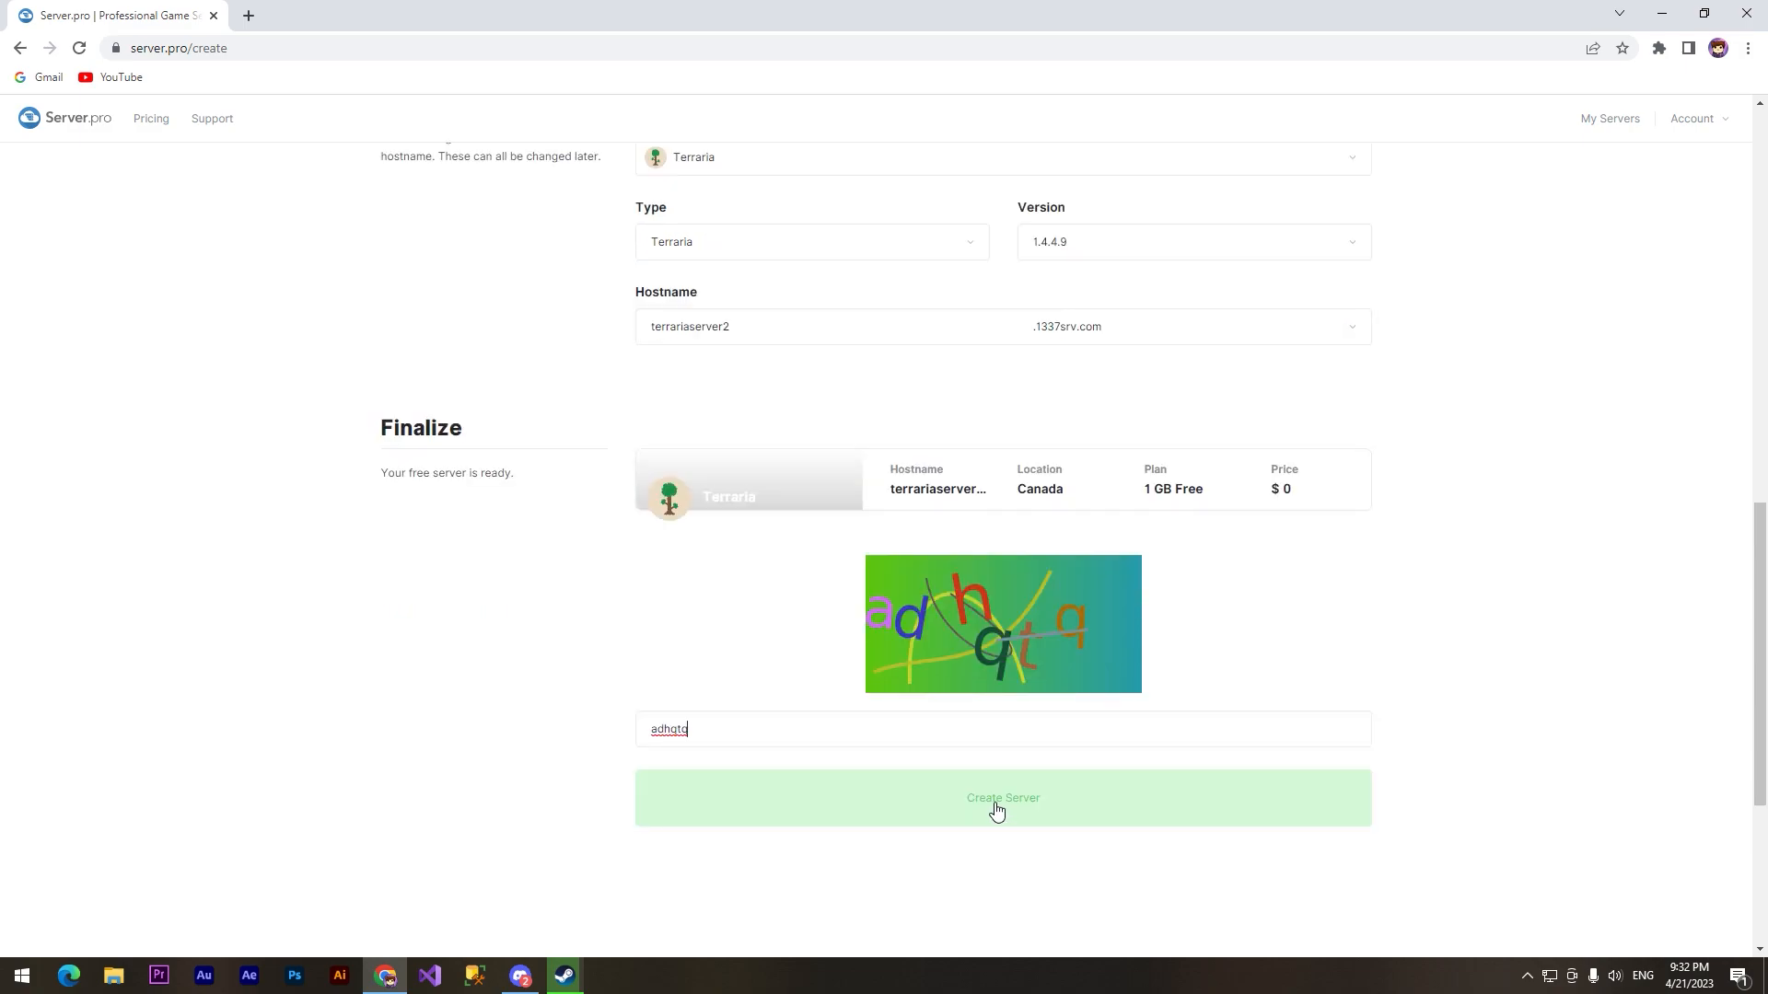
click(1002, 798)
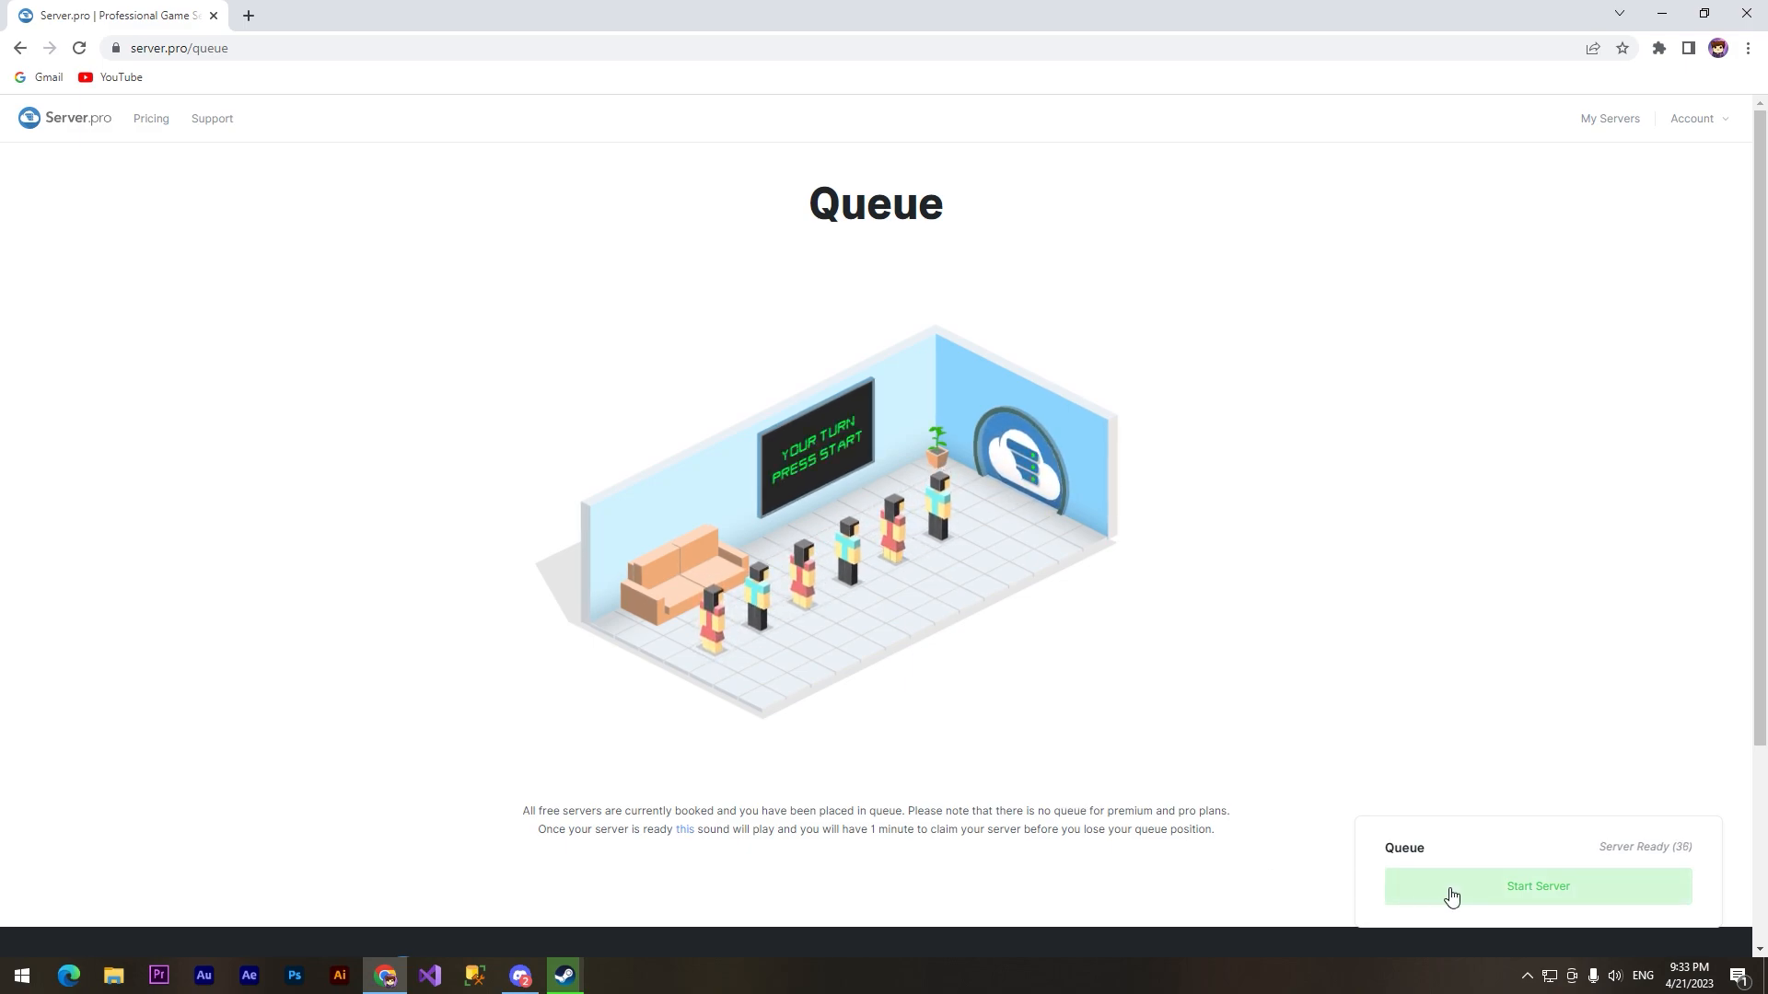
Start the queued server so it goes online and copy its IP address
click(1536, 886)
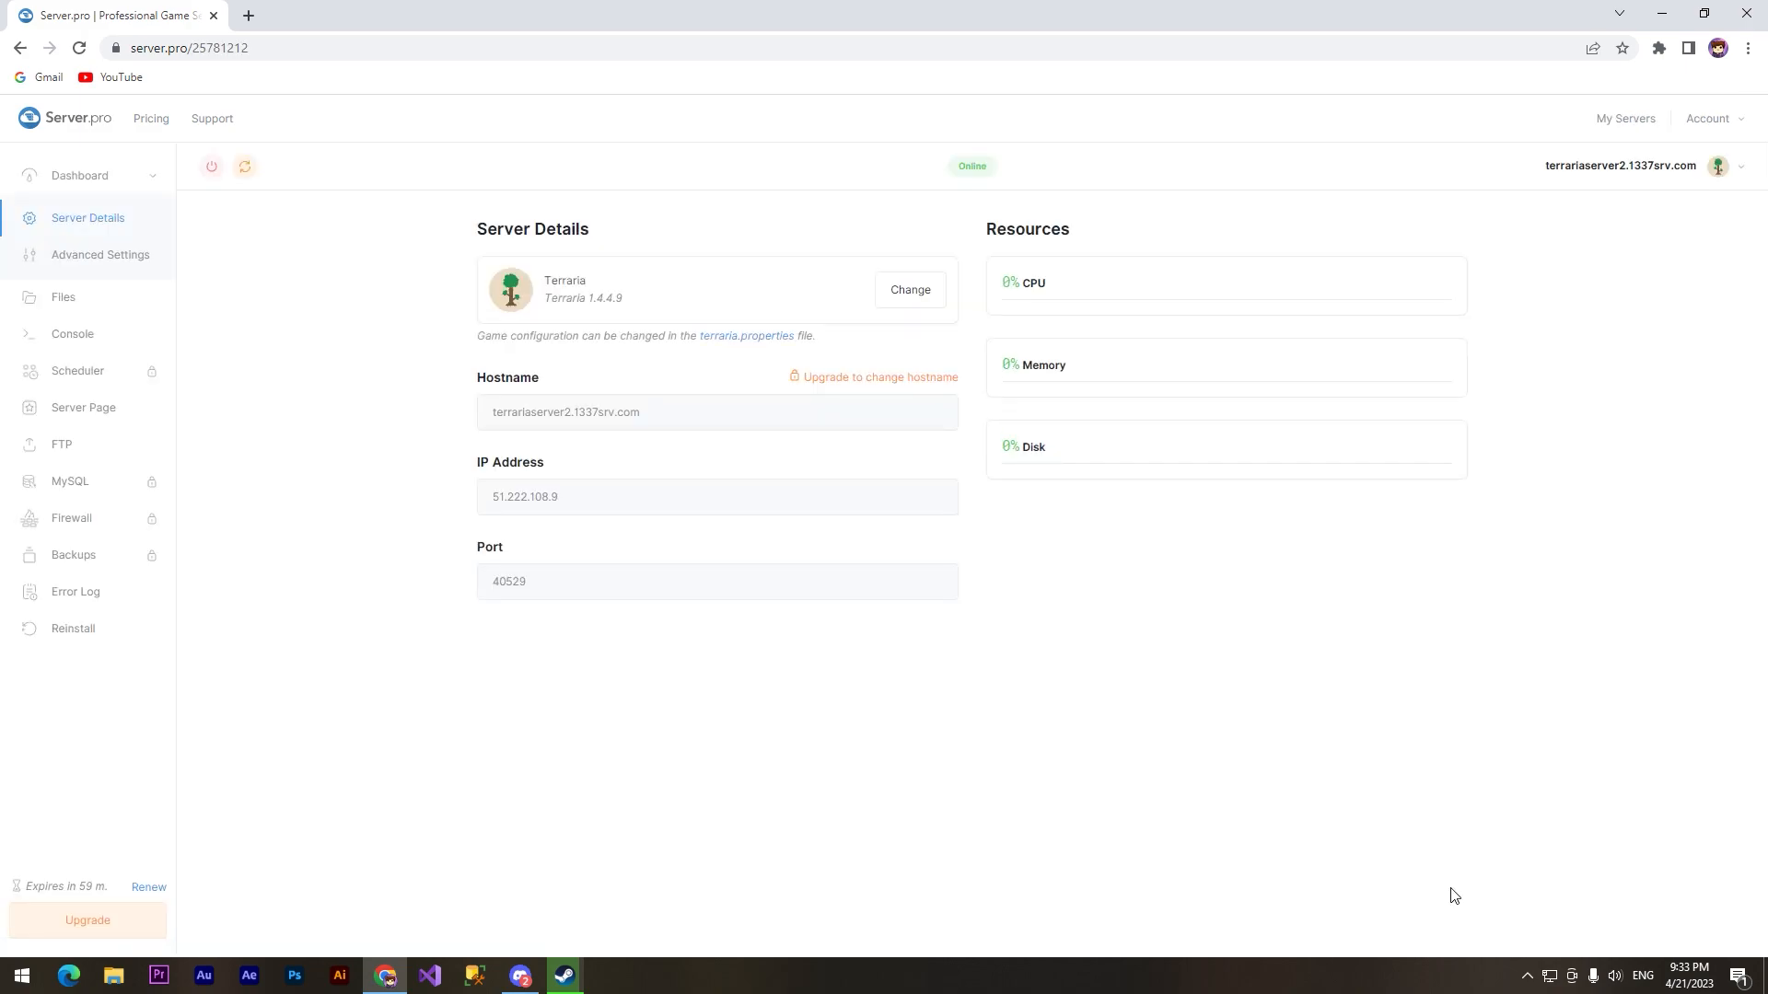
mouse_move(272, 429)
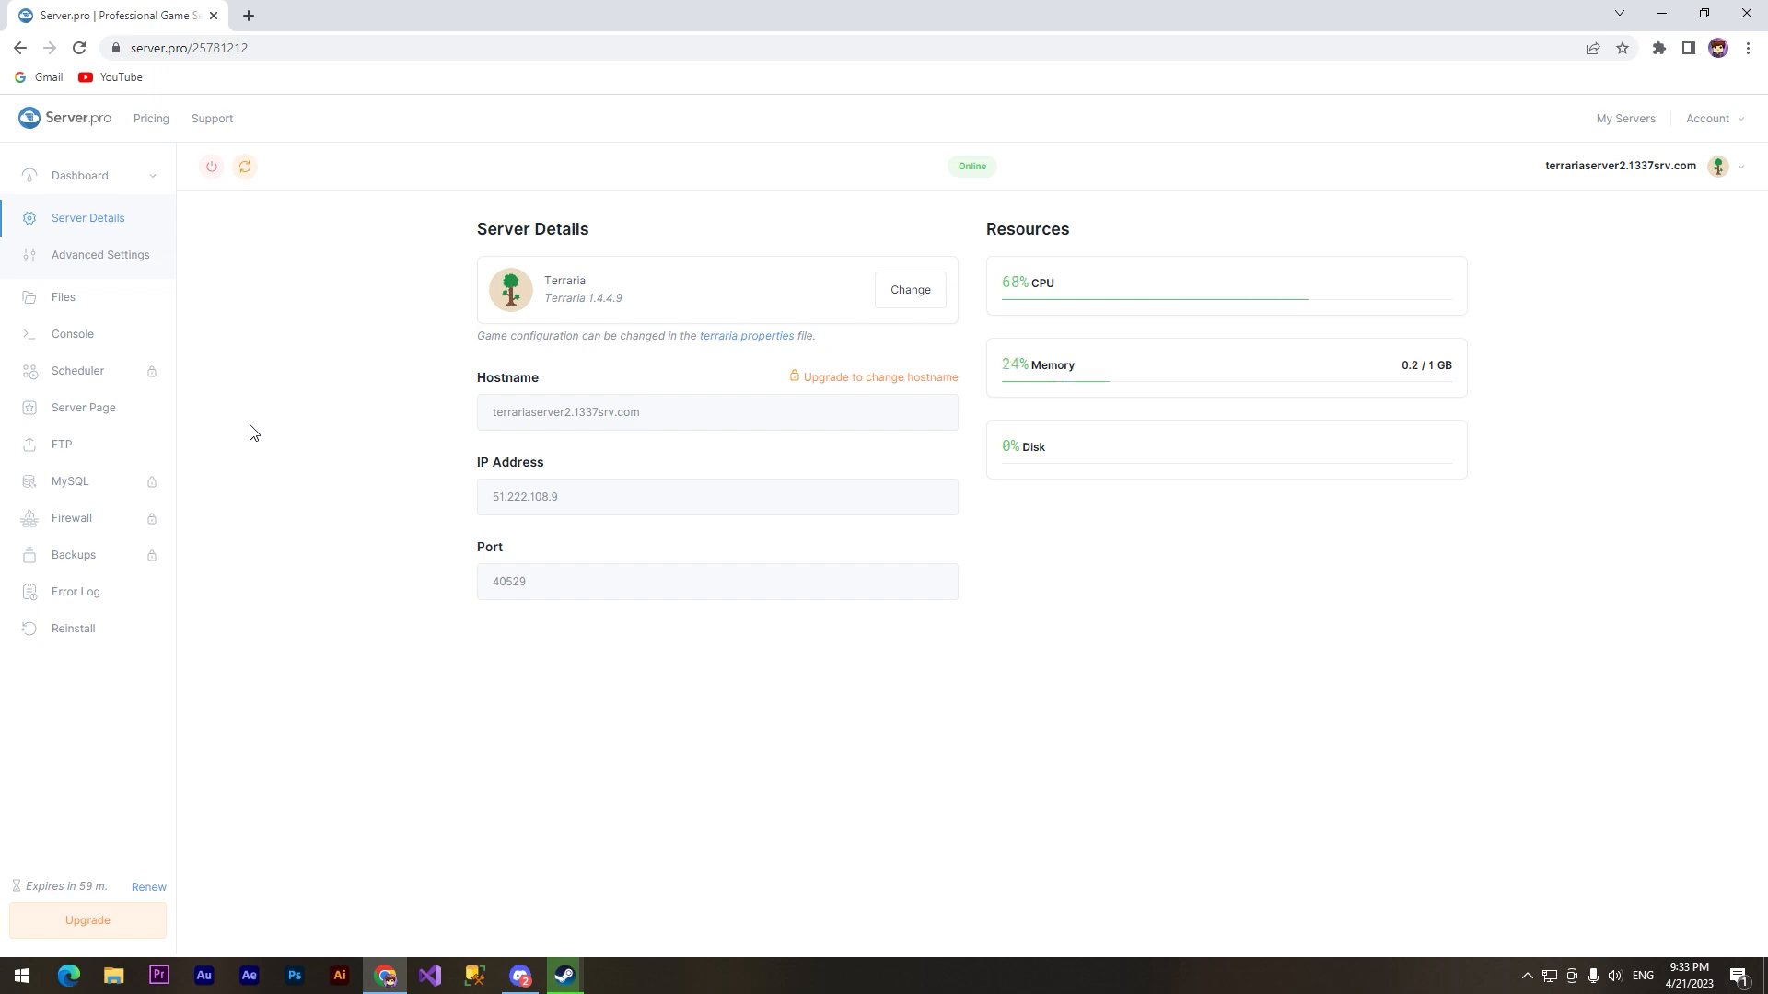
mouse_move(245, 431)
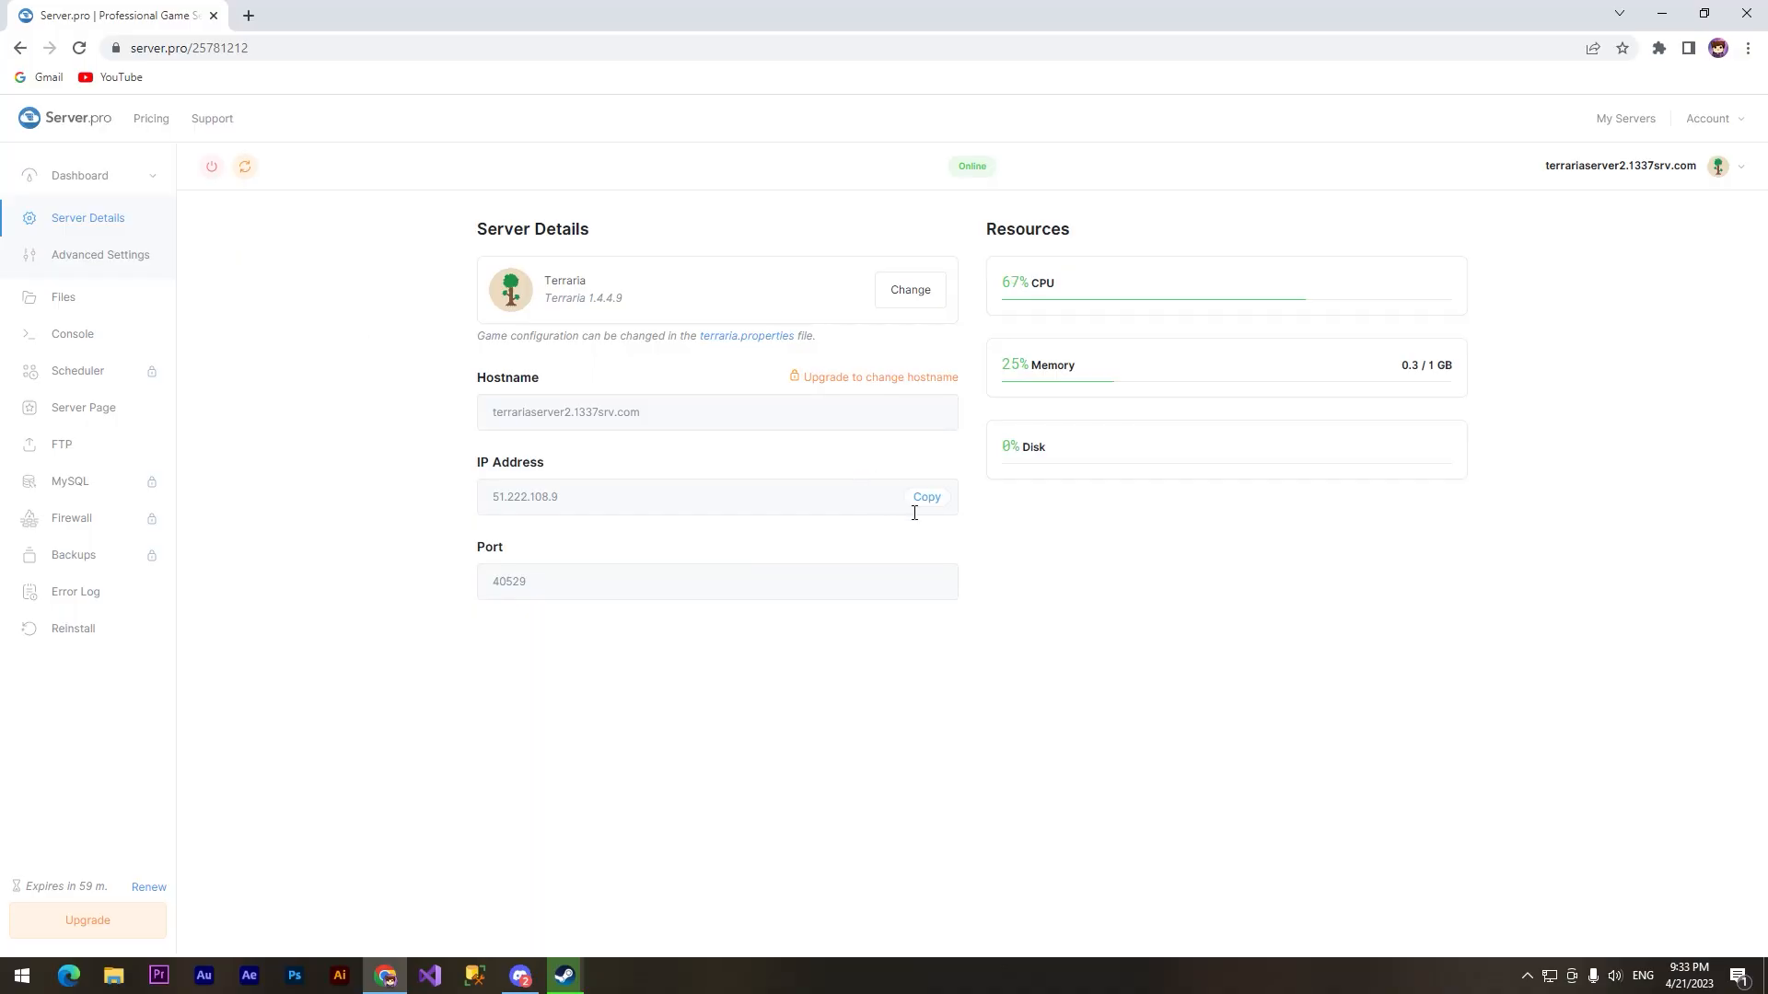
click(926, 498)
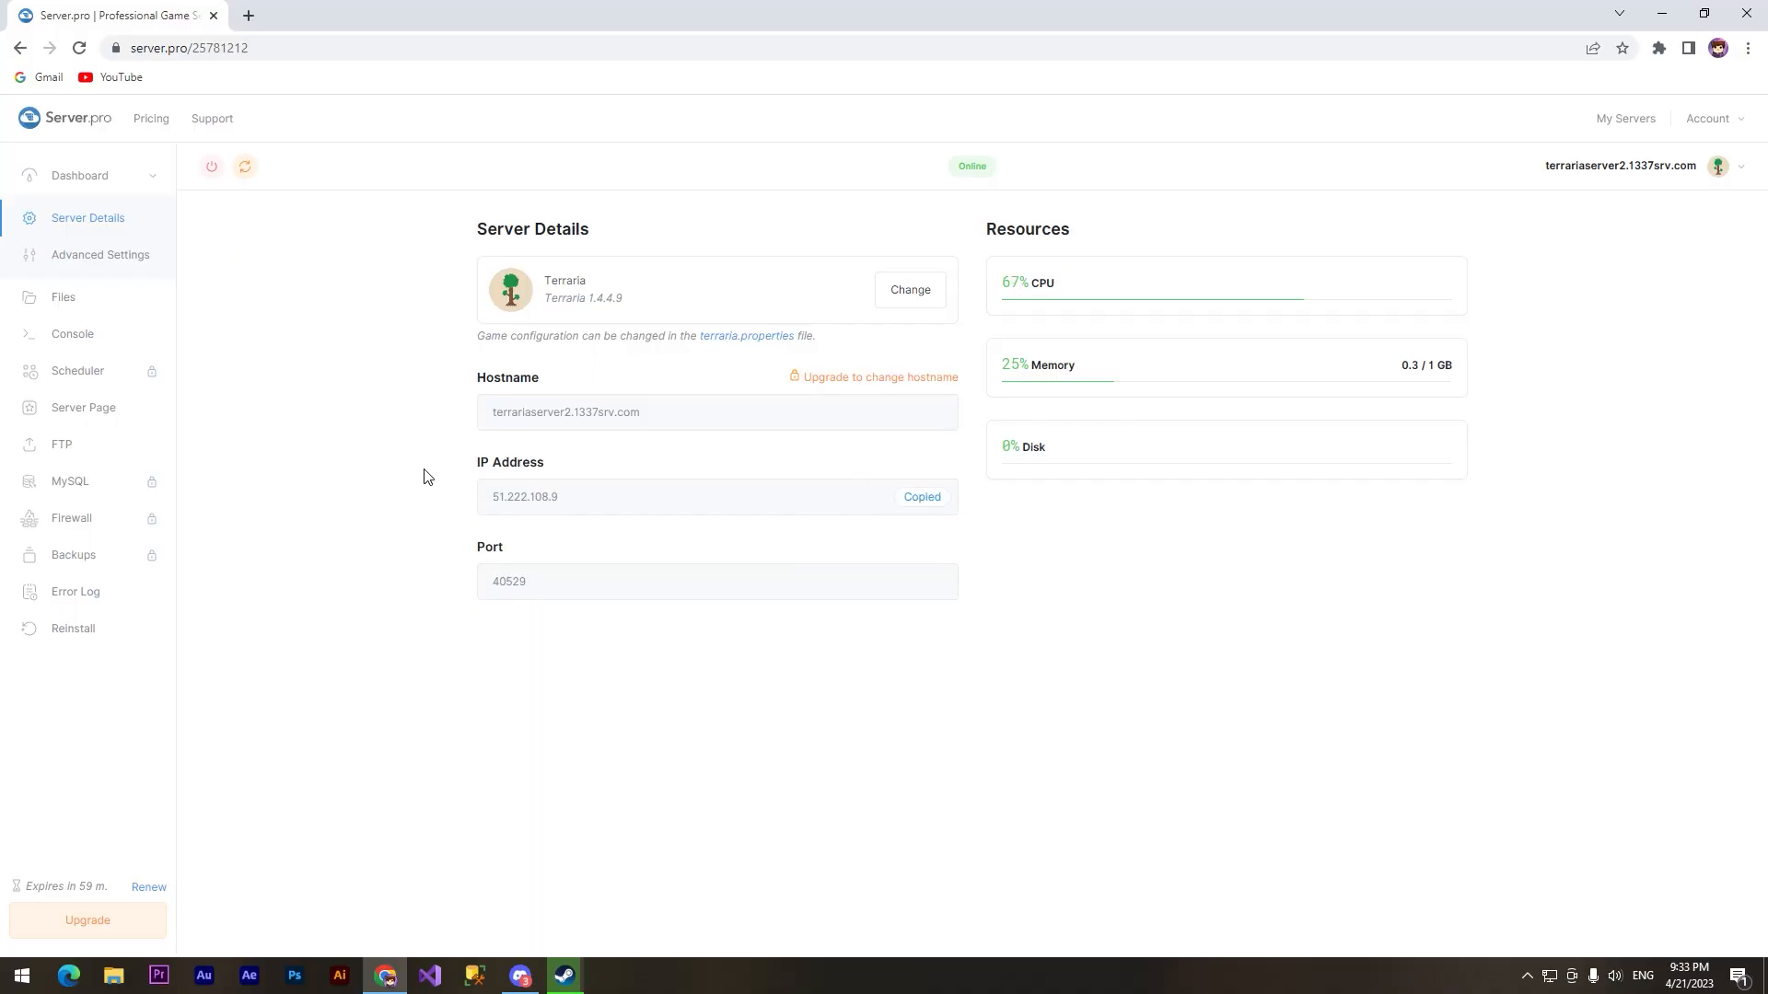
click(563, 981)
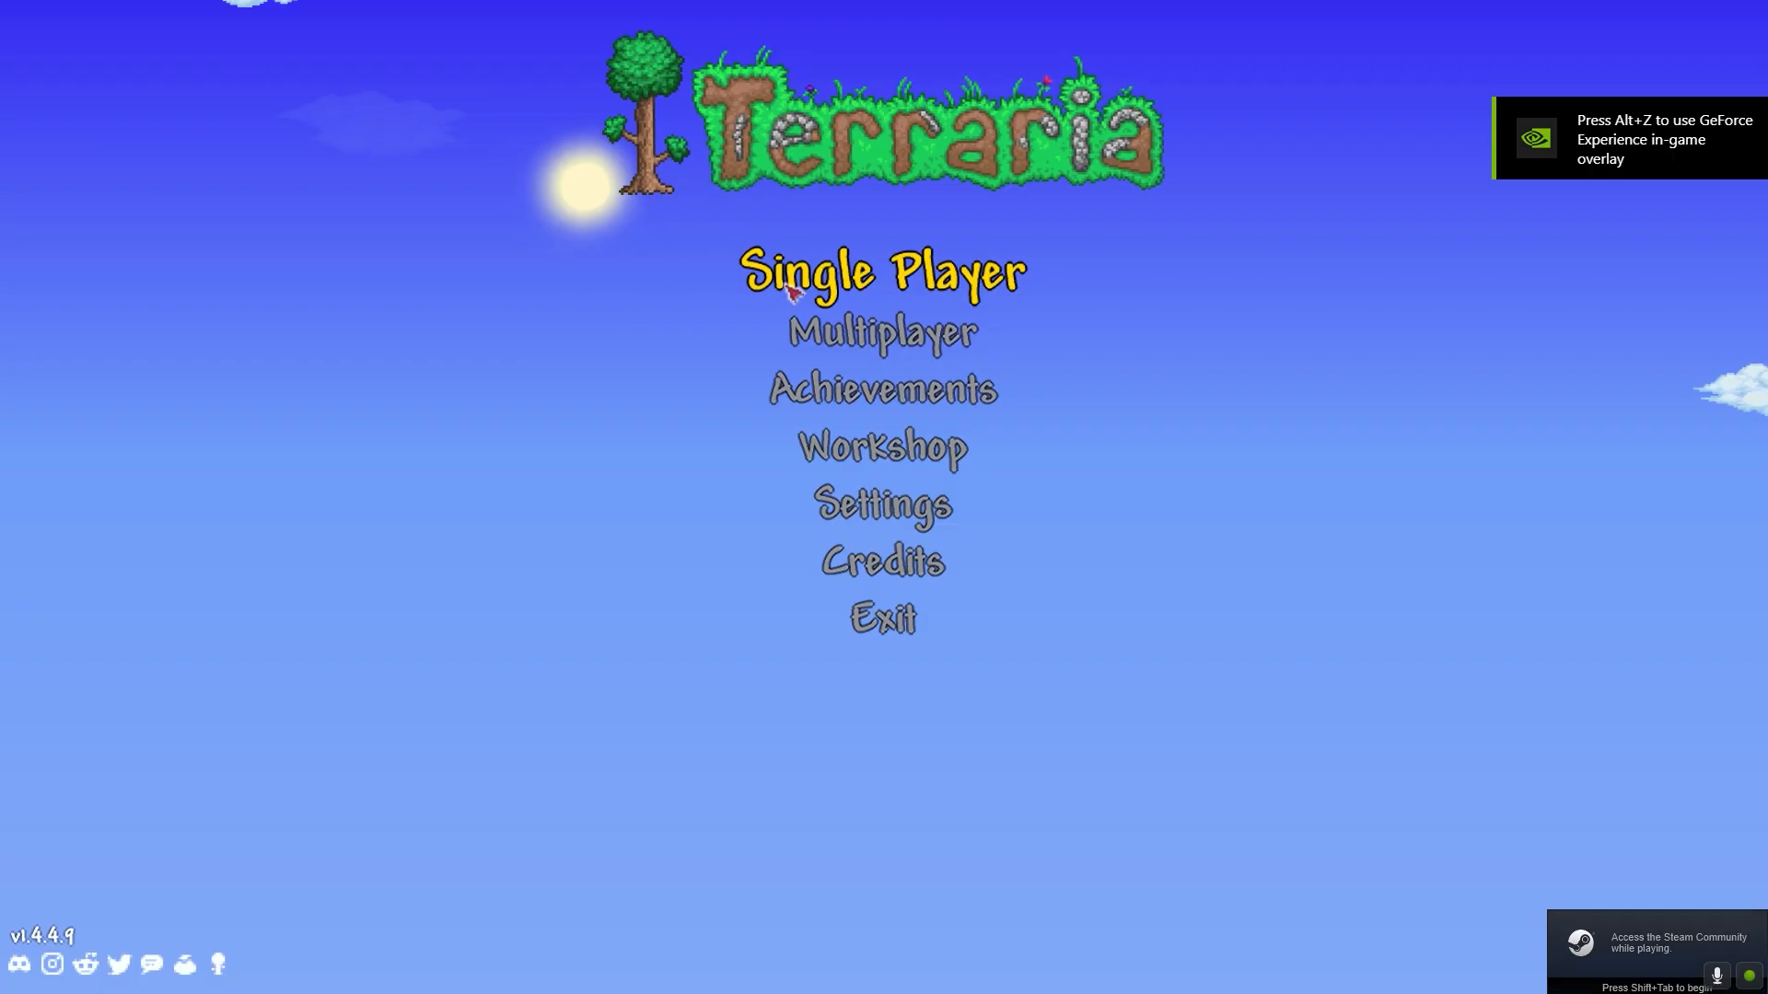
Go to Multiplayer > Join via IP and paste the copied server IP
click(882, 332)
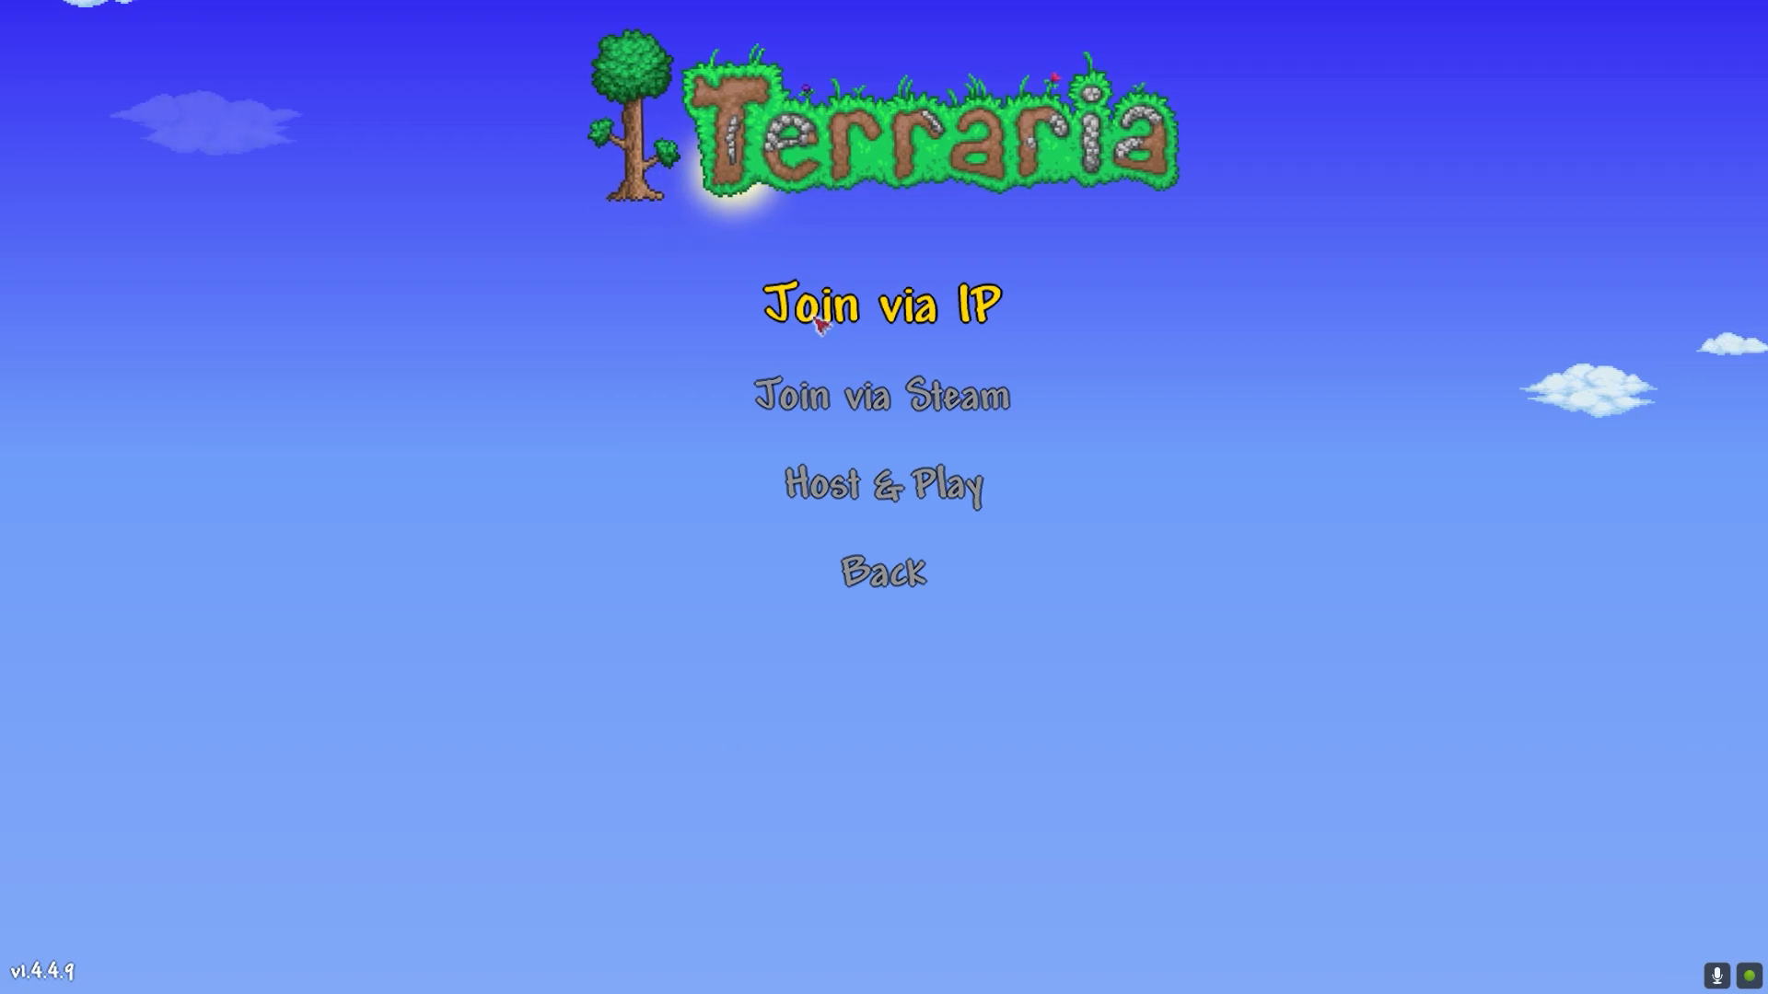
click(882, 304)
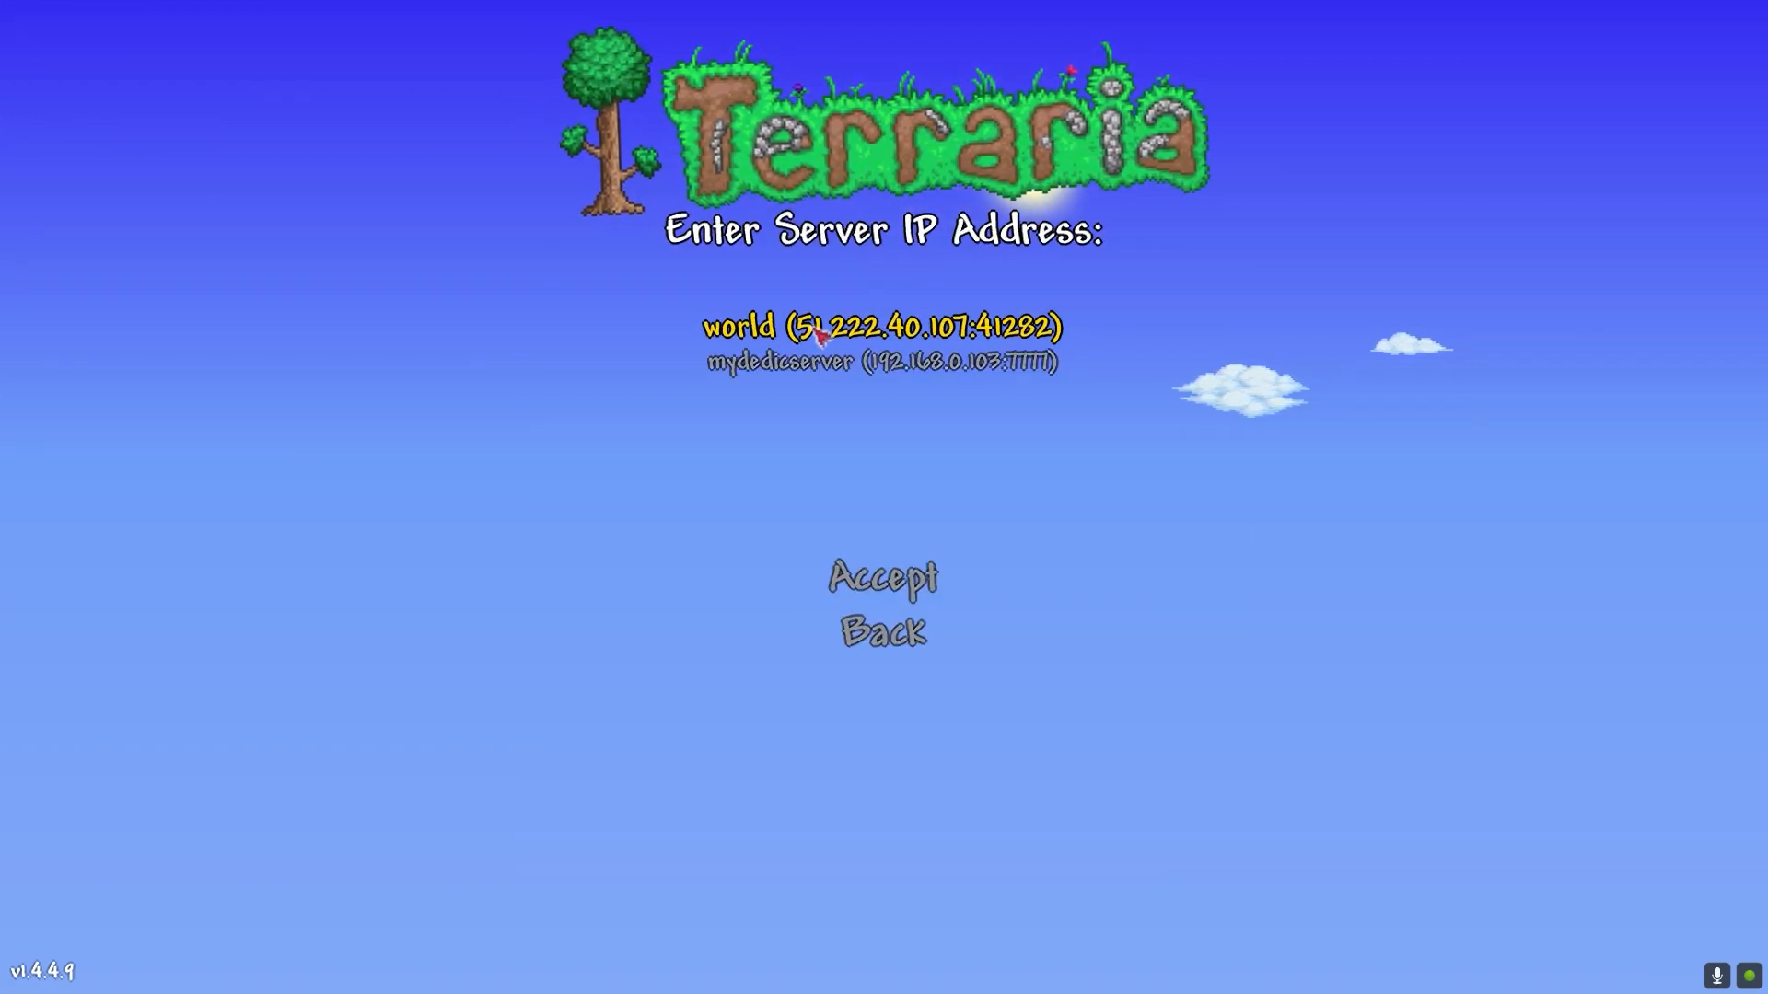
click(20, 974)
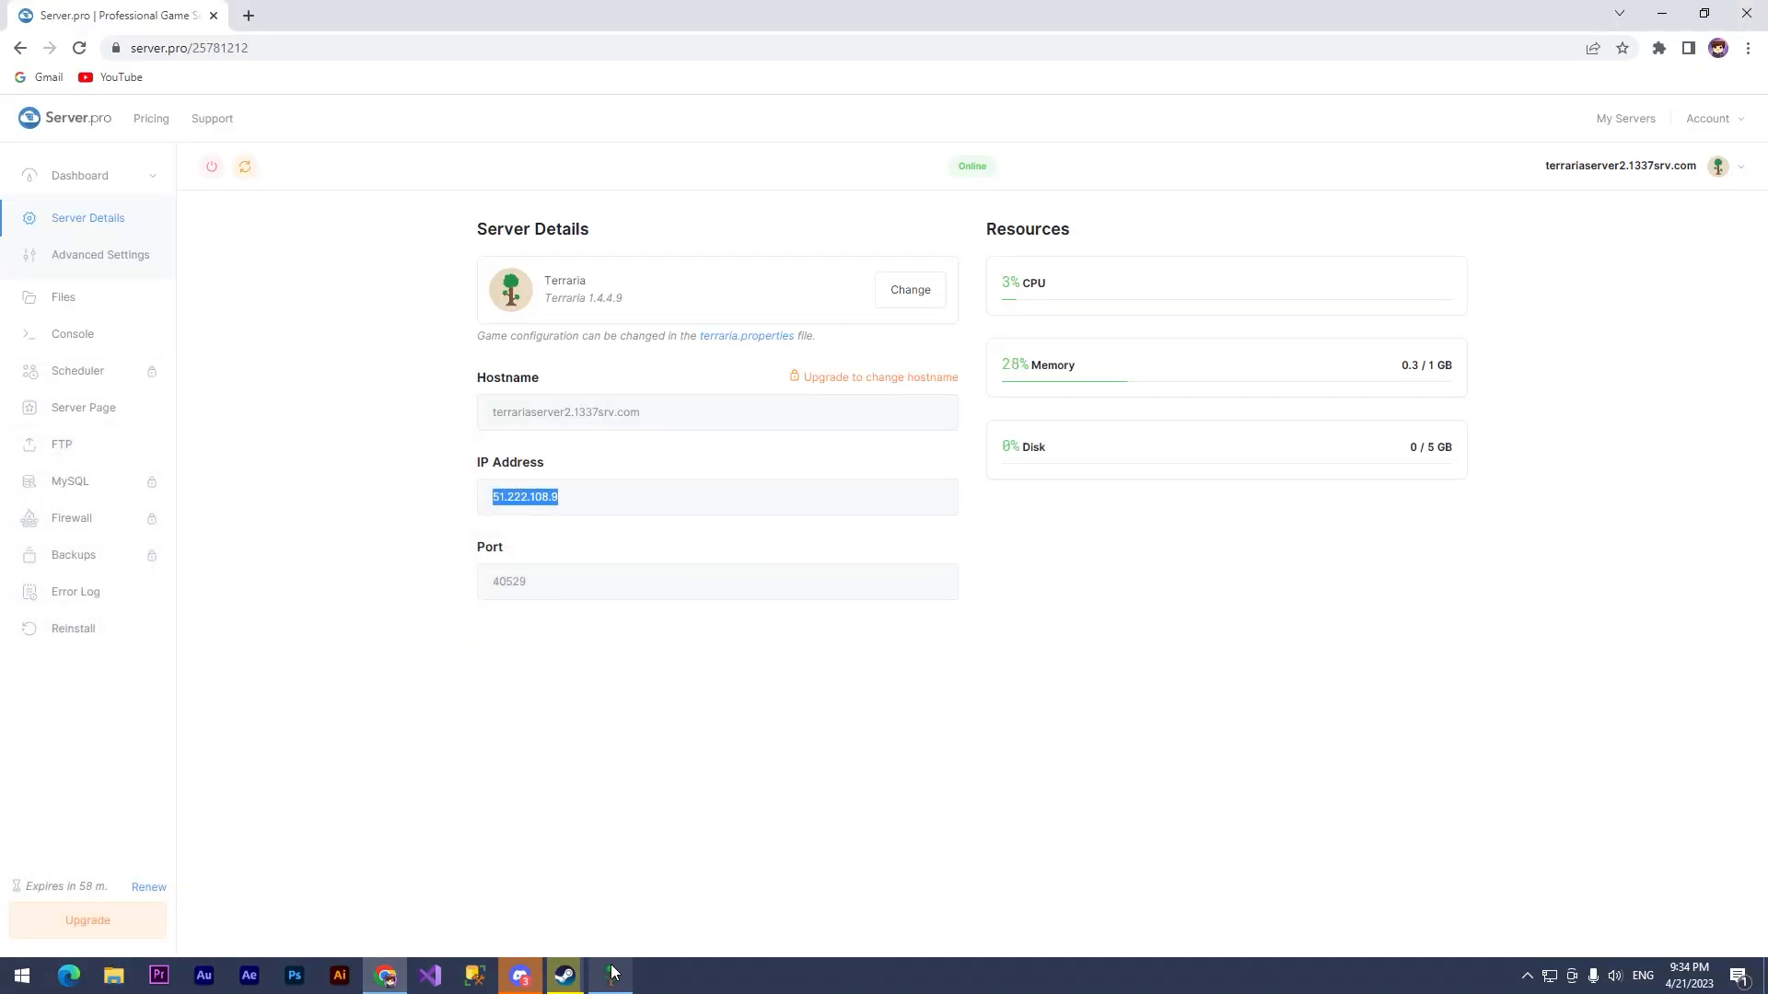
click(611, 976)
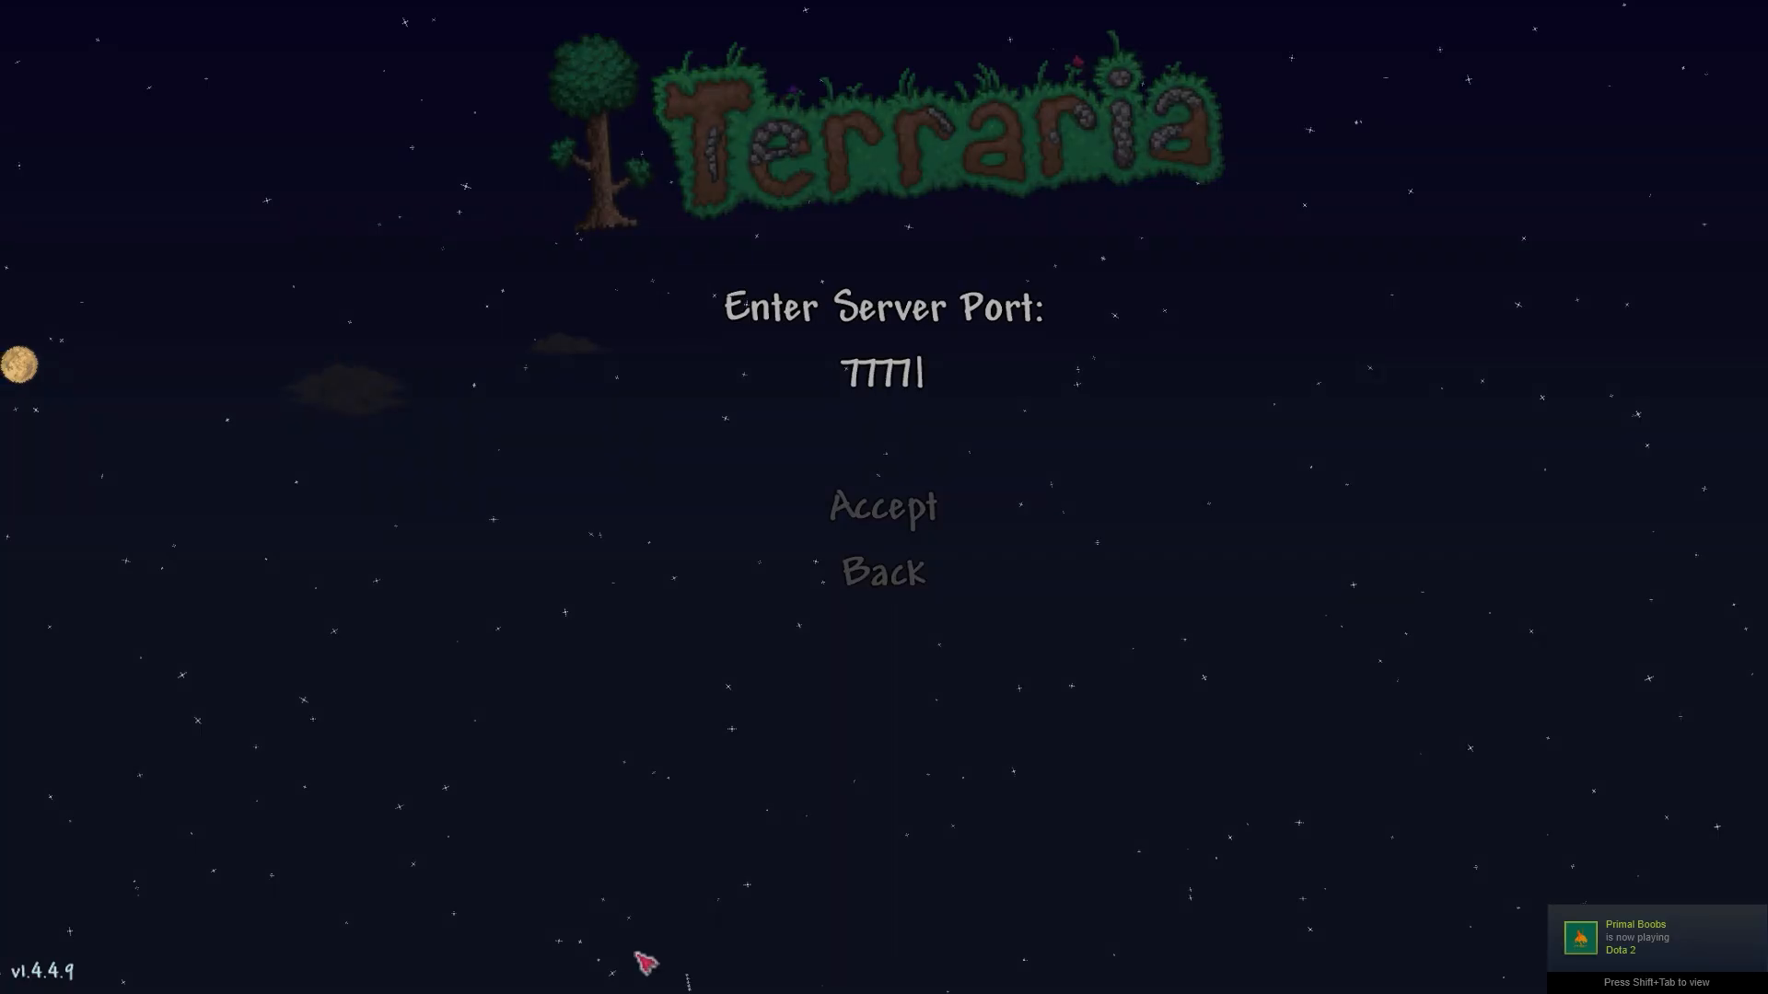
Replace the default port with 40529 and connect to the server's world
key(backspace)
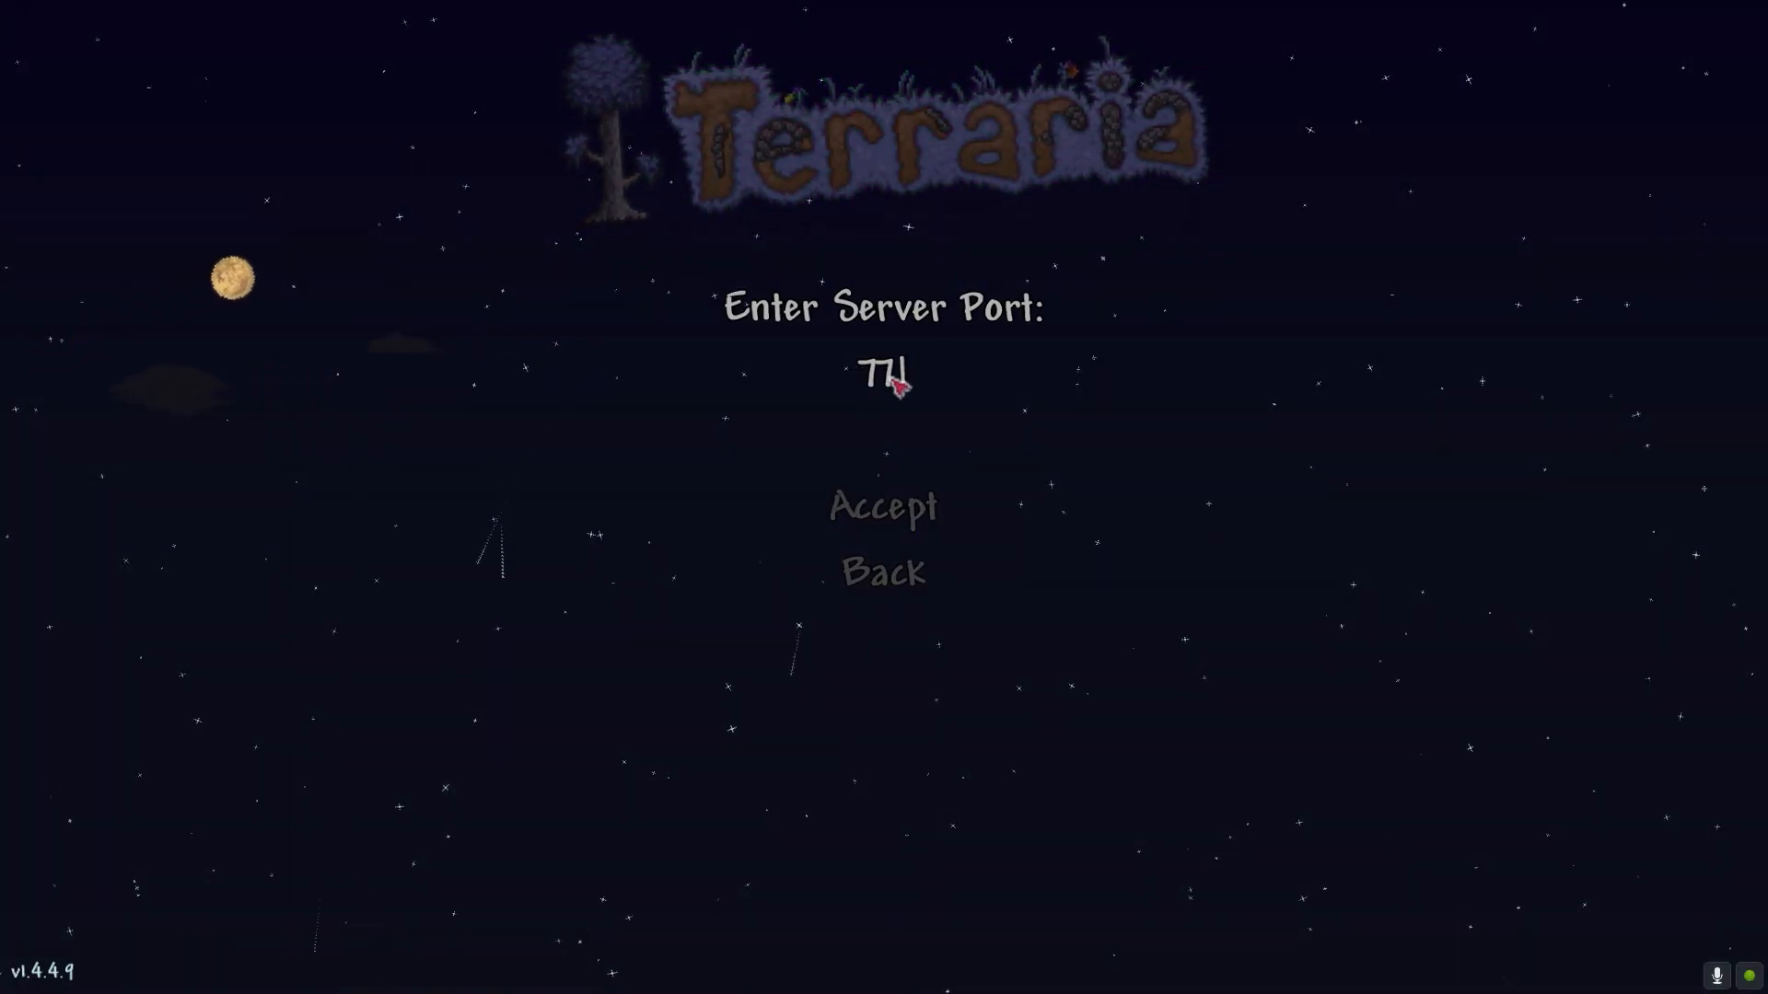
text(405291)
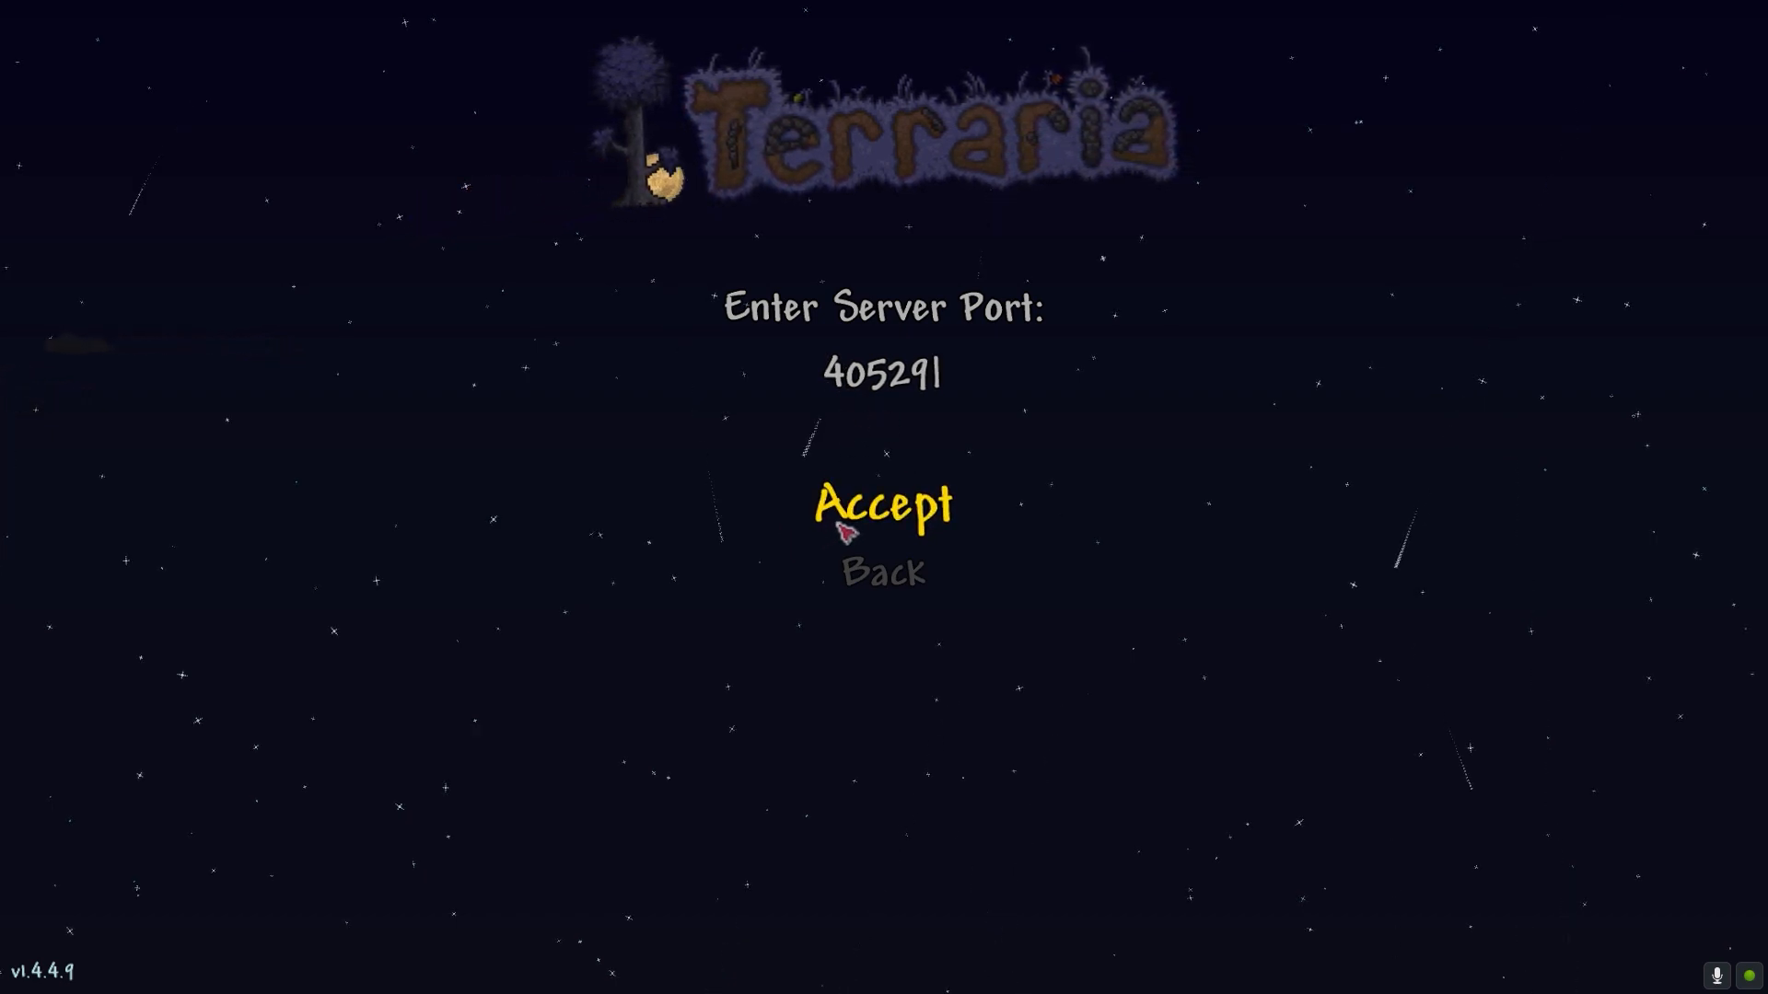
click(882, 505)
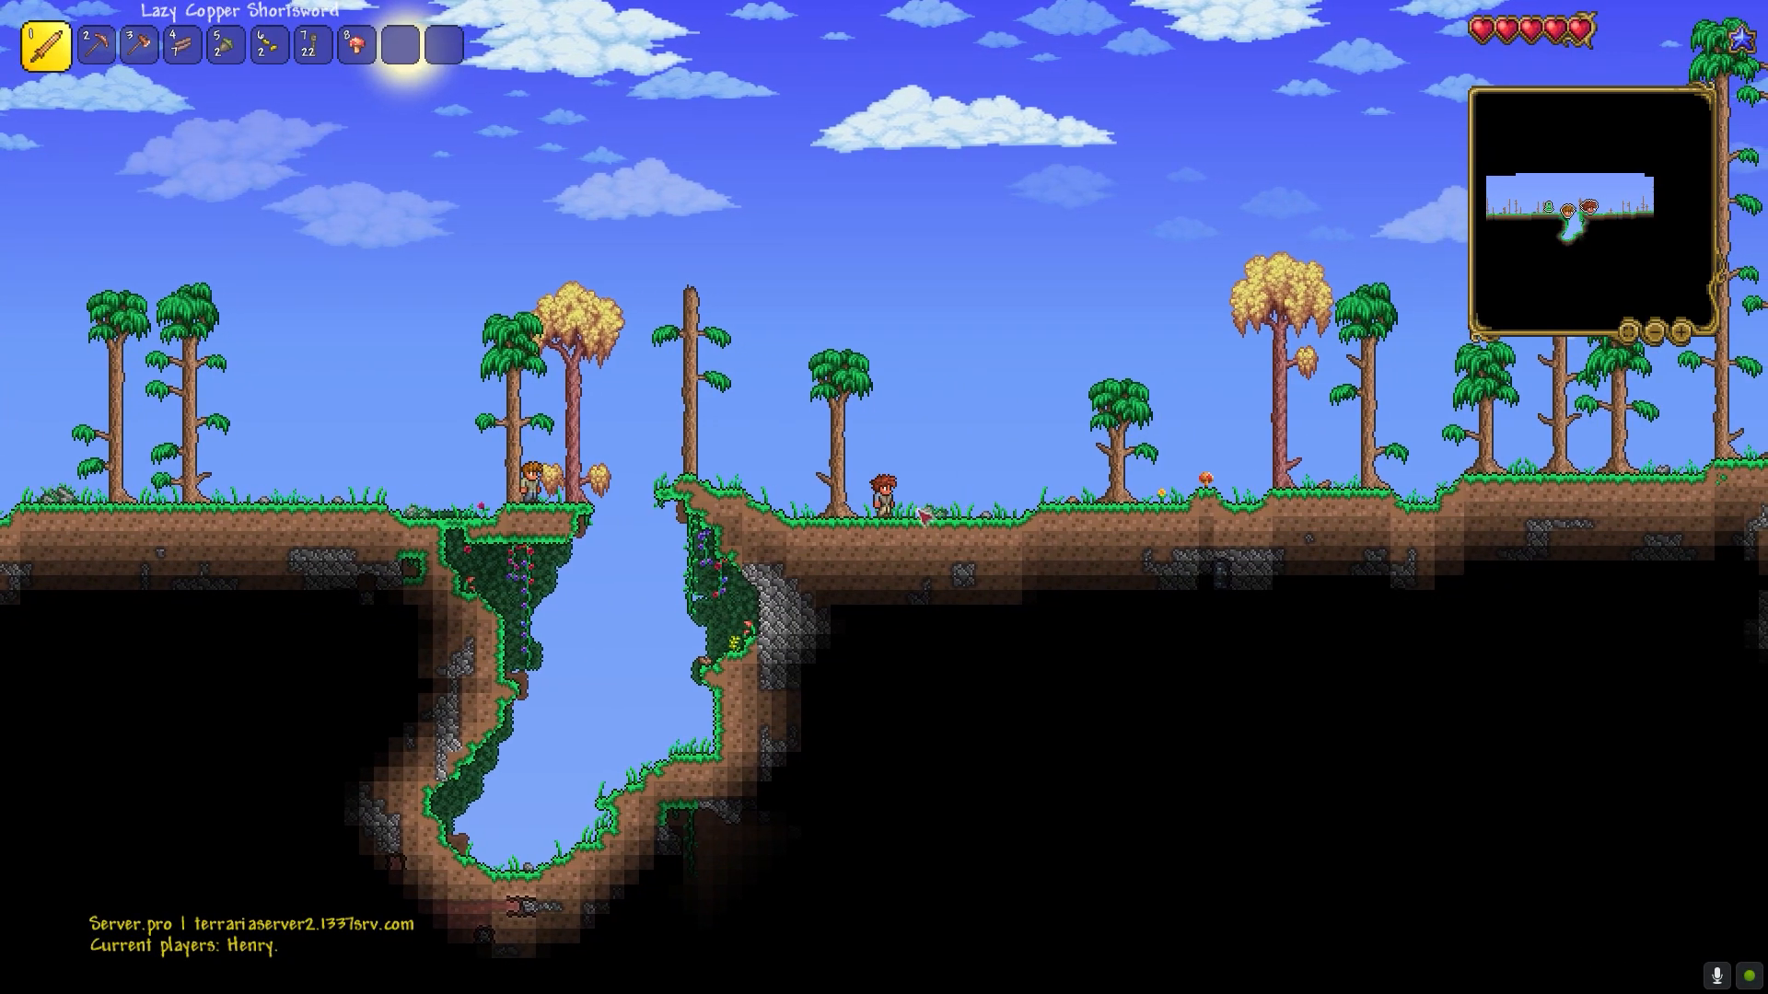
key(2)
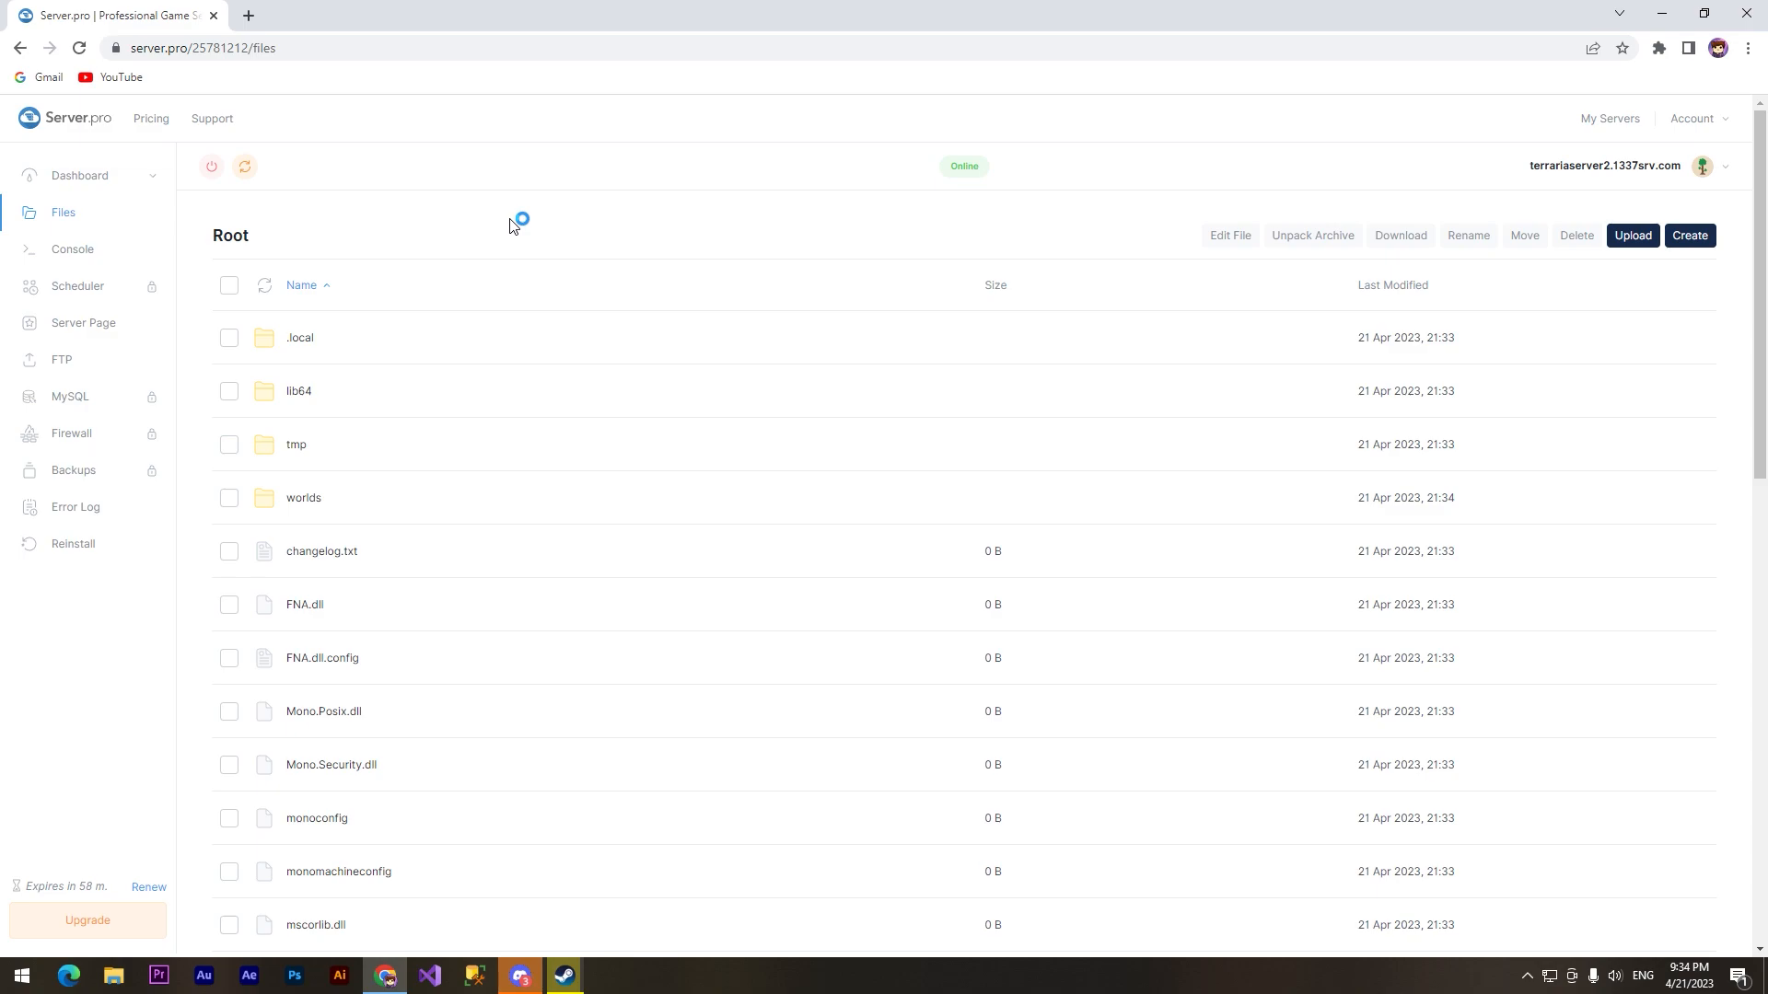
Scroll the root Files list down to terraria.properties
scroll(down, 3)
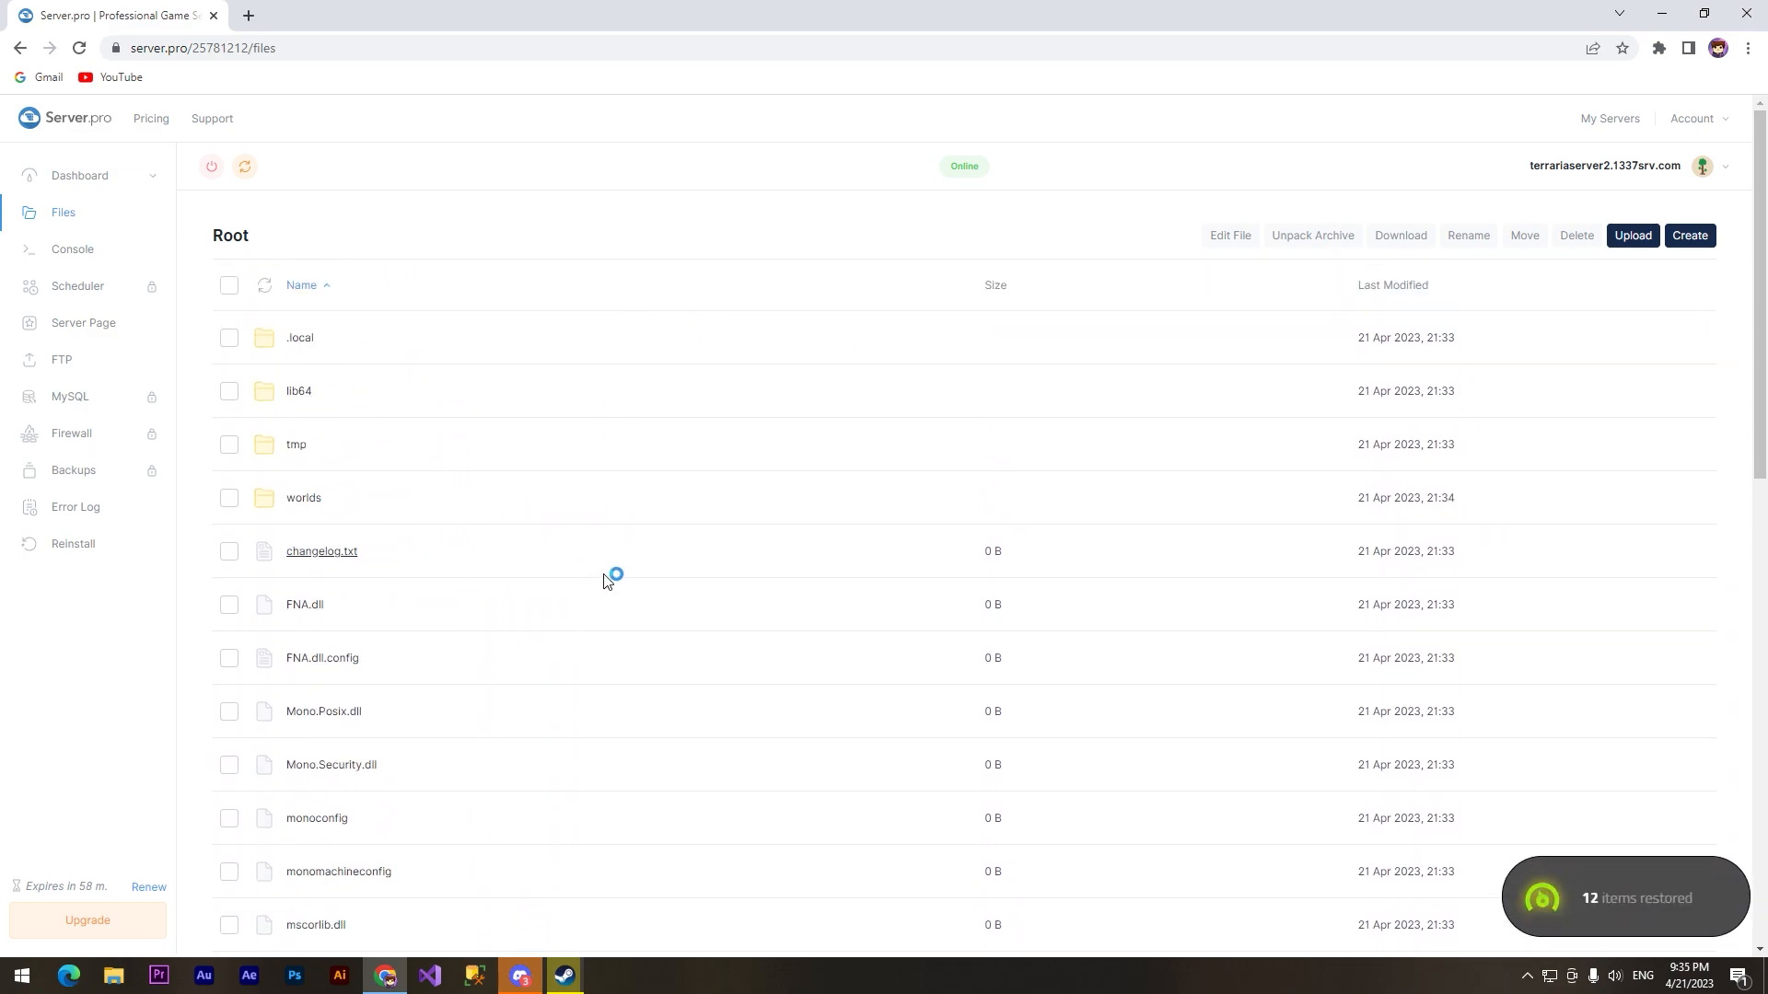
scroll(down, 3)
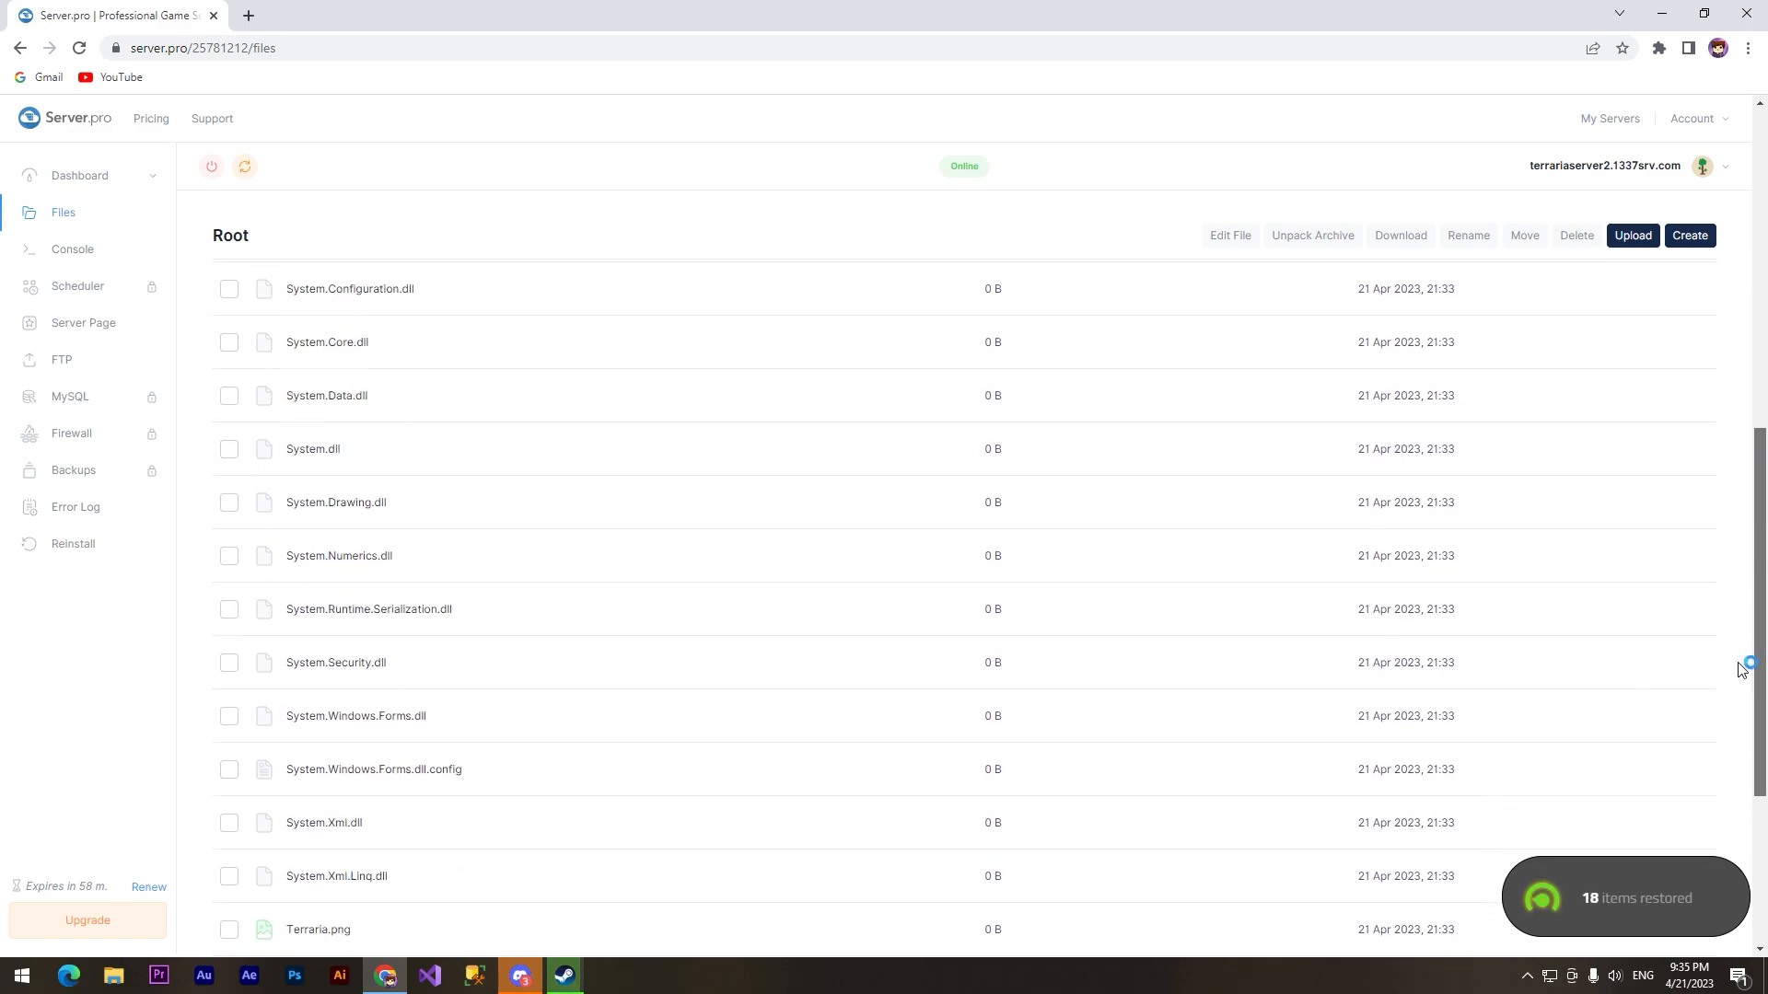
scroll(down, 3)
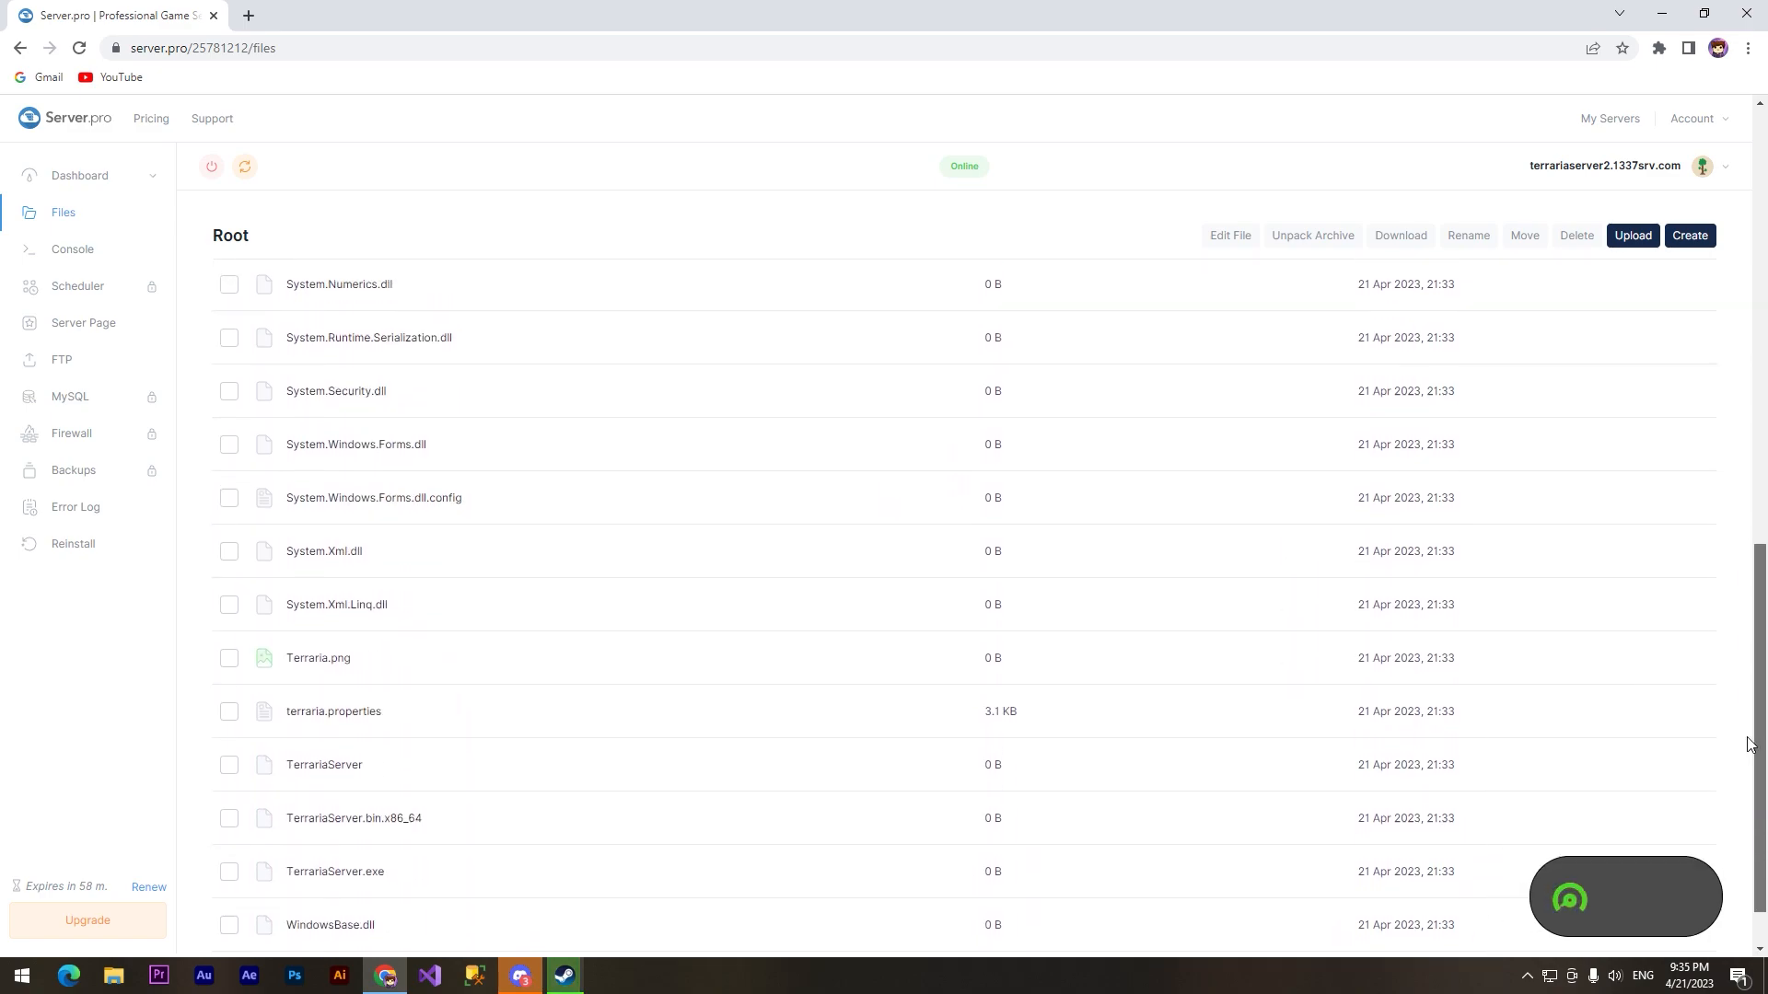
Return to the Server Details overview page
click(72, 249)
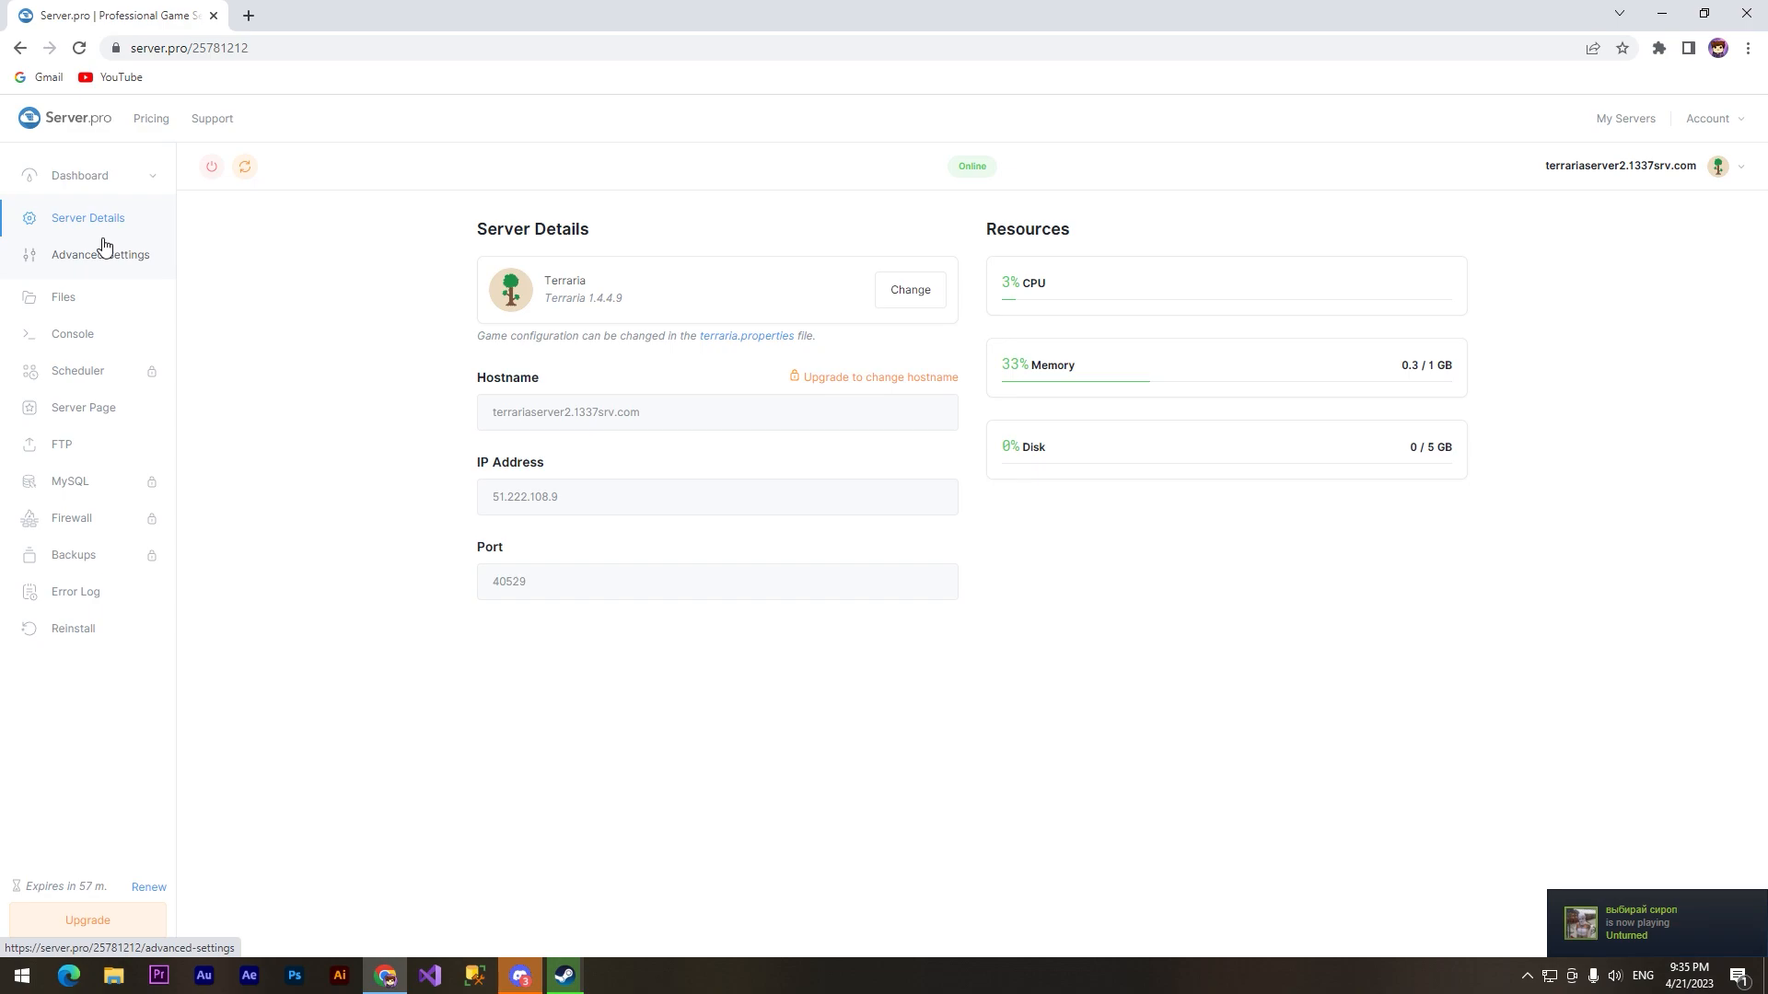
mouse_move(127, 201)
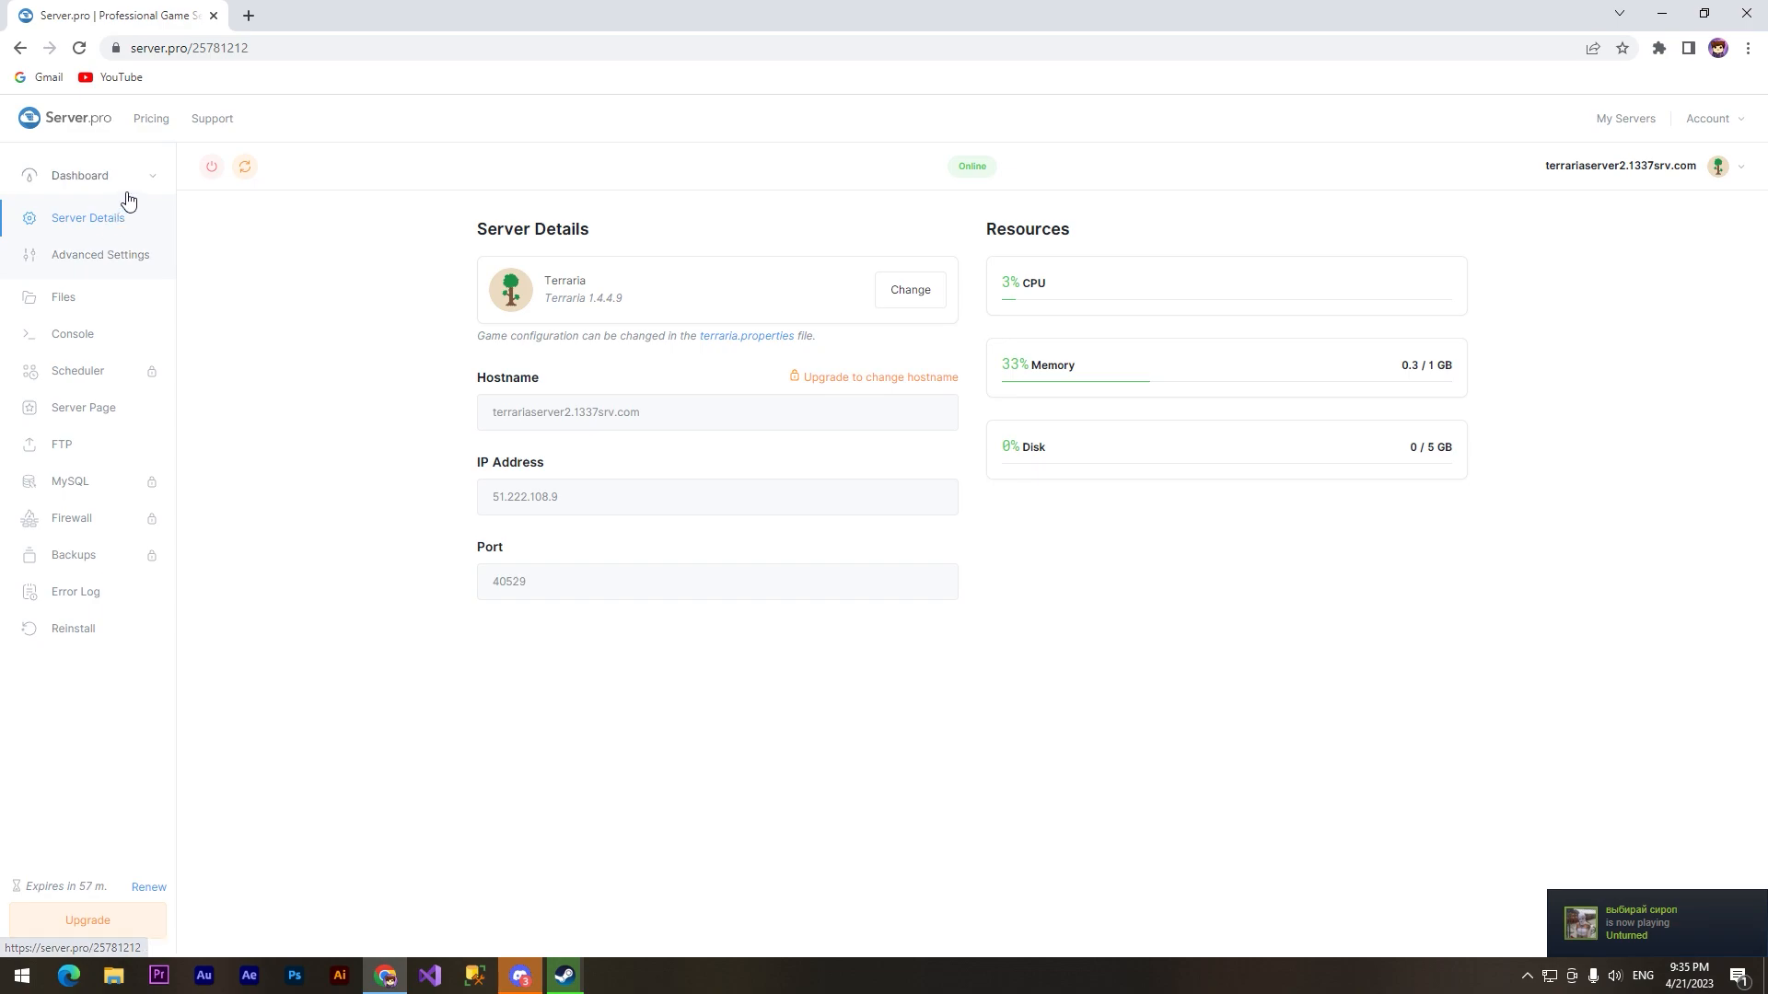
click(518, 974)
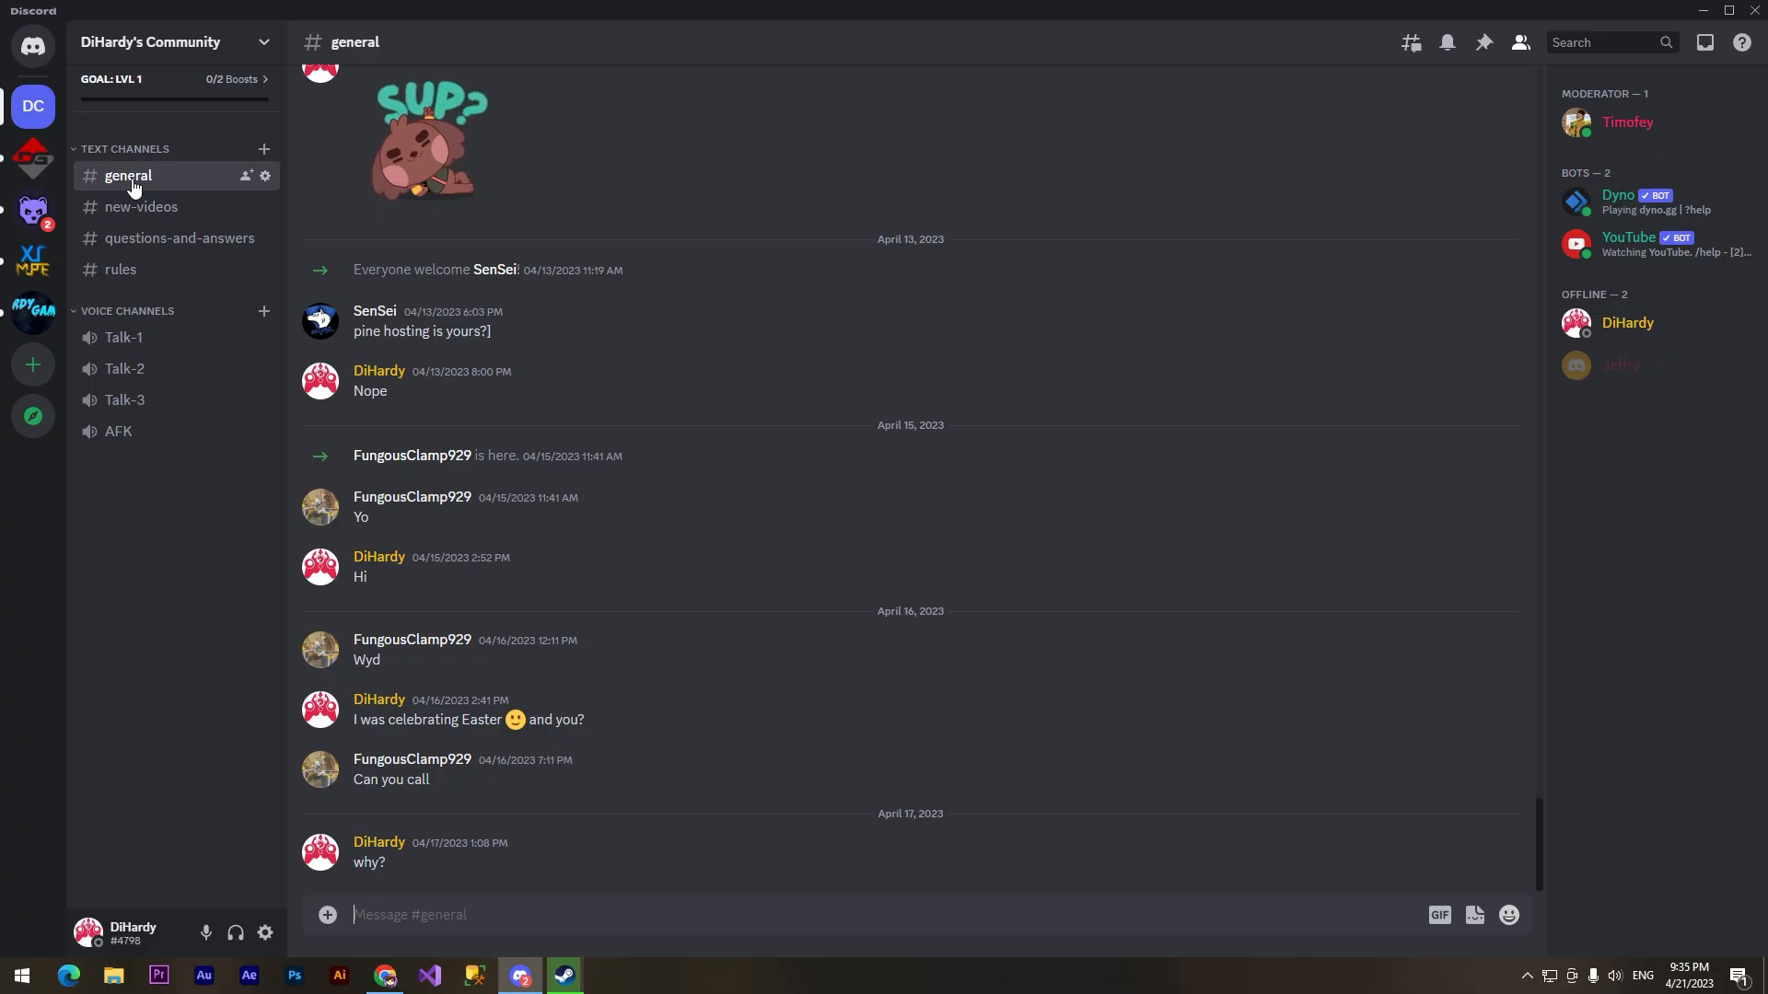